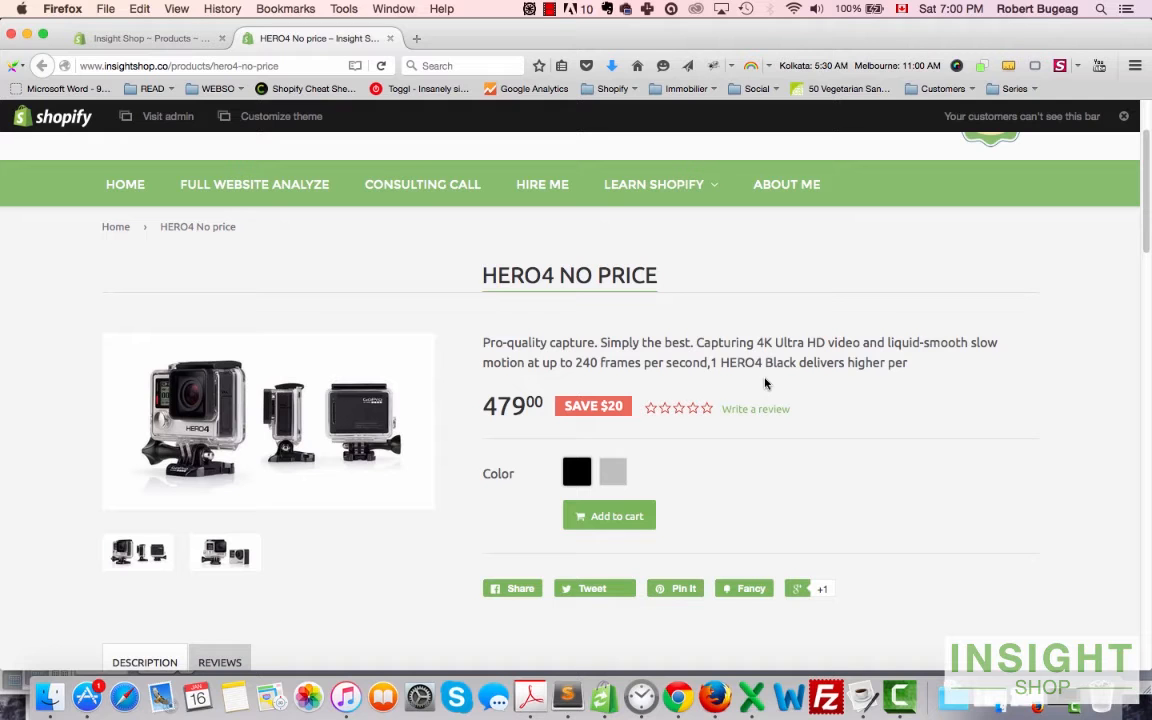
{"action": "mouse_move", "coordinate": [576, 356]}
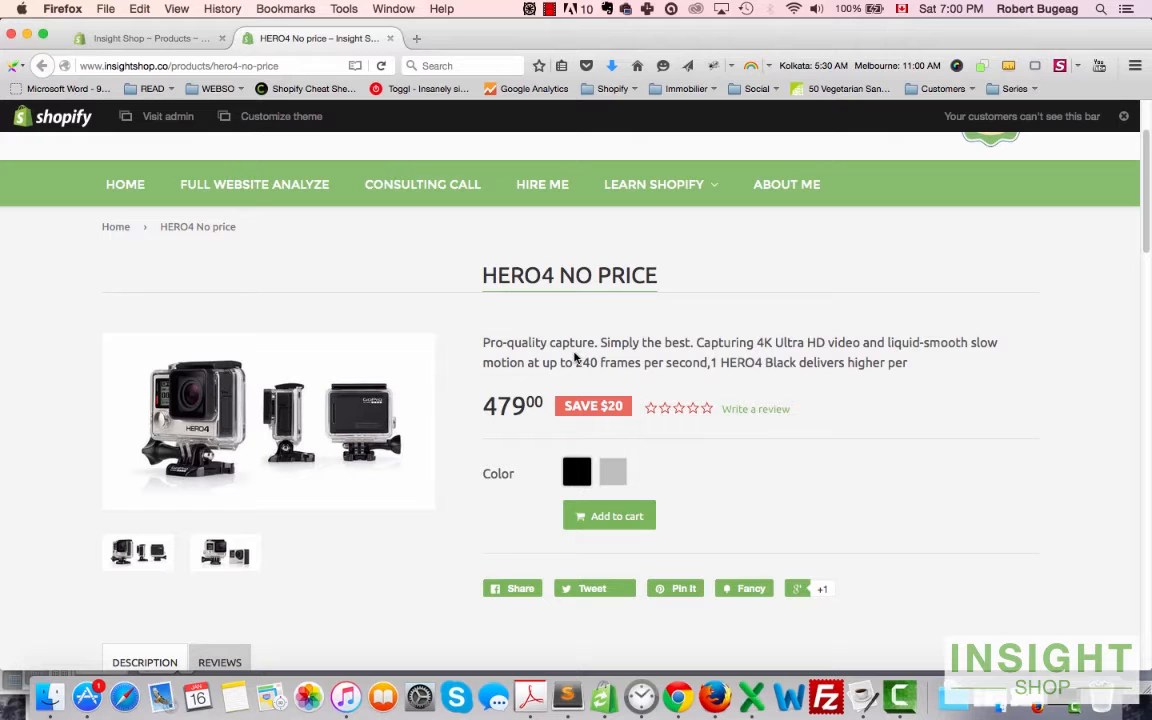
{"action": "mouse_move", "coordinate": [548, 306]}
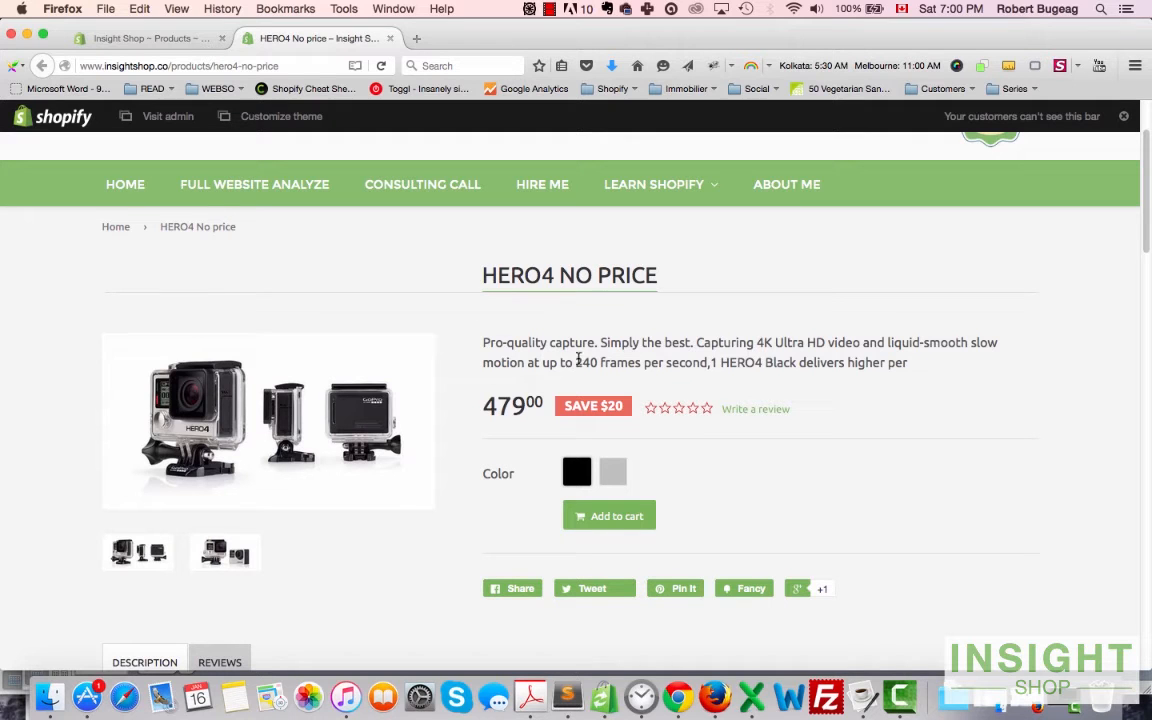
{"action": "mouse_move", "coordinate": [810, 400]}
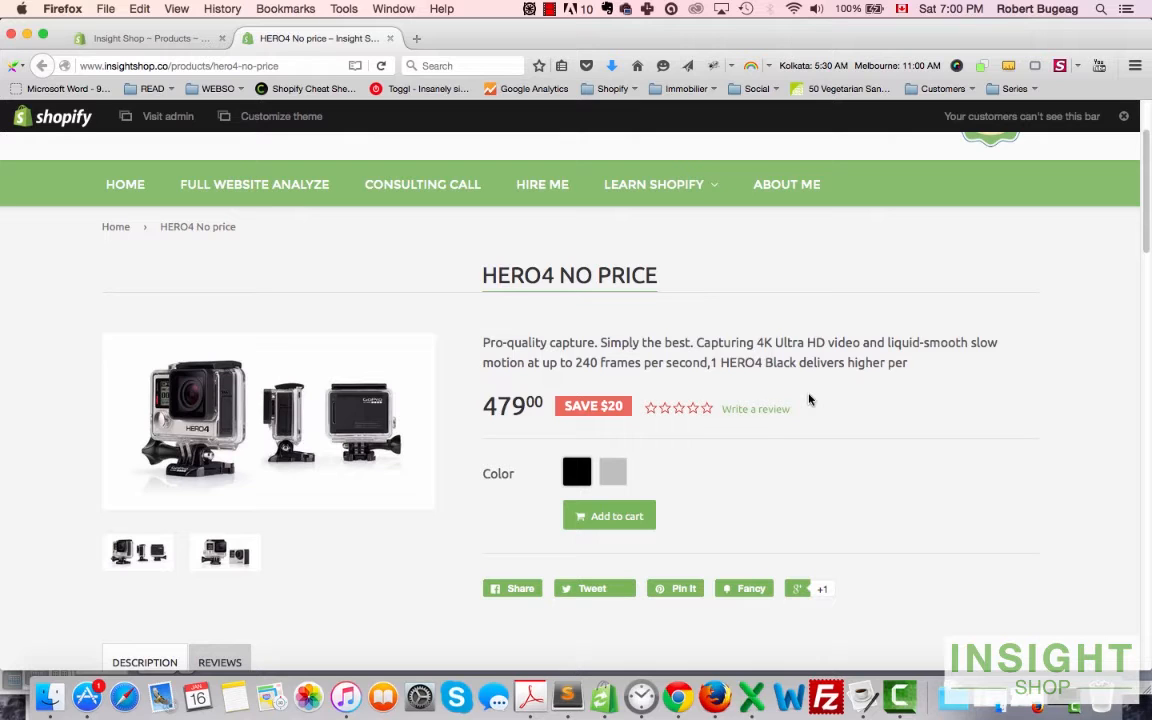
{"action": "mouse_move", "coordinate": [628, 302]}
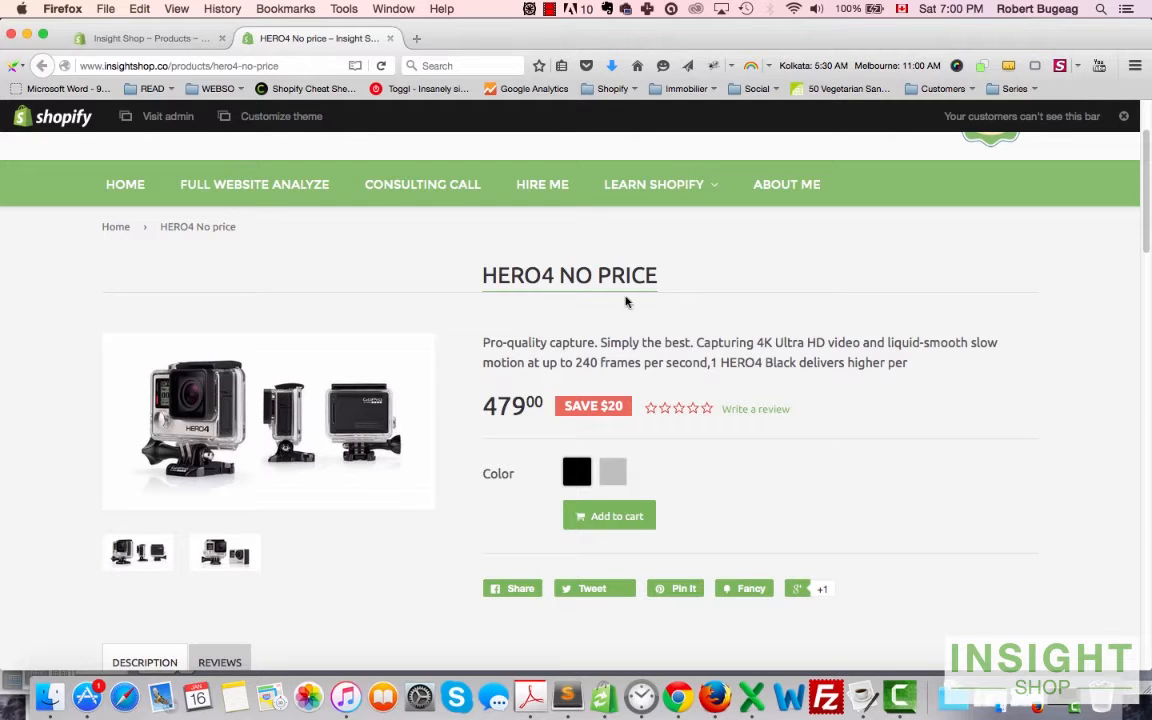
{"action": "mouse_move", "coordinate": [598, 328]}
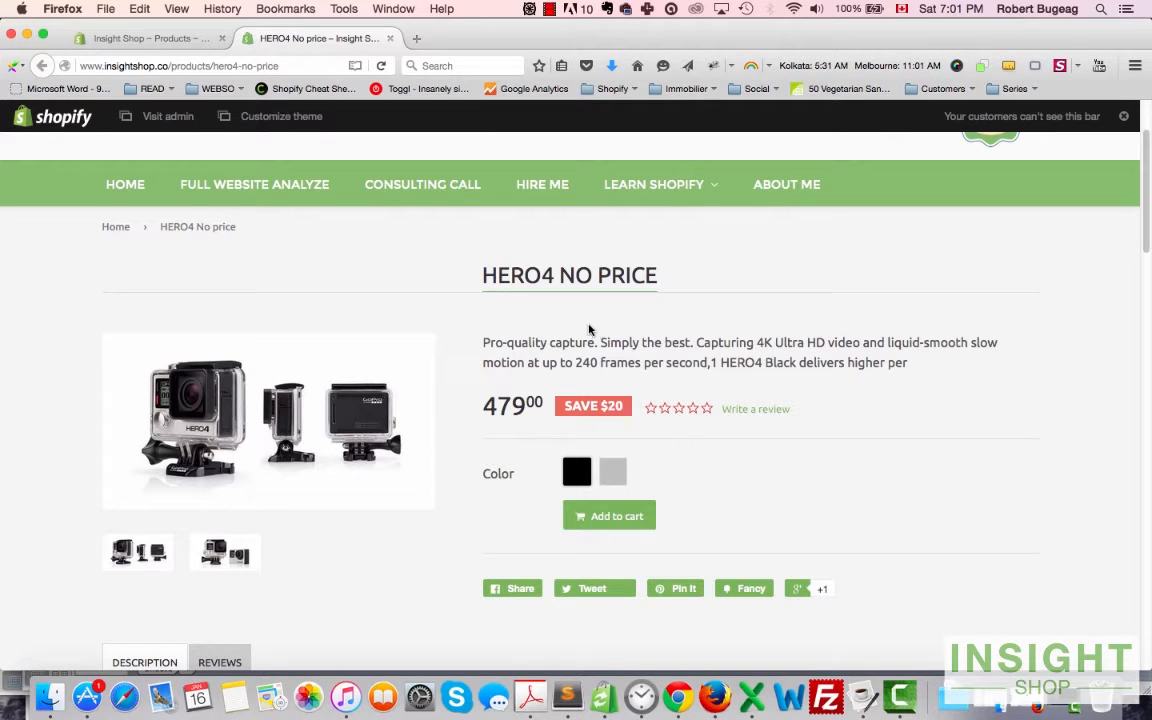
{"action": "mouse_move", "coordinate": [590, 332]}
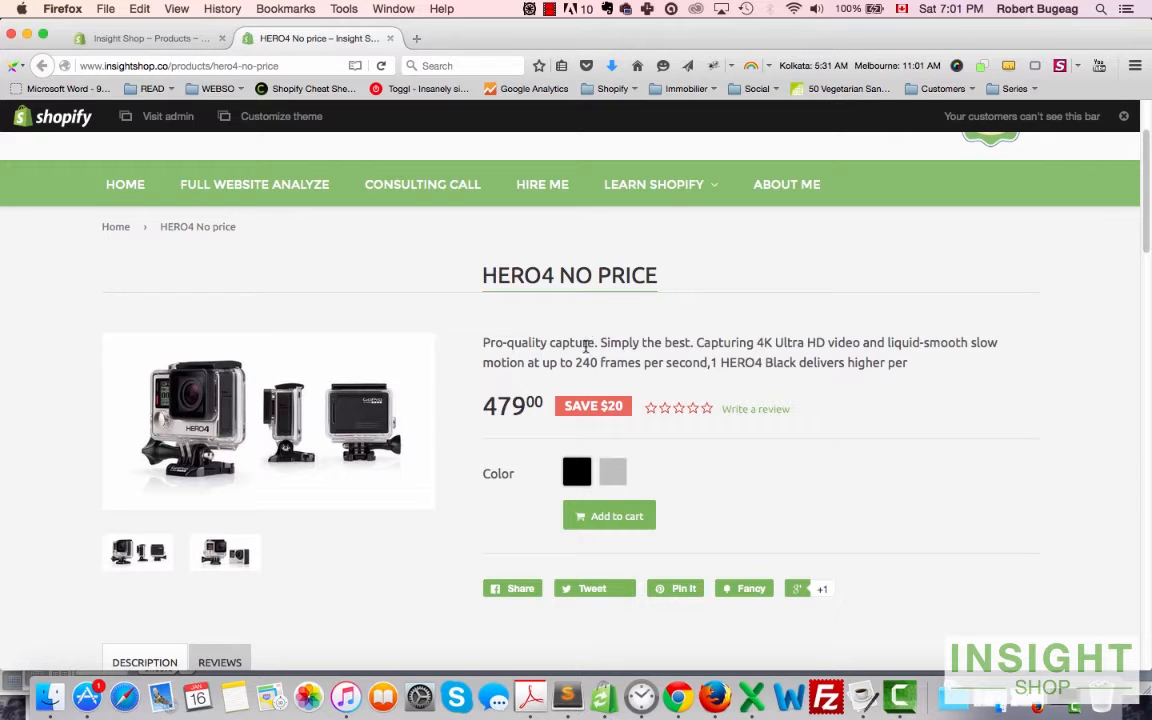
Step: Go to Online Store > Themes in the store admin
{"action": "left_click", "coordinate": [150, 38]}
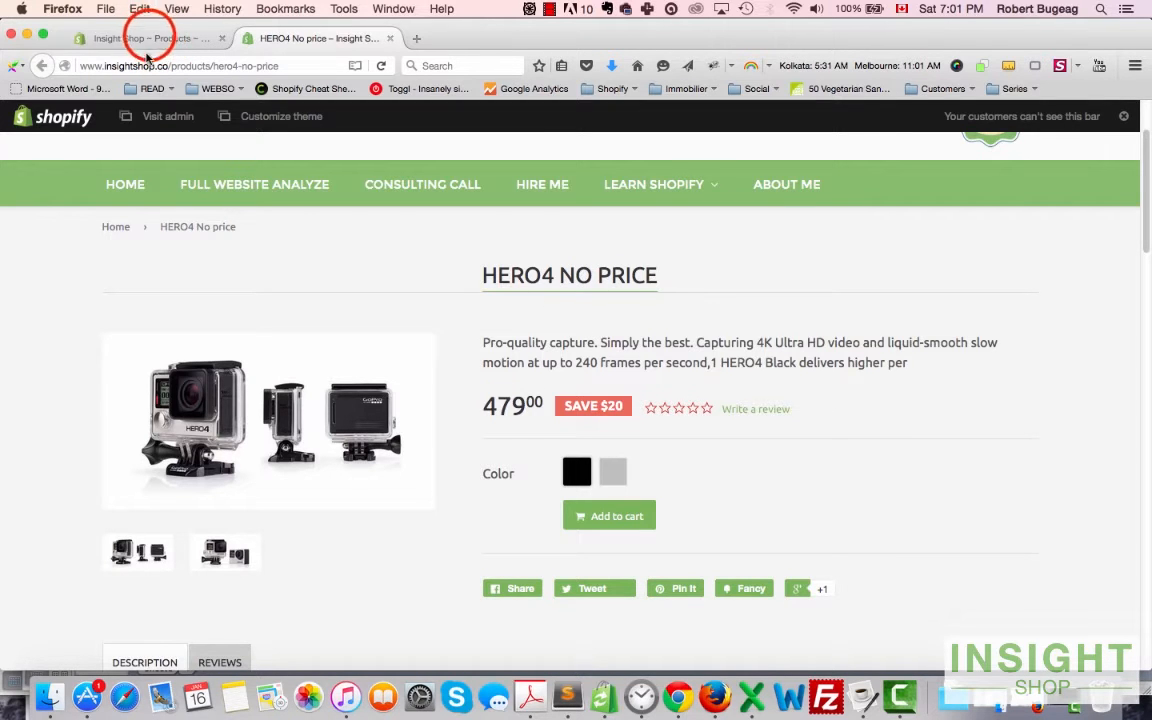
{"action": "left_click", "coordinate": [150, 38]}
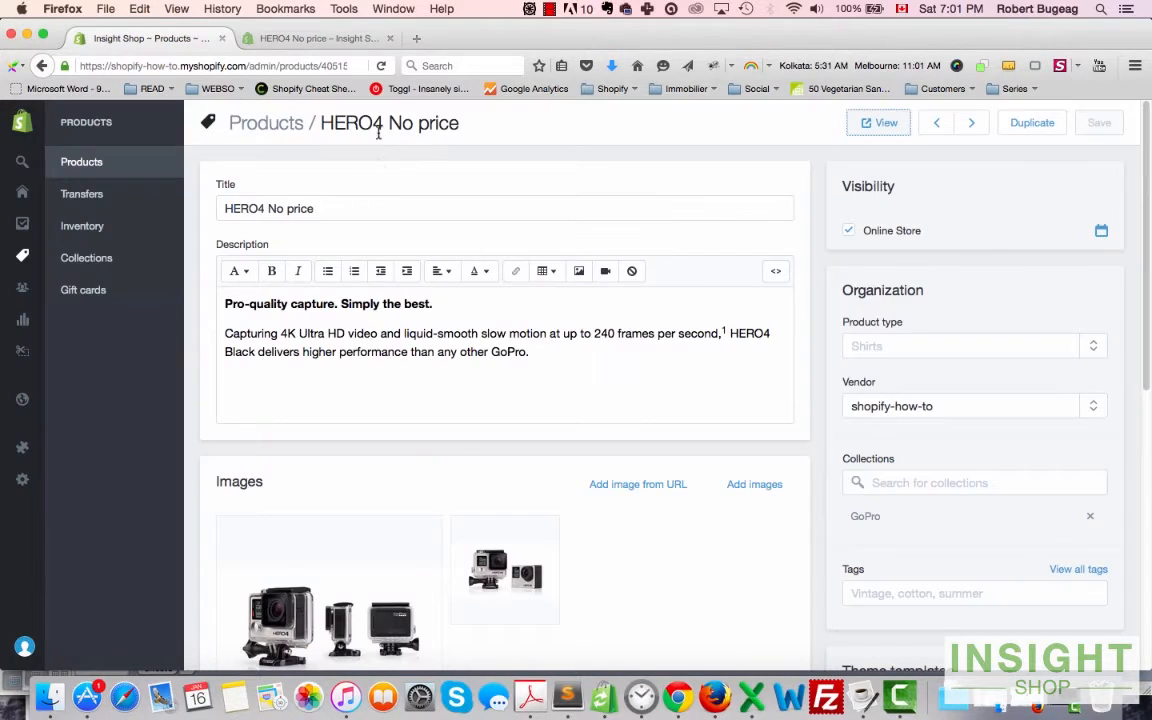
{"action": "mouse_move", "coordinate": [56, 190]}
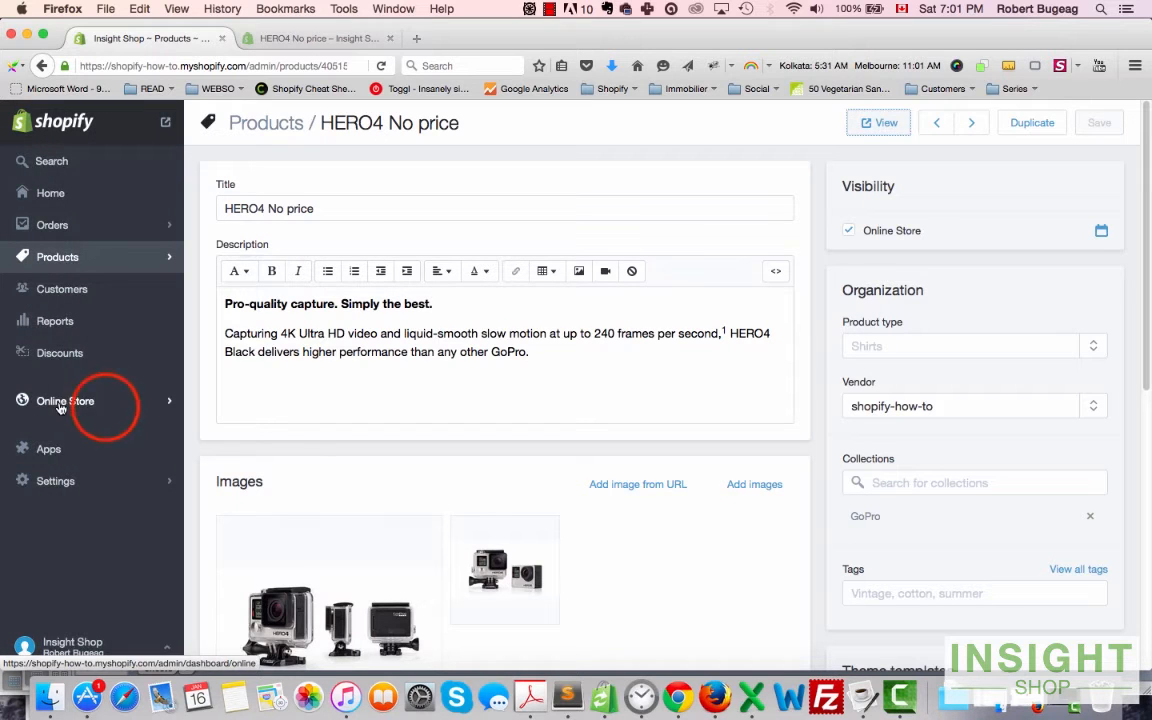
{"action": "left_click", "coordinate": [62, 400]}
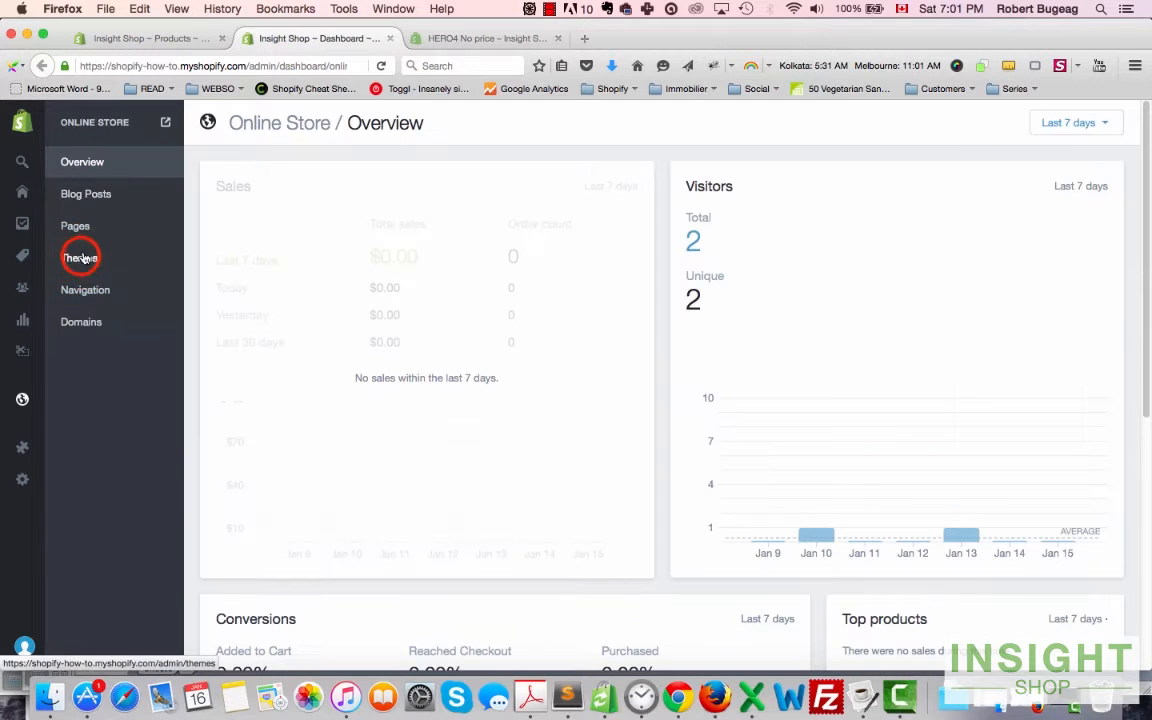
{"action": "left_click", "coordinate": [80, 256]}
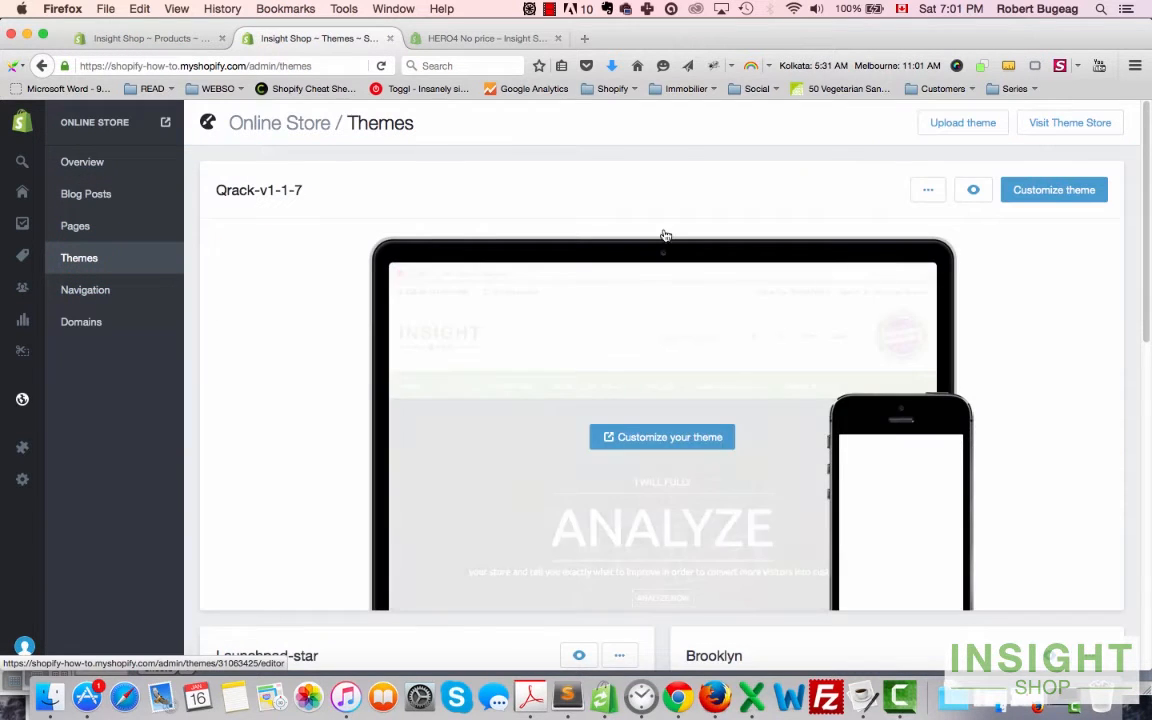
{"action": "scroll", "scroll_direction": "down", "scroll_amount": 3}
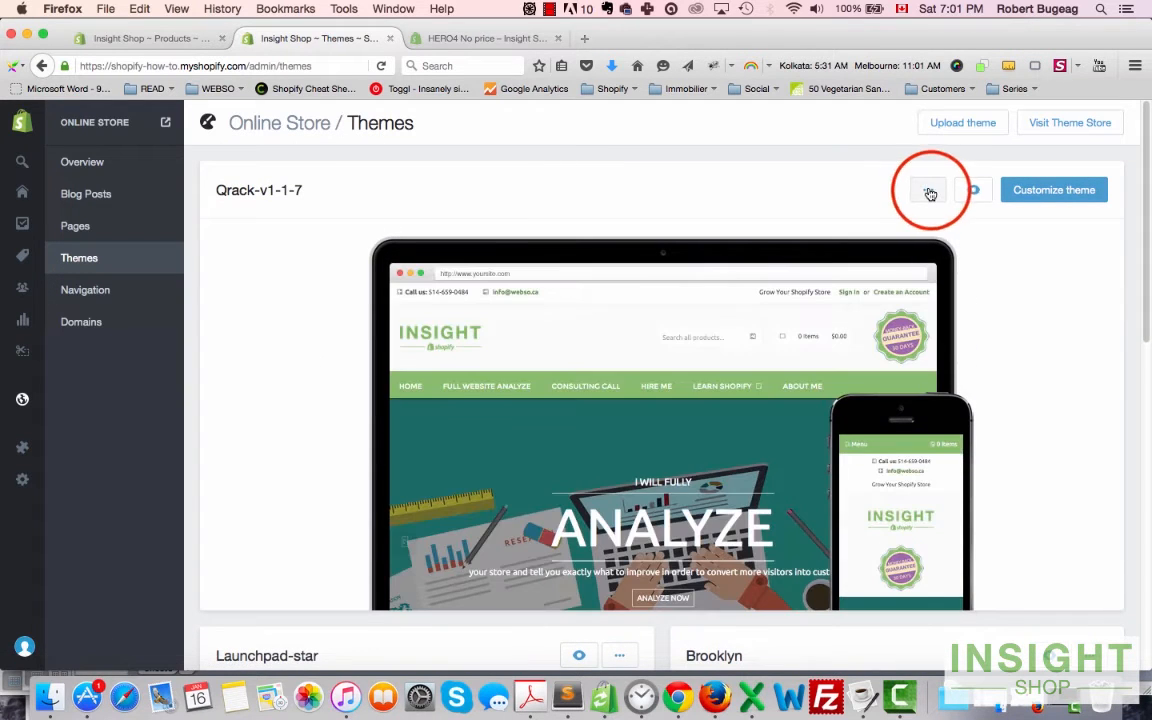
Step: Enter Edit HTML/CSS for the qrack-v1-1-7 theme and review its Templates list
{"action": "left_click", "coordinate": [928, 190]}
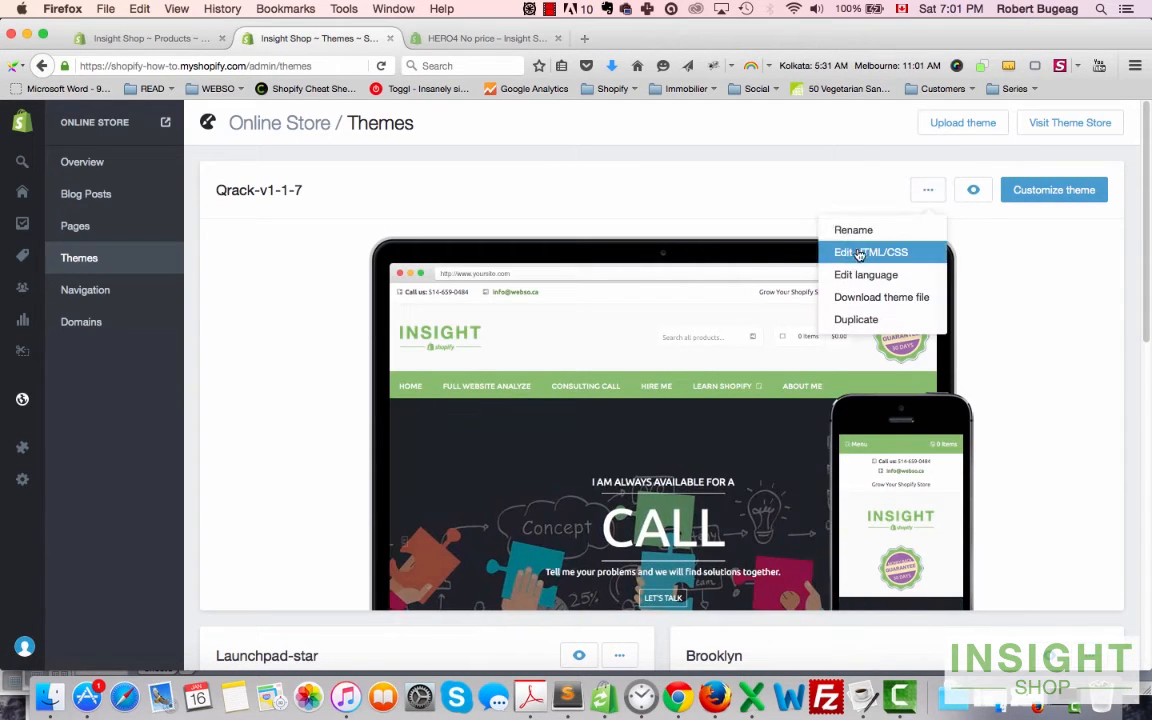
{"action": "left_click", "coordinate": [870, 252]}
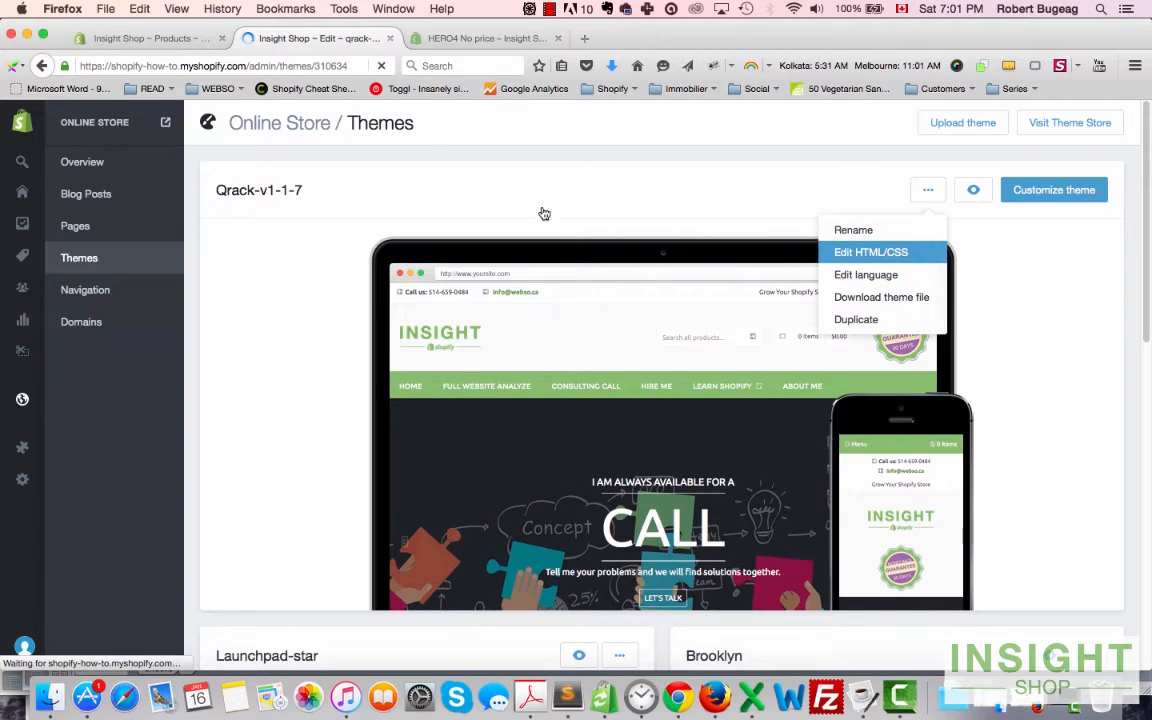
{"action": "left_click", "coordinate": [870, 252]}
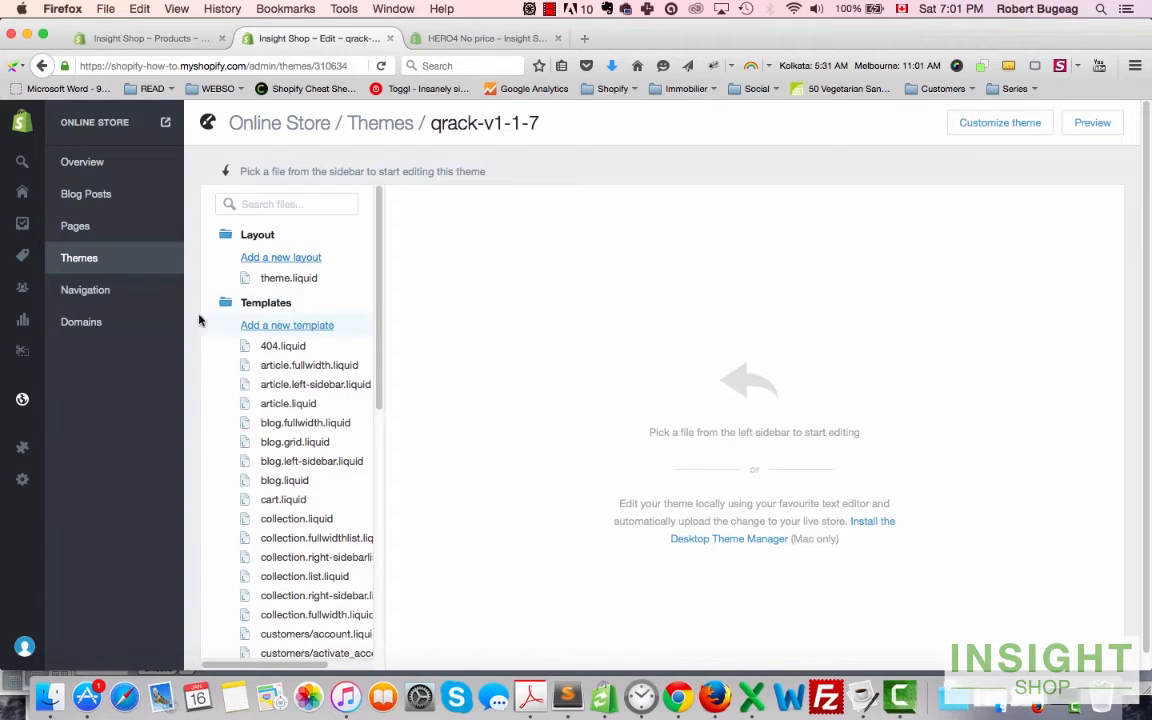
{"action": "scroll", "scroll_direction": "down", "scroll_amount": 3}
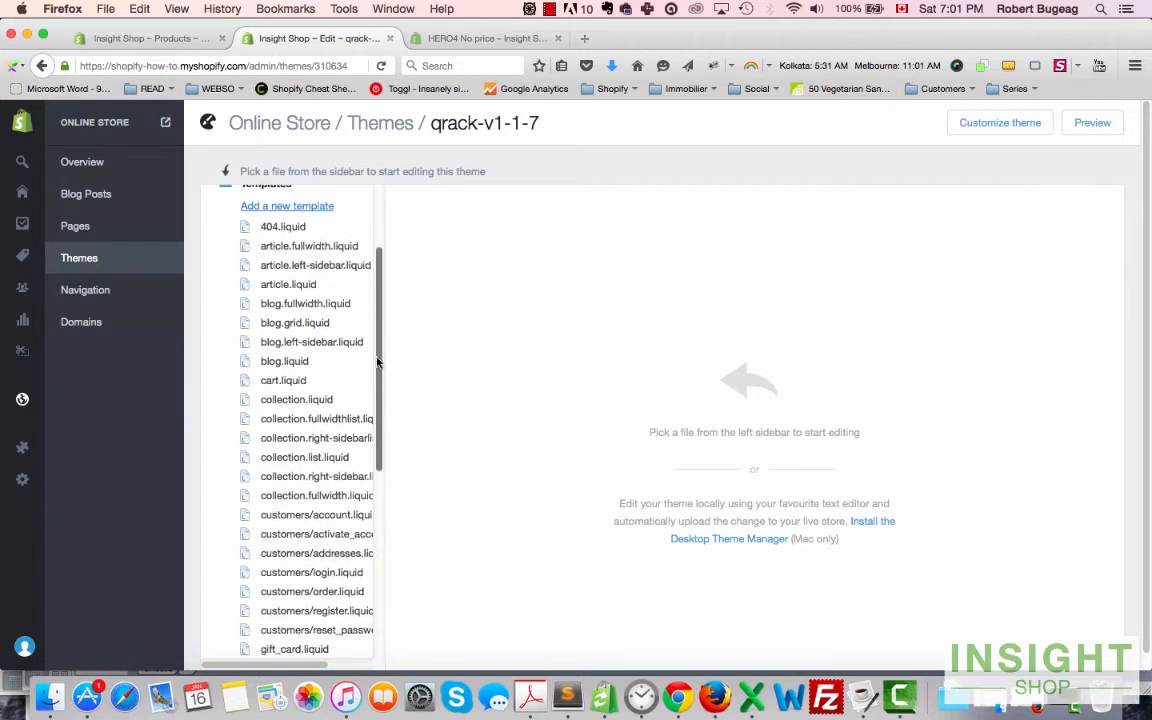
{"action": "scroll", "scroll_direction": "down", "scroll_amount": 3}
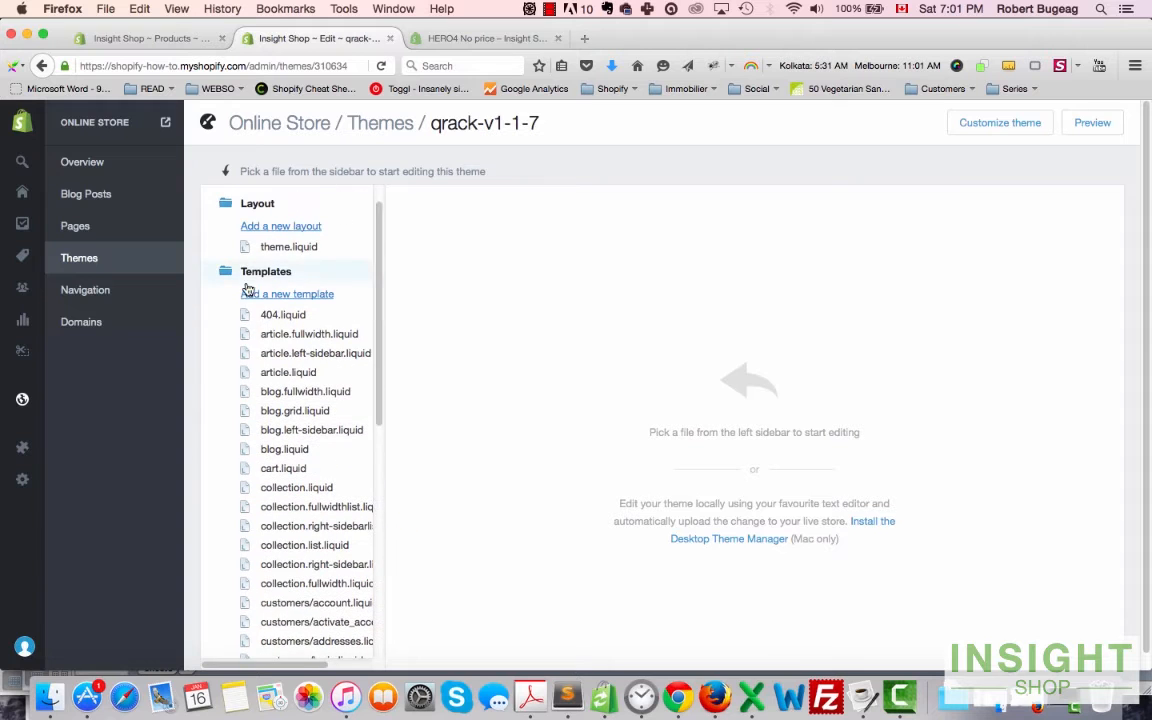
{"action": "scroll", "scroll_direction": "down", "scroll_amount": 3}
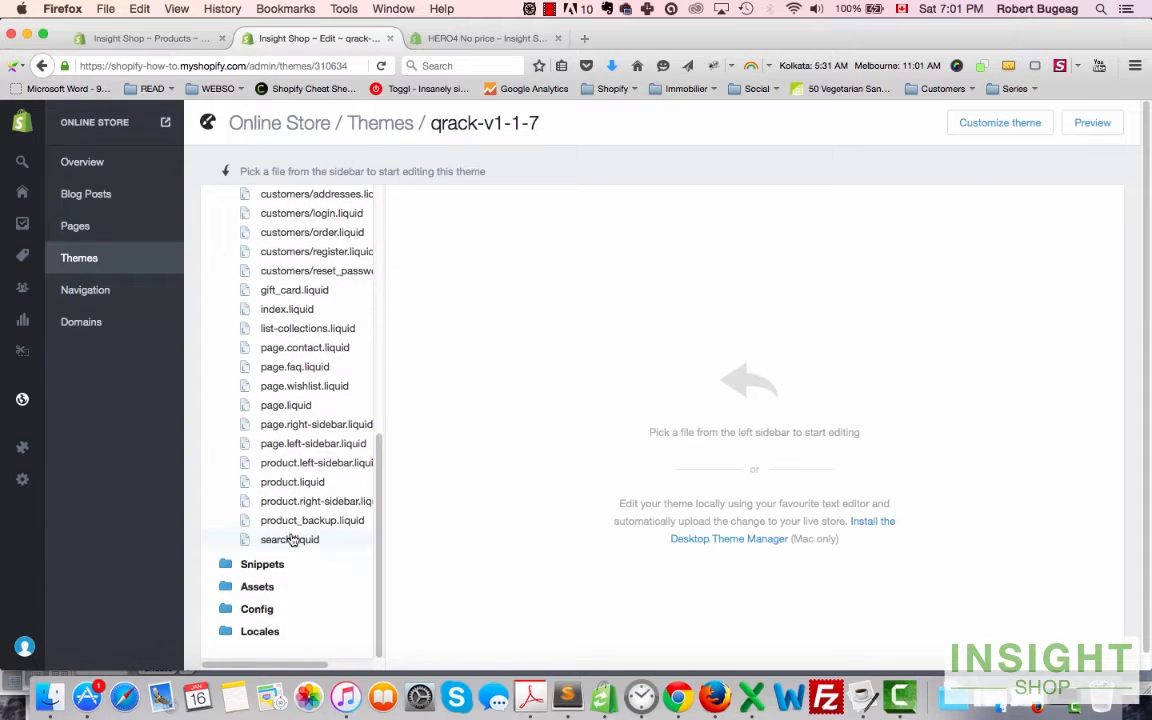
Step: View the product.liquid template code, then return to the HERO4 No price storefront page
{"action": "left_click", "coordinate": [292, 480]}
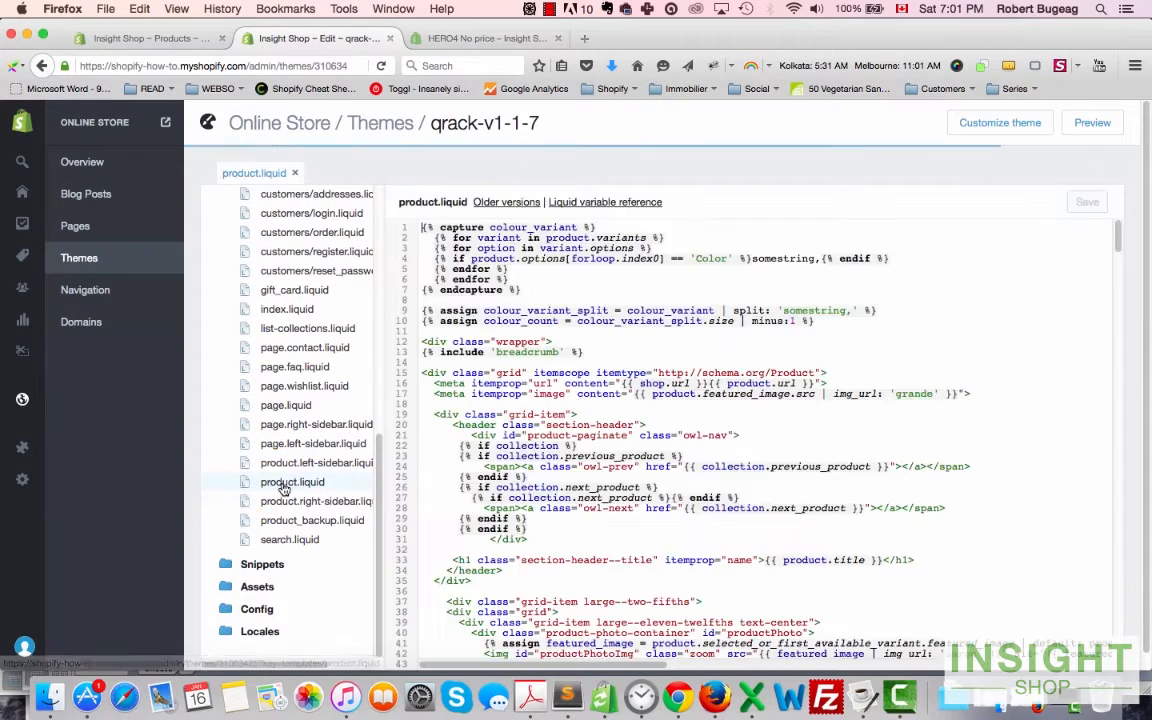
{"action": "scroll", "scroll_direction": "down", "scroll_amount": 3}
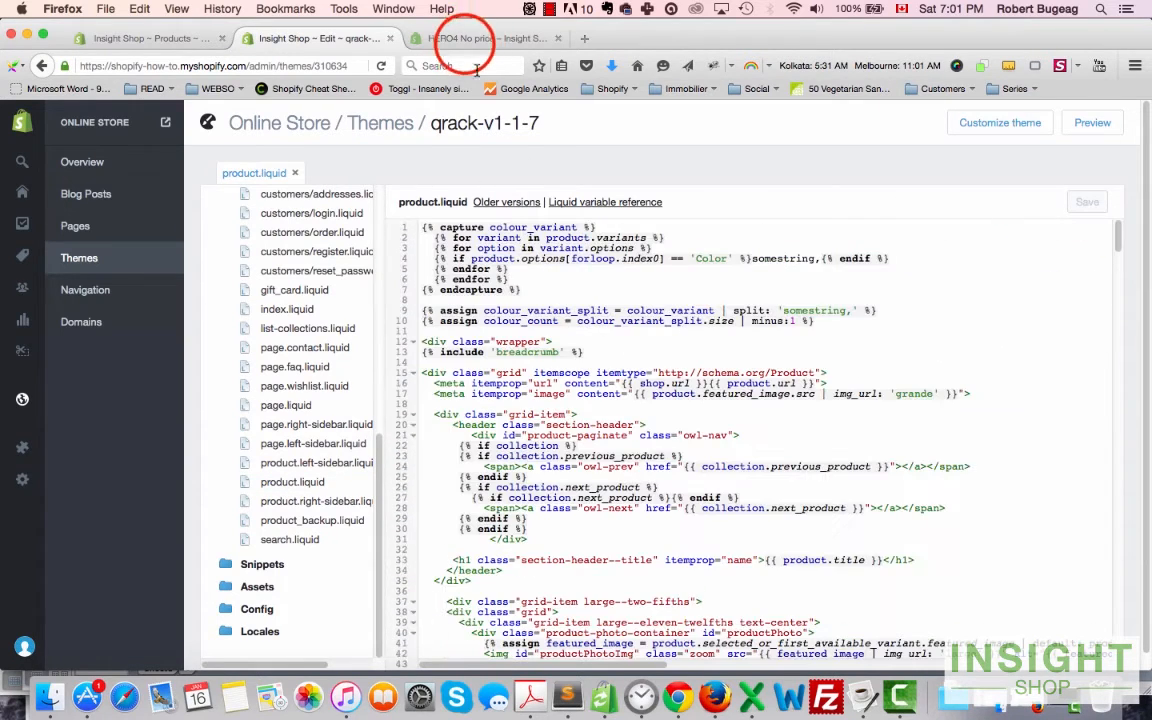
{"action": "left_click", "coordinate": [480, 38]}
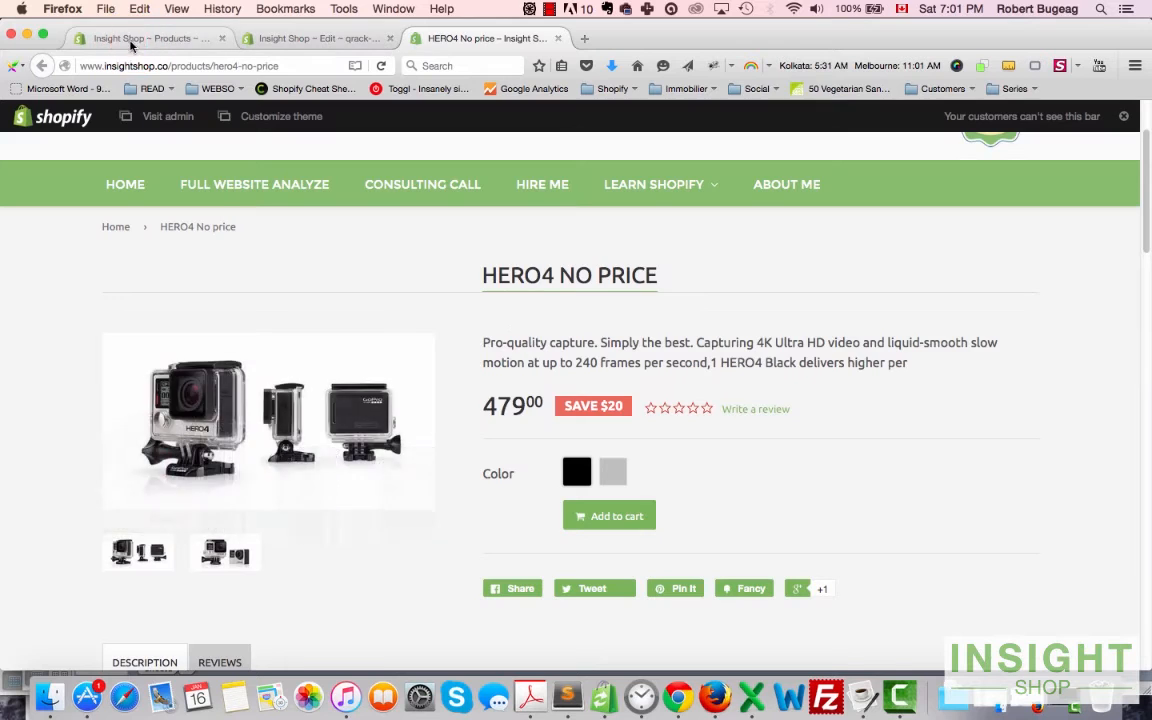
Step: Check the HERO4 No price product's template dropdown, keep 'product', and return to the code editor
{"action": "left_click", "coordinate": [130, 48]}
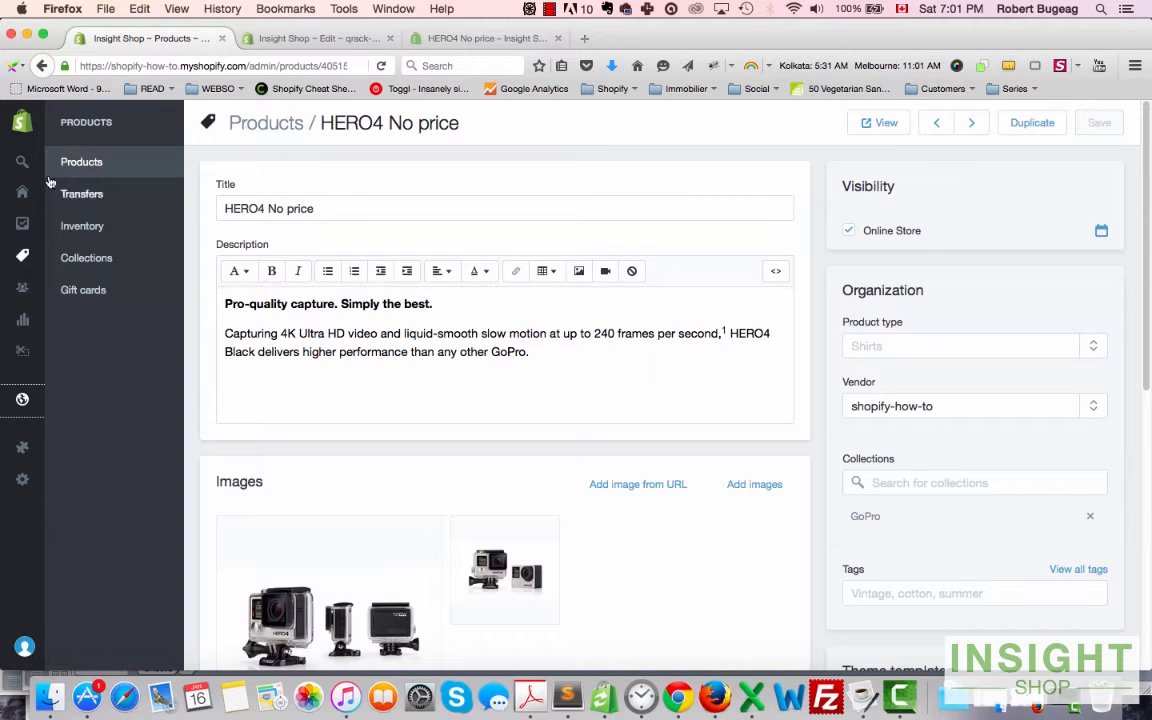
{"action": "scroll", "scroll_direction": "down", "scroll_amount": 3}
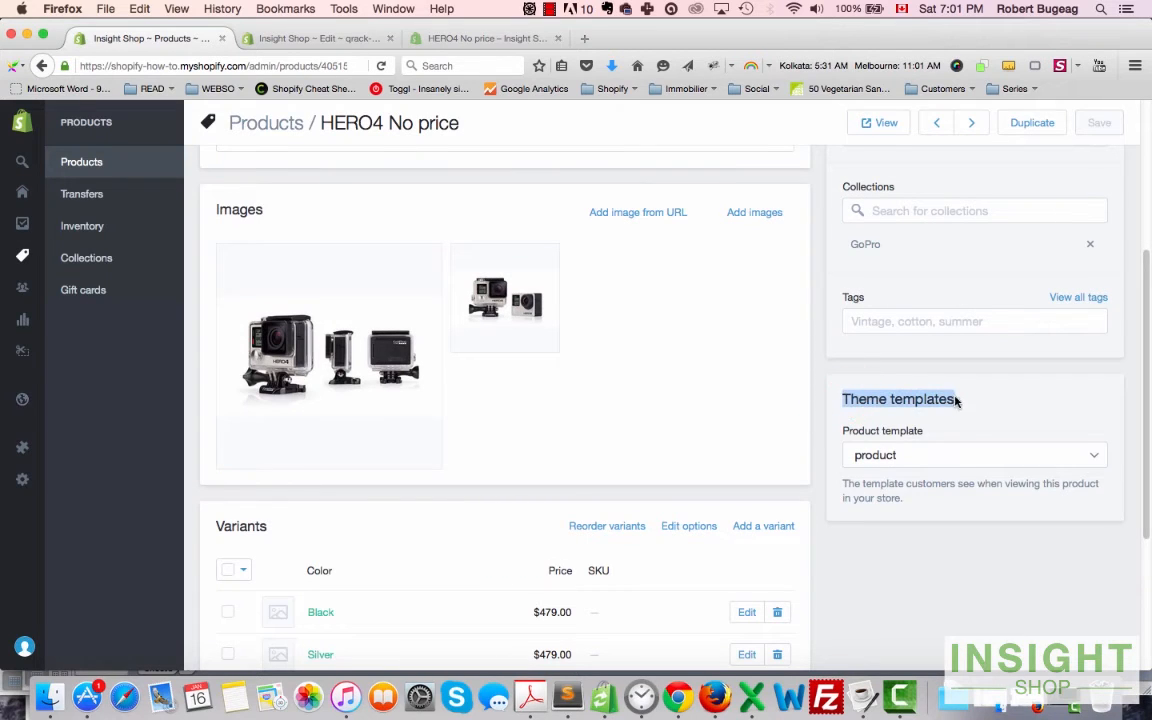
{"action": "mouse_move", "coordinate": [920, 460]}
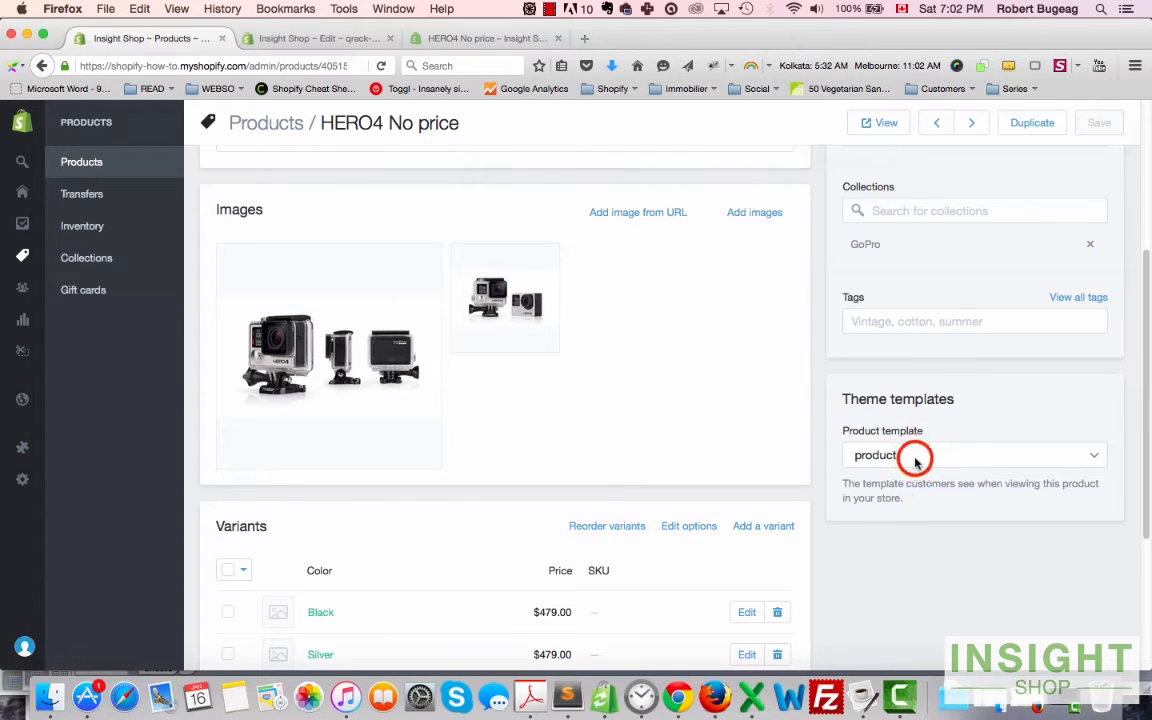
{"action": "left_click", "coordinate": [916, 456]}
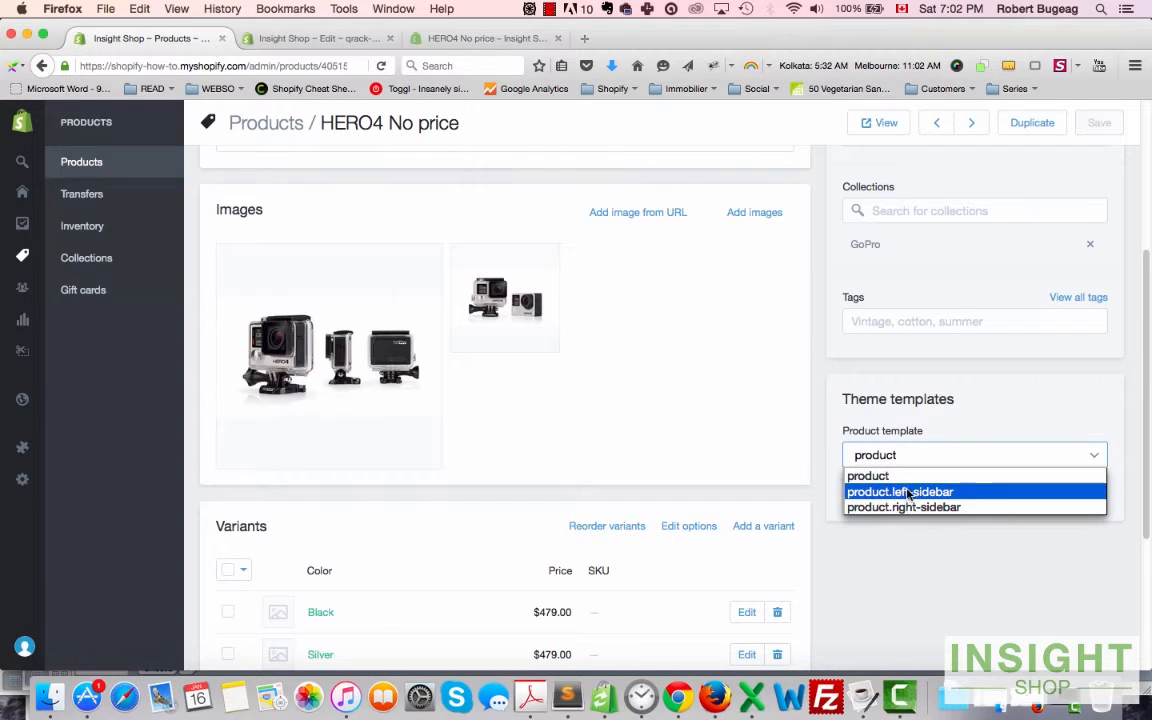
{"action": "mouse_move", "coordinate": [908, 508]}
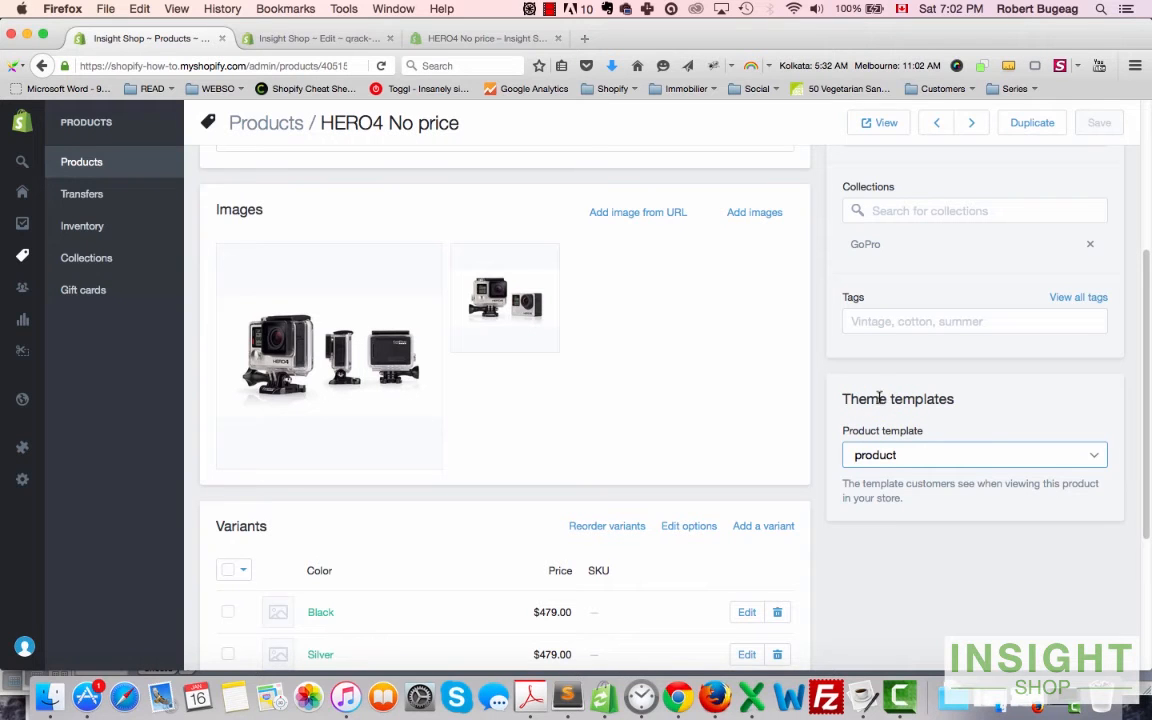
{"action": "left_click", "coordinate": [942, 404]}
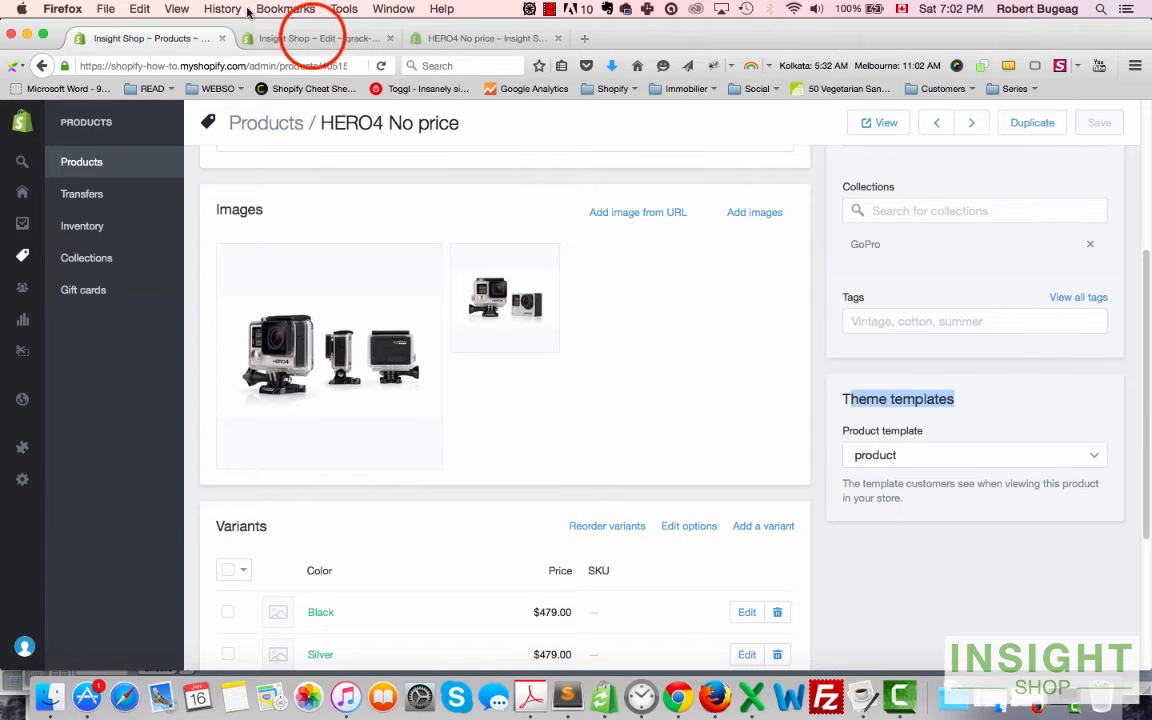
{"action": "left_click", "coordinate": [320, 38]}
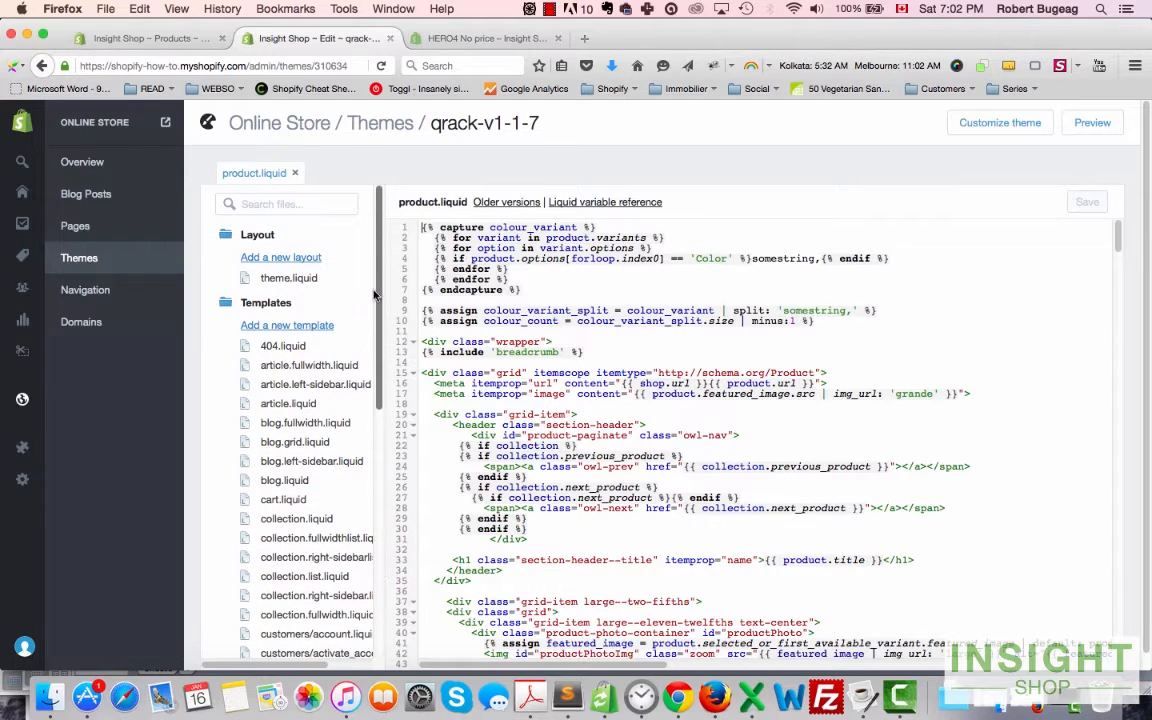
Step: Add a new 'product' type template named no-price, creating product.no-price.liquid
{"action": "left_click", "coordinate": [288, 324]}
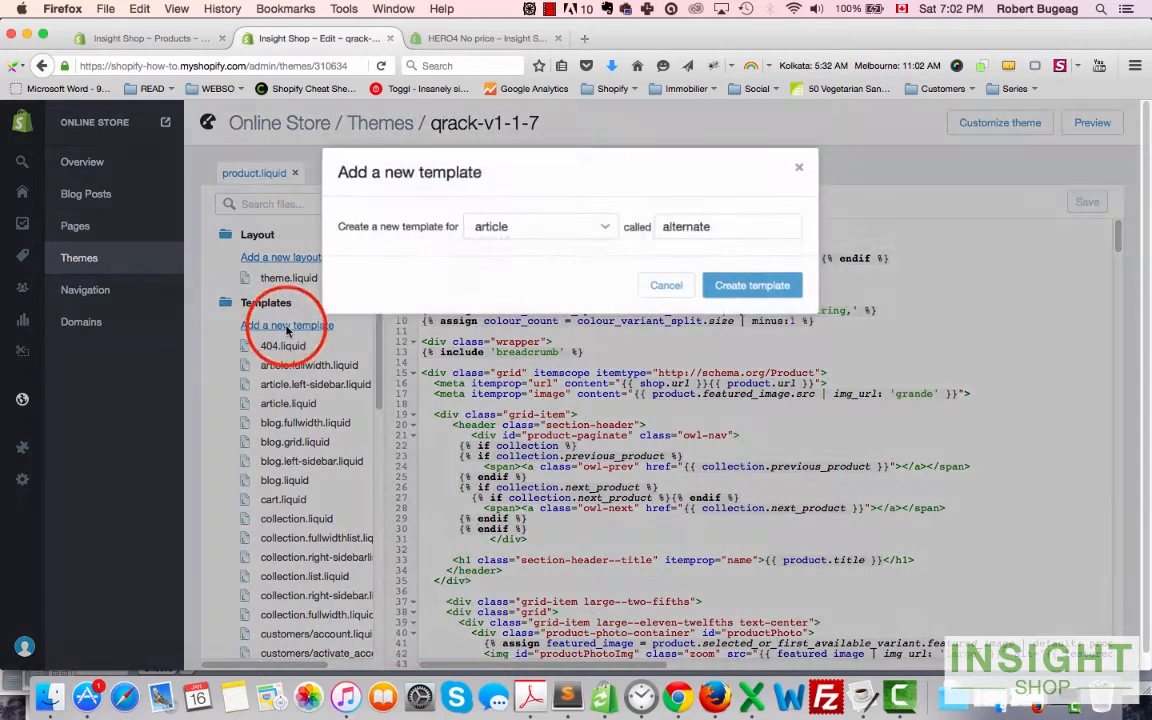
{"action": "left_click", "coordinate": [538, 226]}
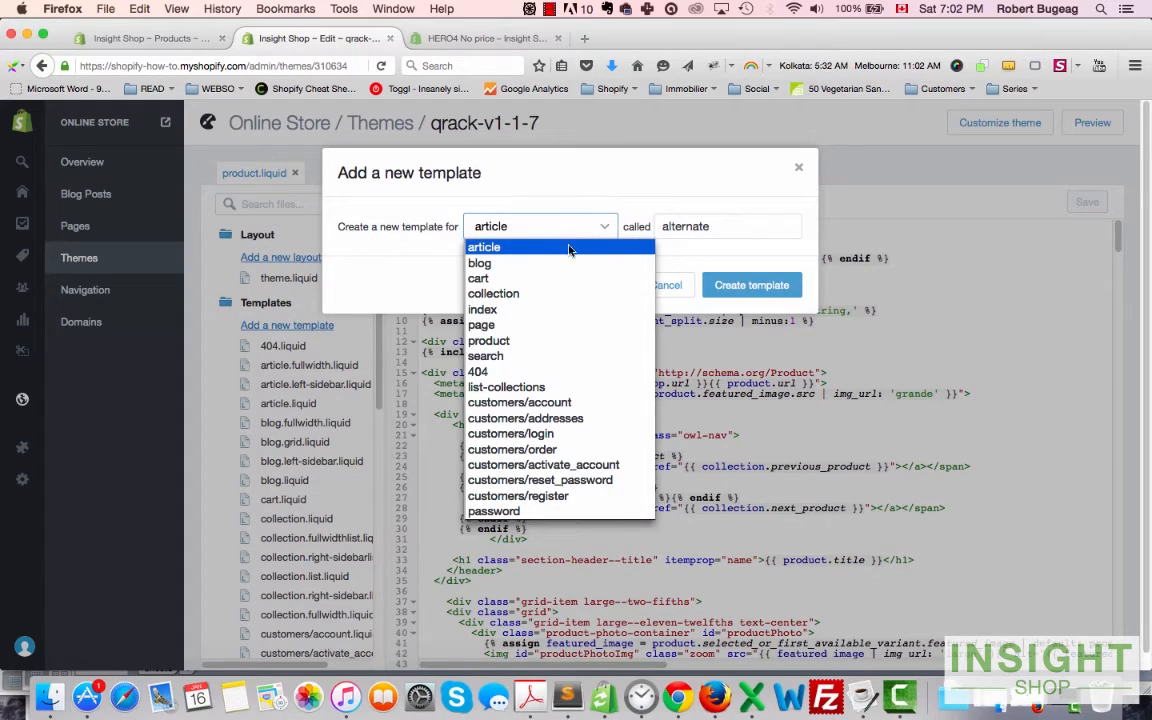
{"action": "mouse_move", "coordinate": [476, 370]}
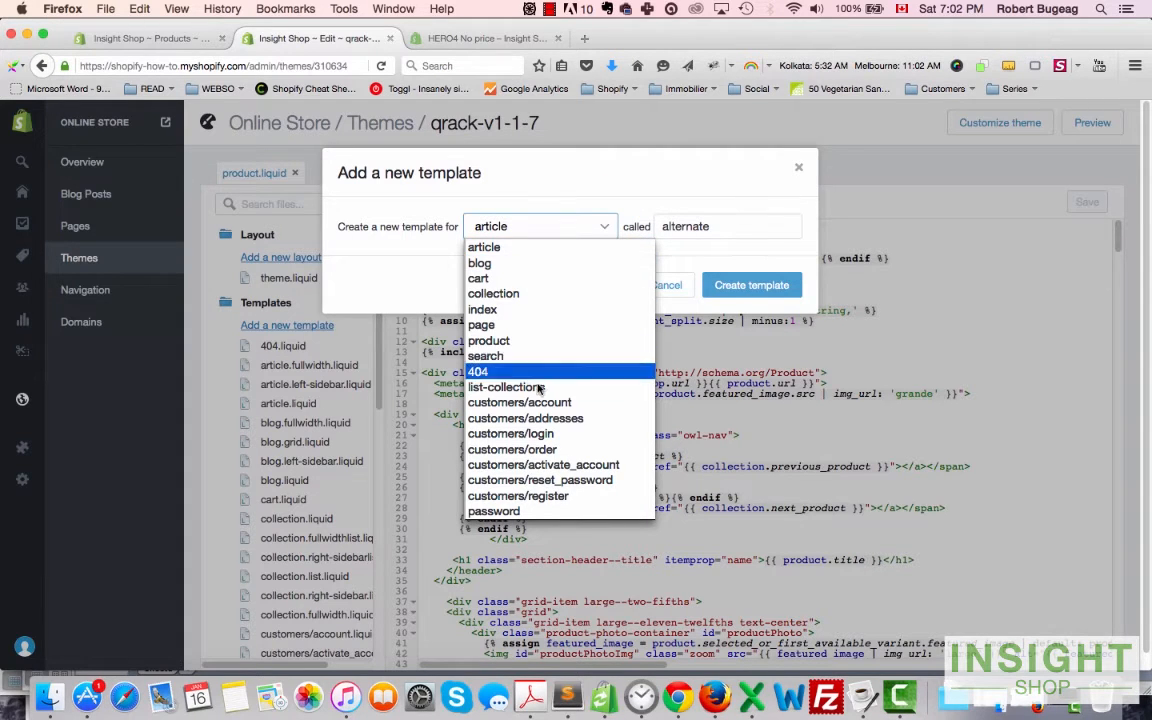
{"action": "mouse_move", "coordinate": [478, 278]}
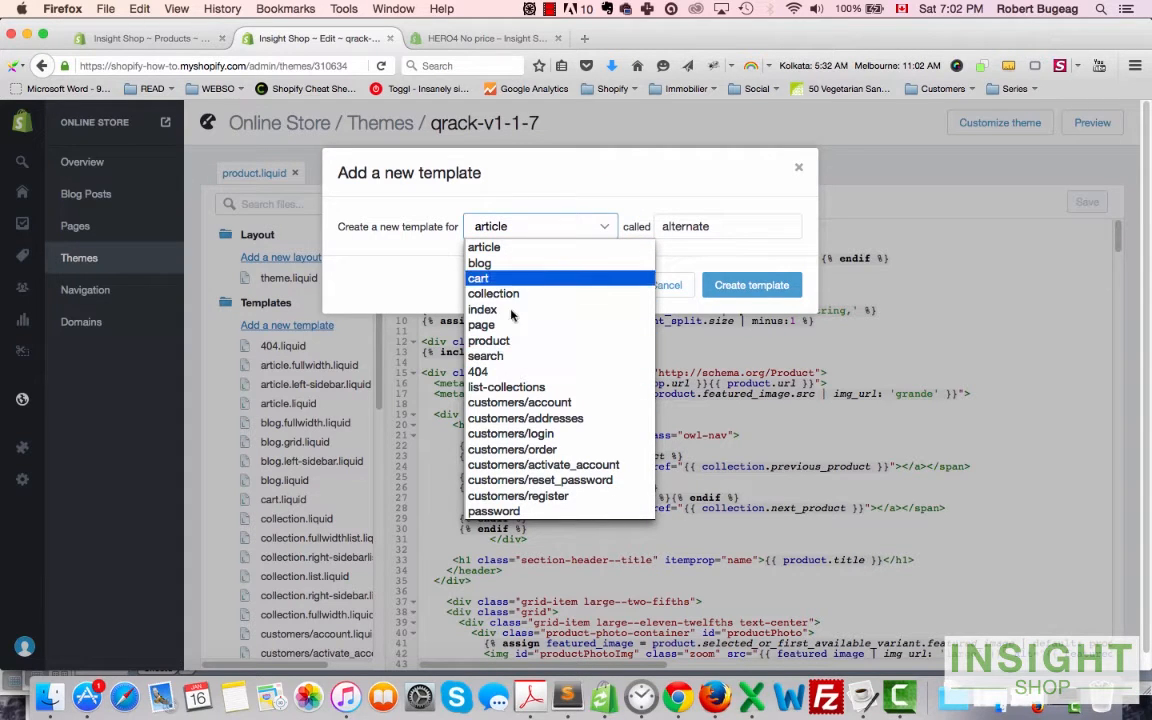
{"action": "mouse_move", "coordinate": [484, 356]}
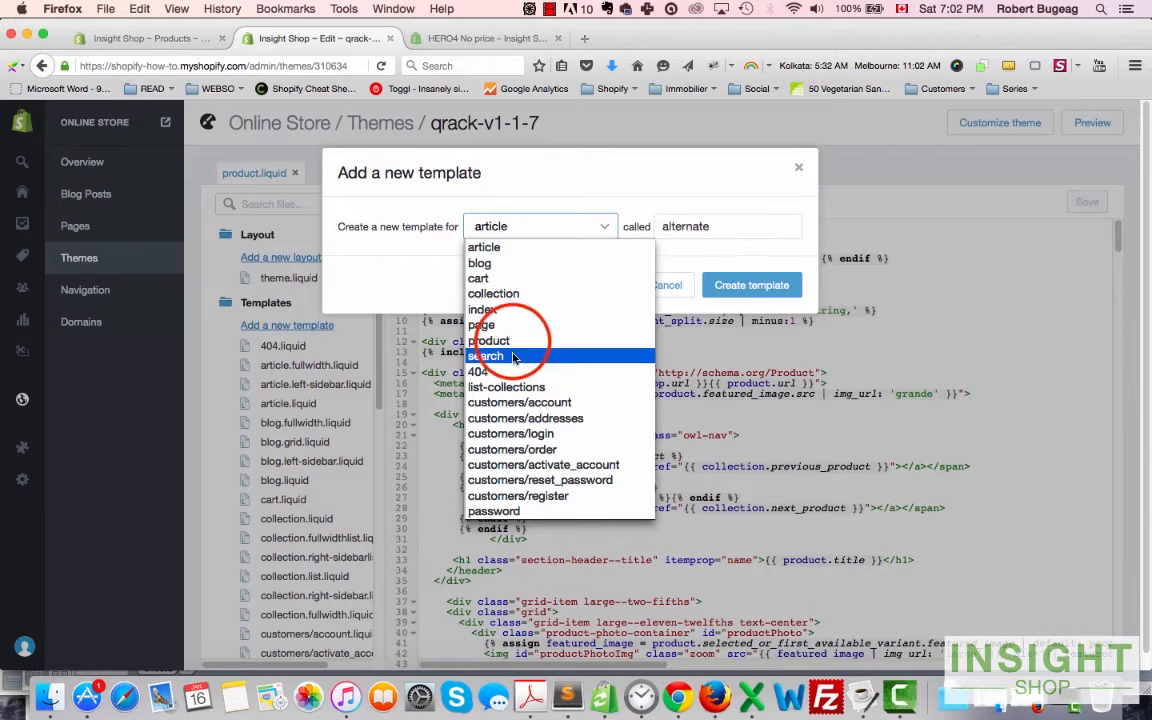
{"action": "left_click", "coordinate": [492, 340]}
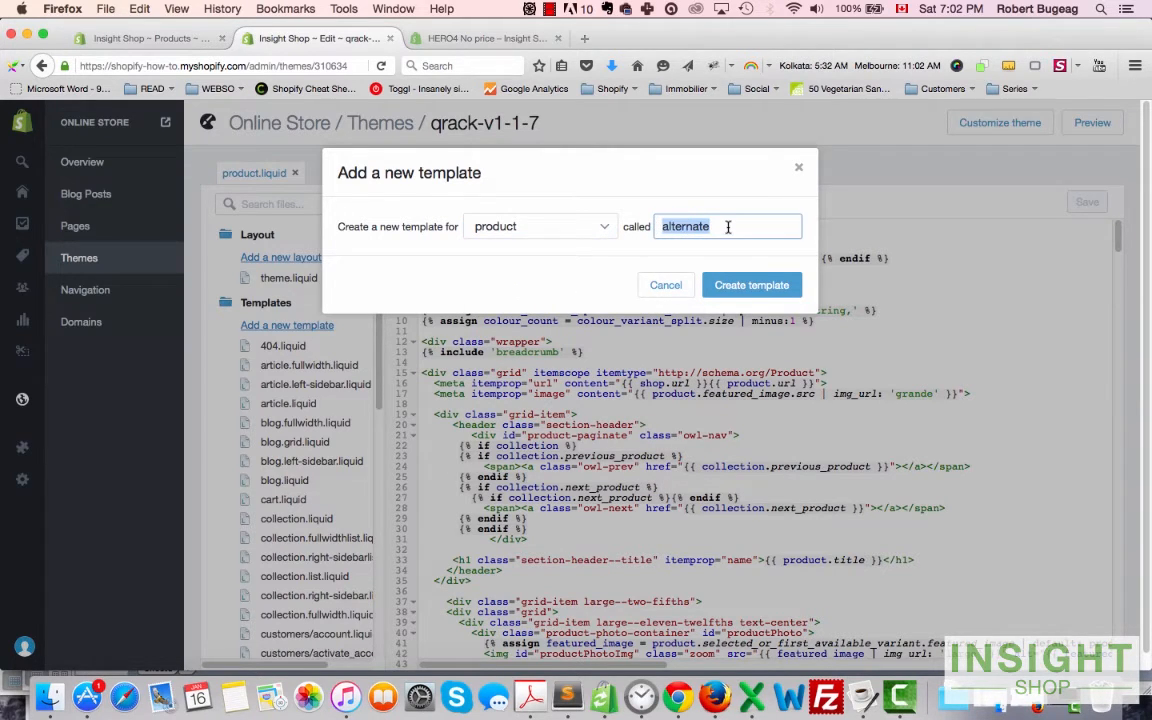
{"action": "type", "text": "no"}
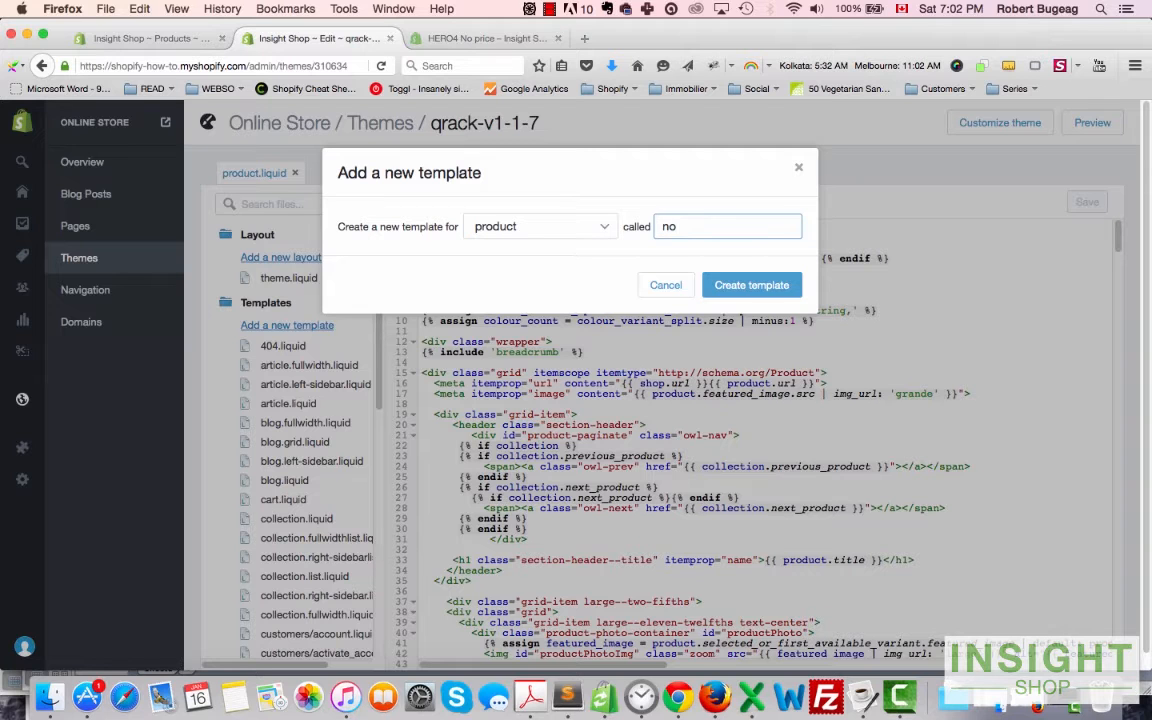
{"action": "left_click", "coordinate": [752, 284]}
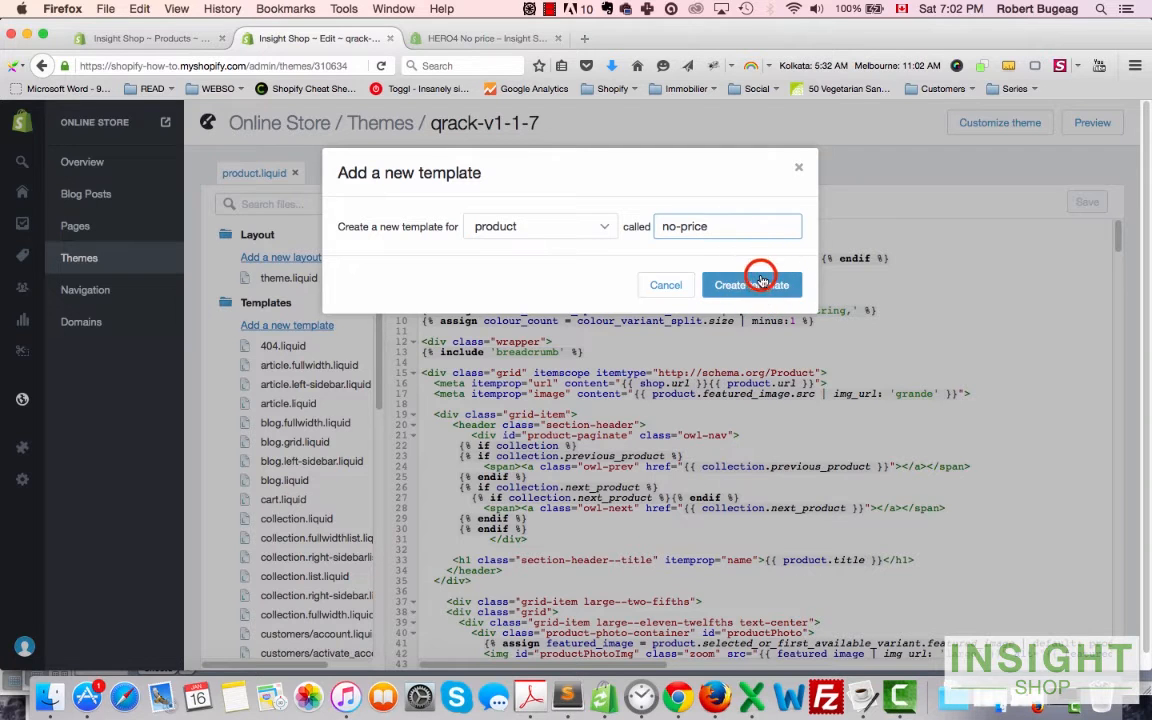
{"action": "left_click", "coordinate": [752, 284]}
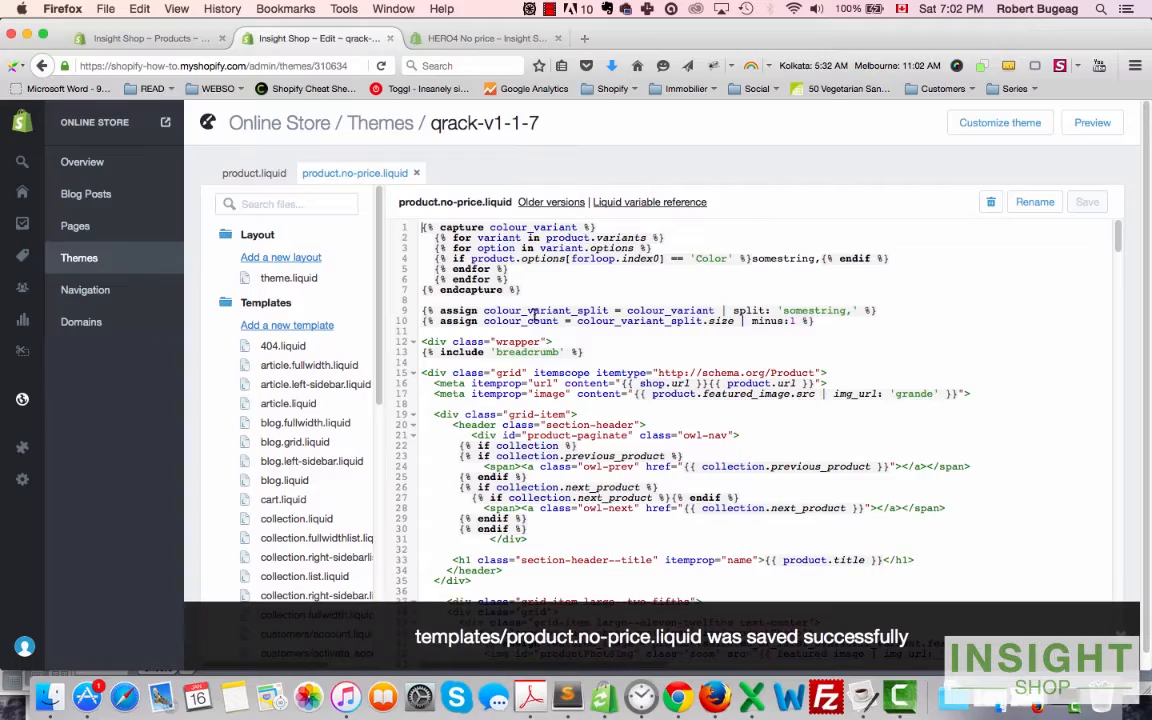
{"action": "mouse_move", "coordinate": [720, 394]}
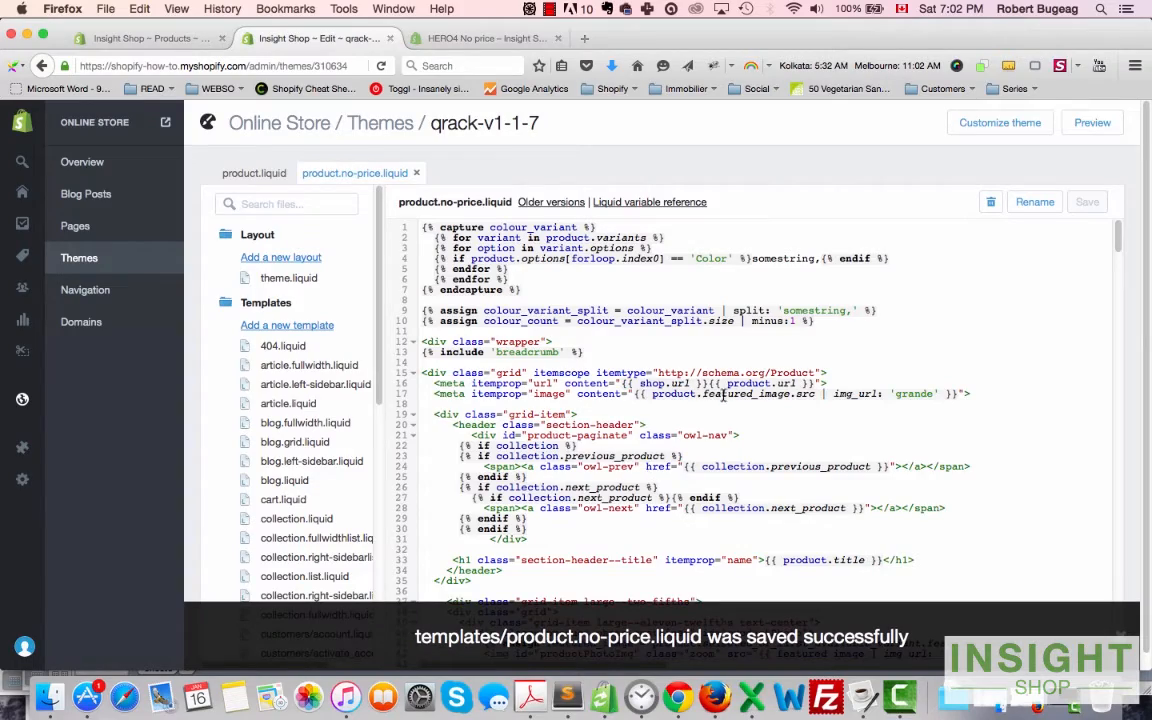
{"action": "scroll", "scroll_direction": "down", "scroll_amount": 3}
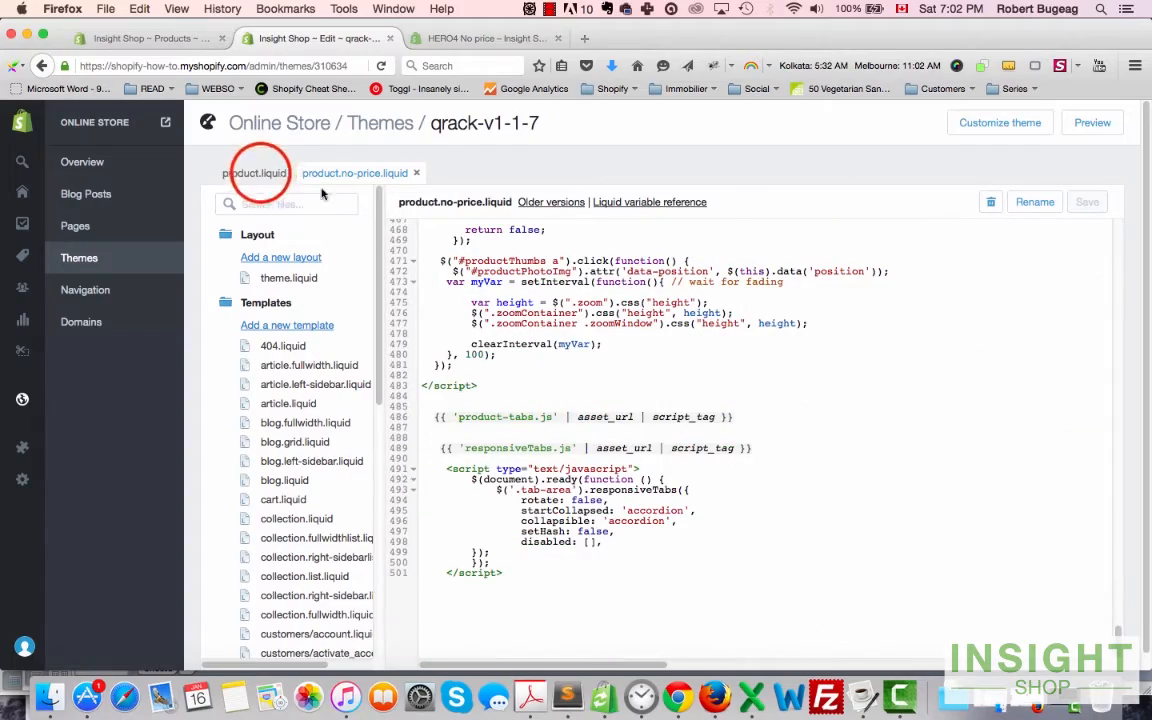
{"action": "left_click", "coordinate": [254, 172]}
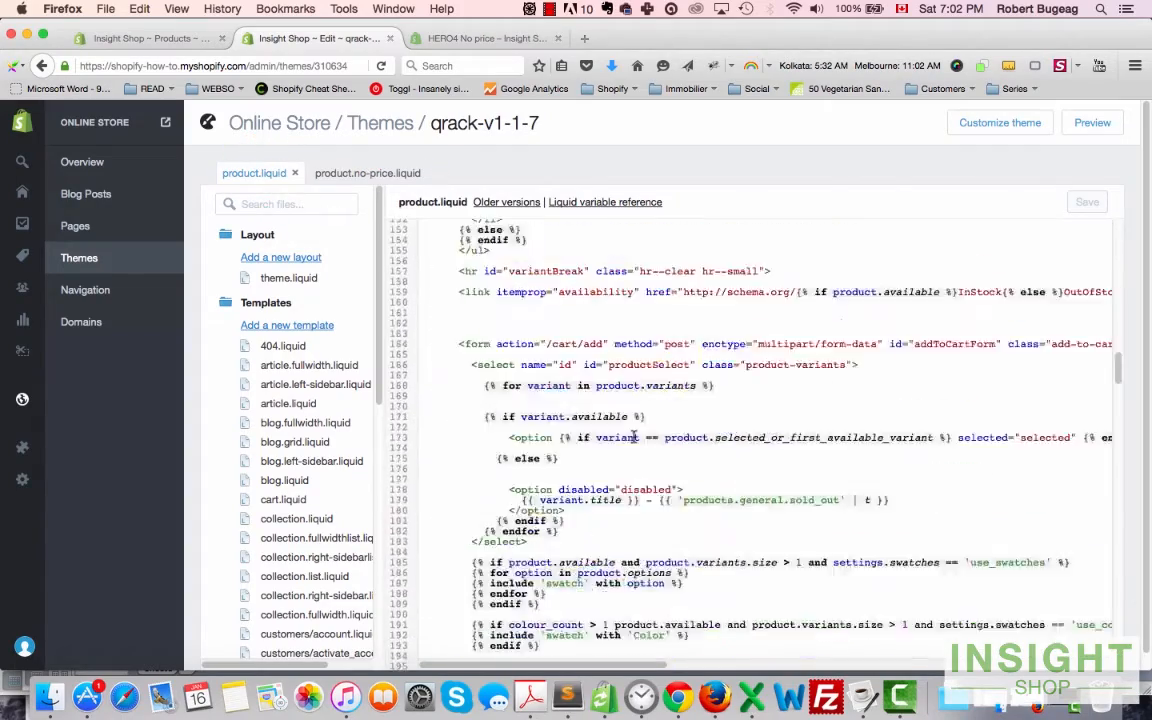
{"action": "scroll", "scroll_direction": "down", "scroll_amount": 3}
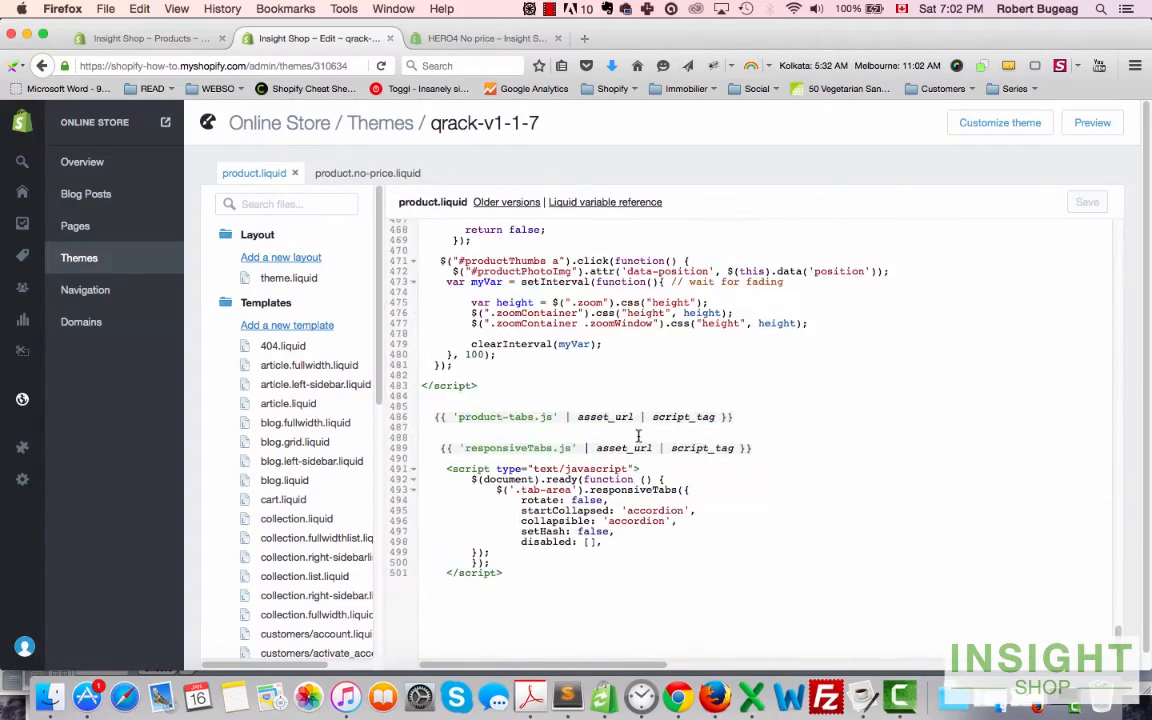
{"action": "left_click", "coordinate": [356, 172]}
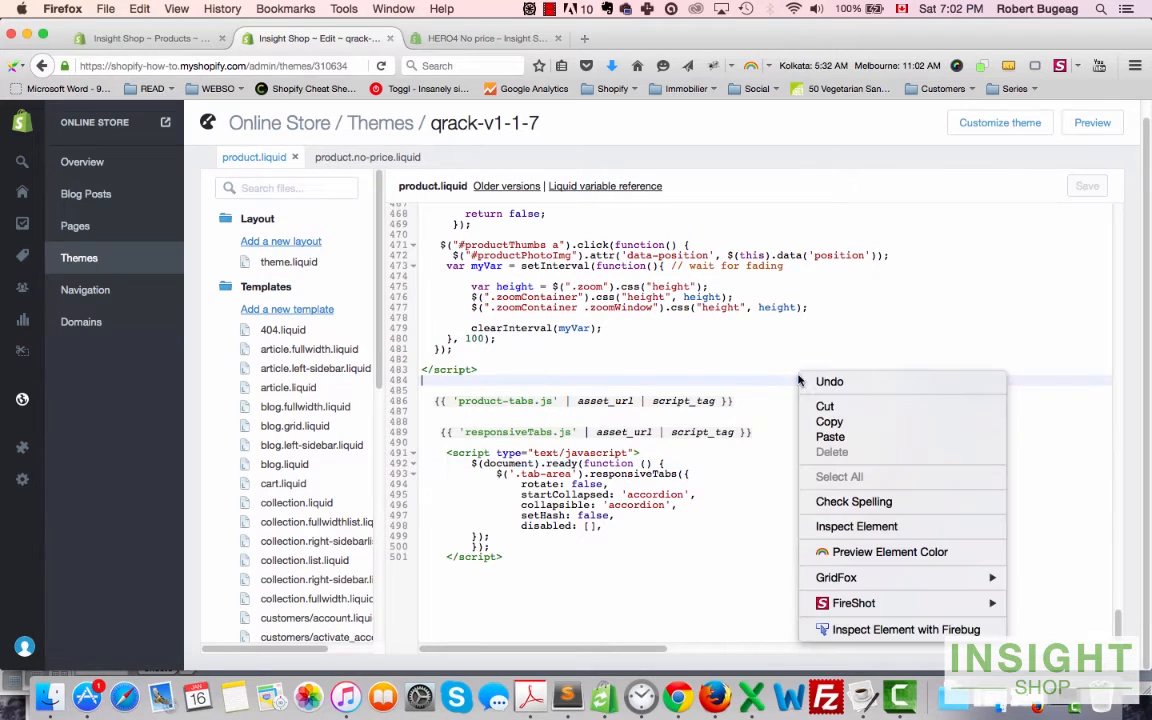
{"action": "left_click", "coordinate": [704, 340]}
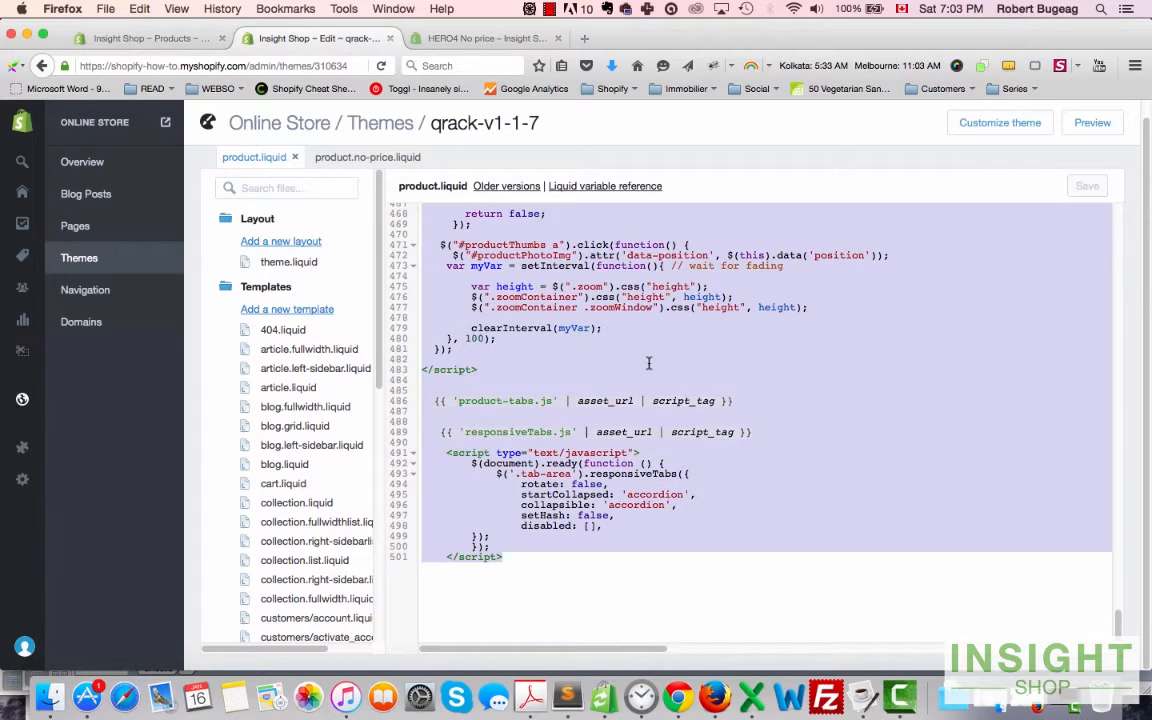
{"action": "left_click", "coordinate": [356, 156]}
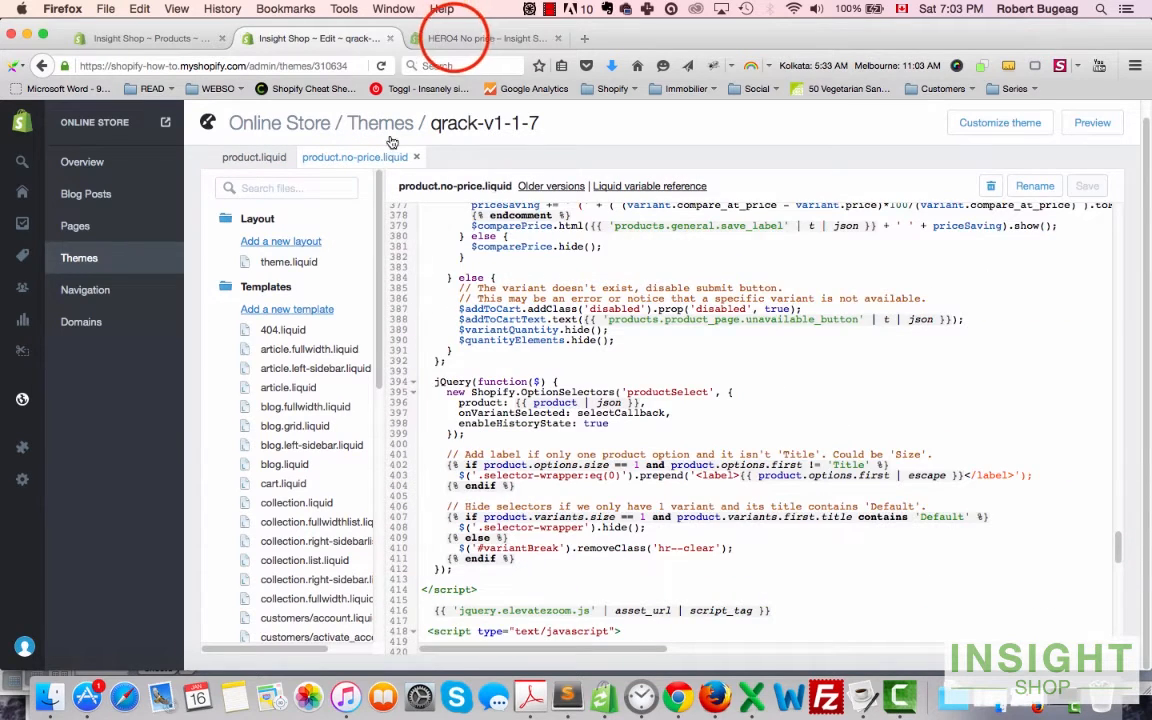
Step: Inspect the $479 price on the HERO4 storefront page and select its productPrice span
{"action": "left_click", "coordinate": [484, 38]}
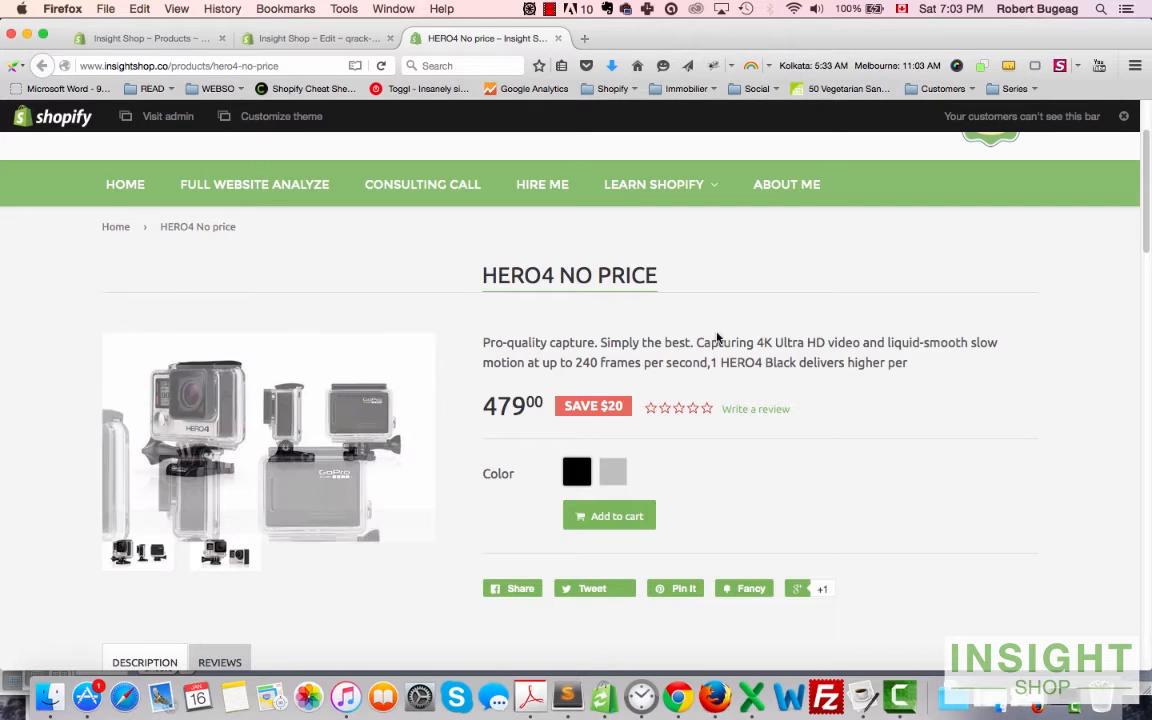
{"action": "right_click", "coordinate": [718, 336]}
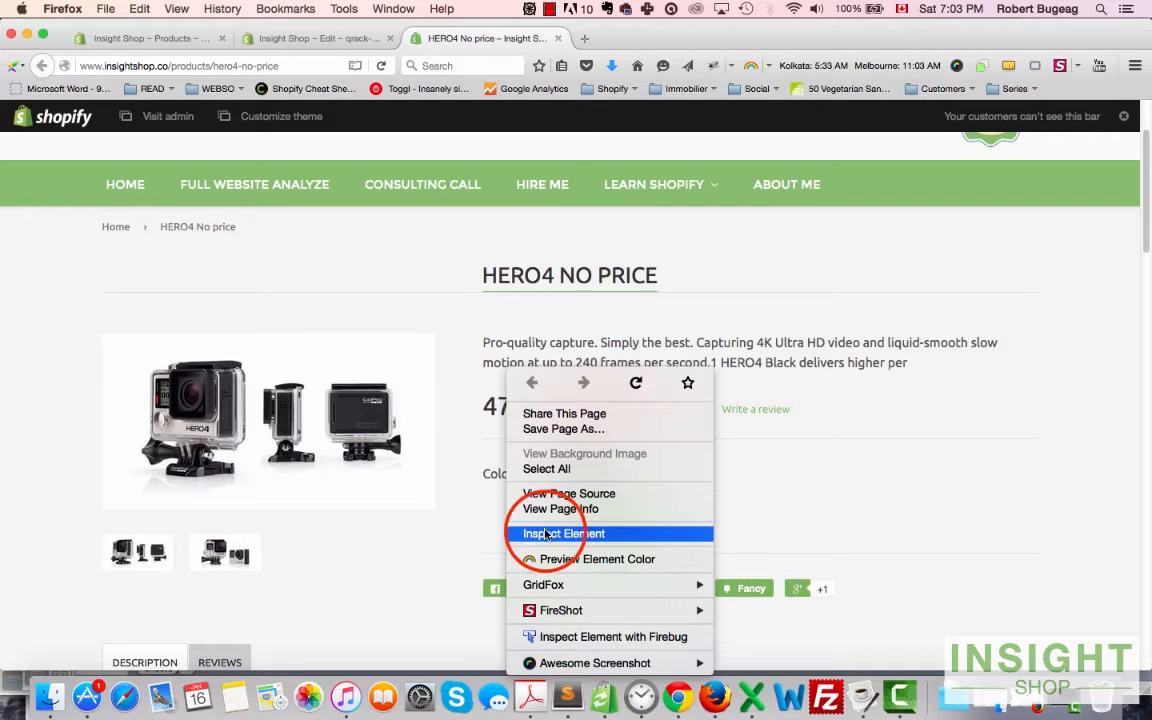
{"action": "left_click", "coordinate": [560, 532]}
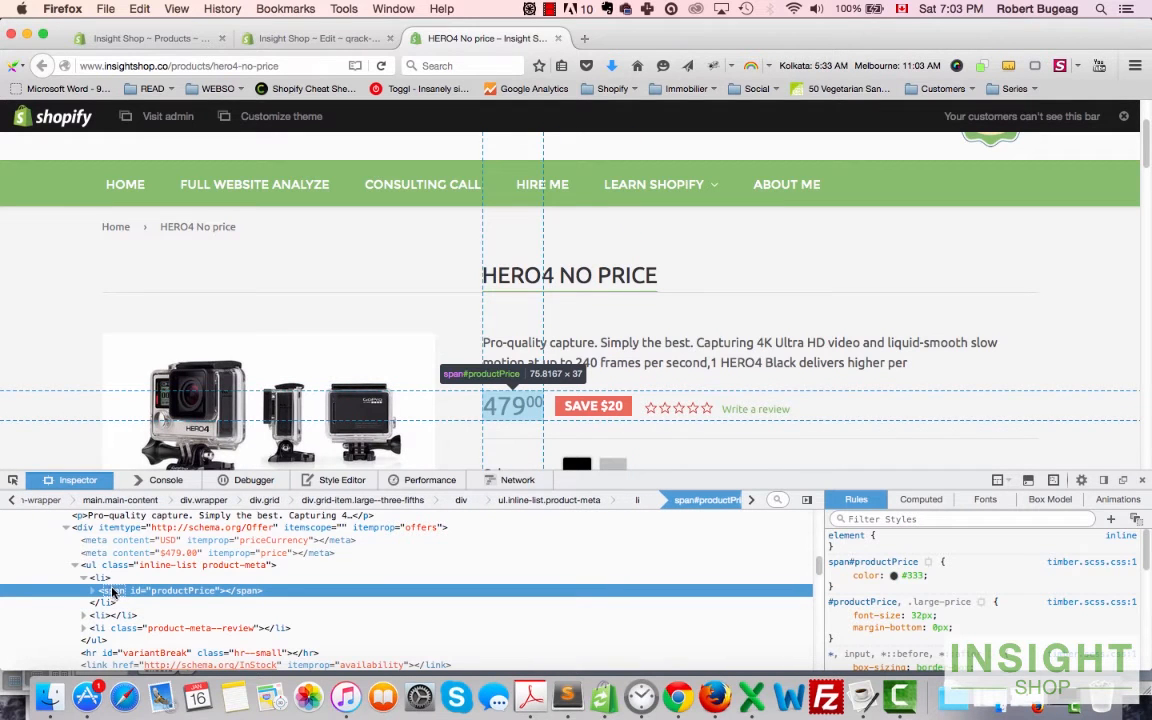
{"action": "left_click", "coordinate": [180, 592]}
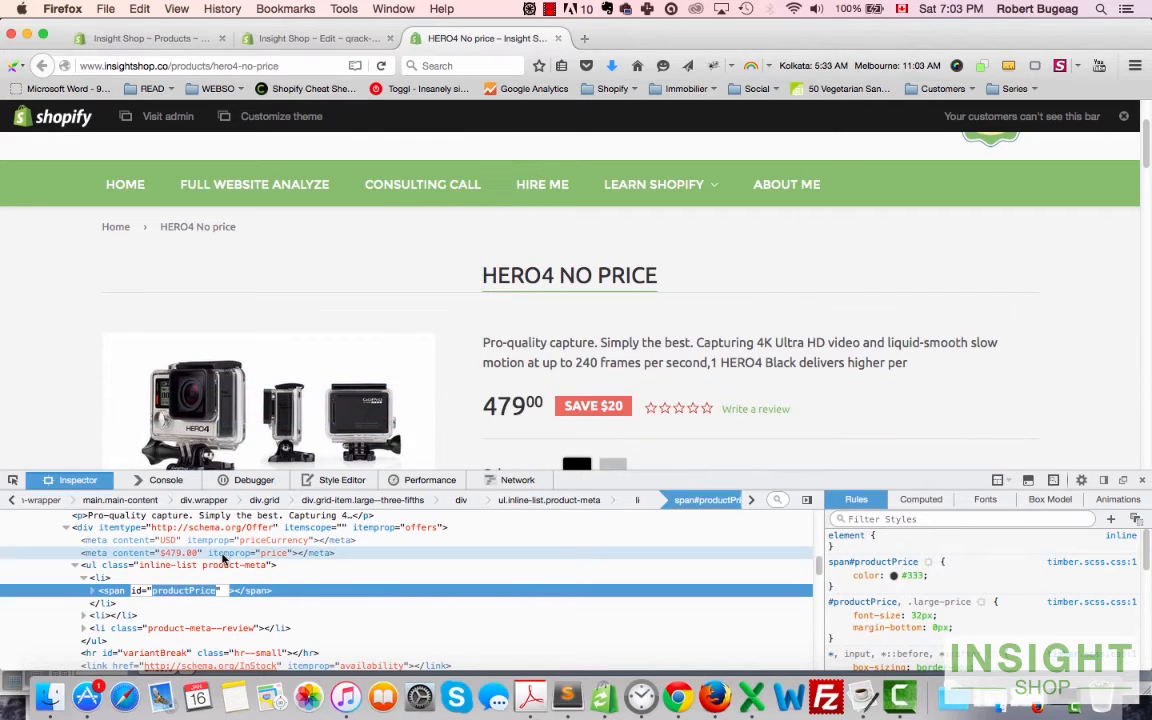
Step: Find productPrice in product.no-price.liquid and wrap the price item in {% comment %} … {% endcomment %}
{"action": "left_click", "coordinate": [330, 40]}
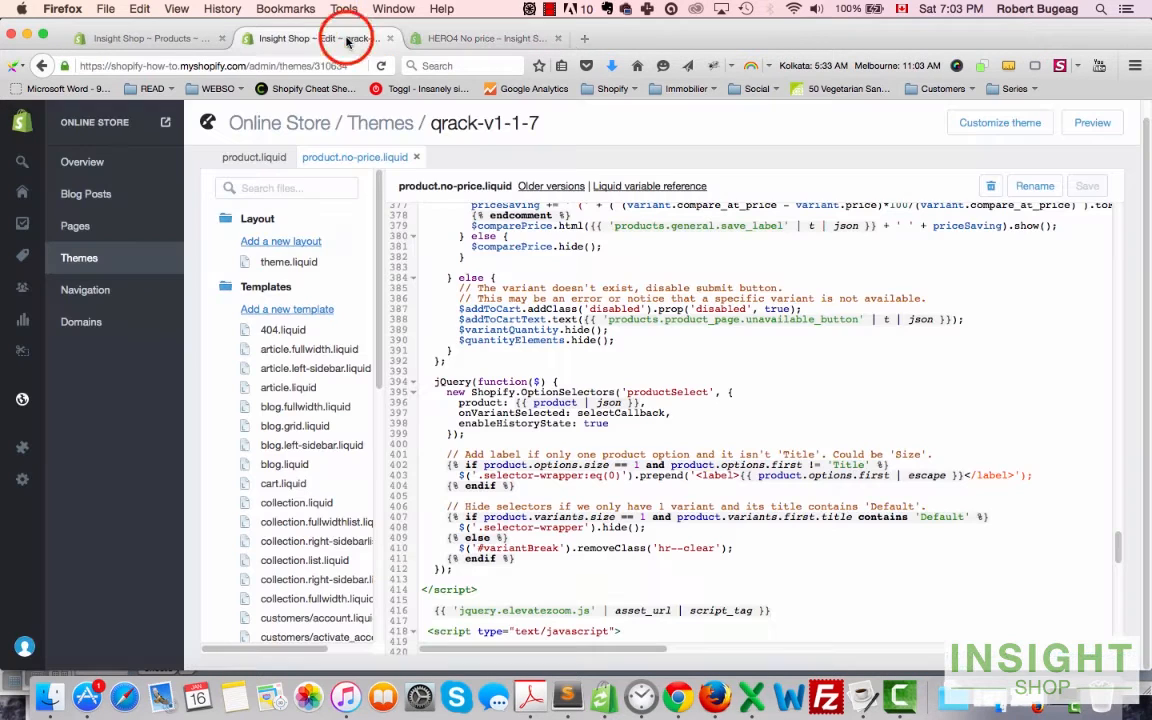
{"action": "key", "text": "cmd+f"}
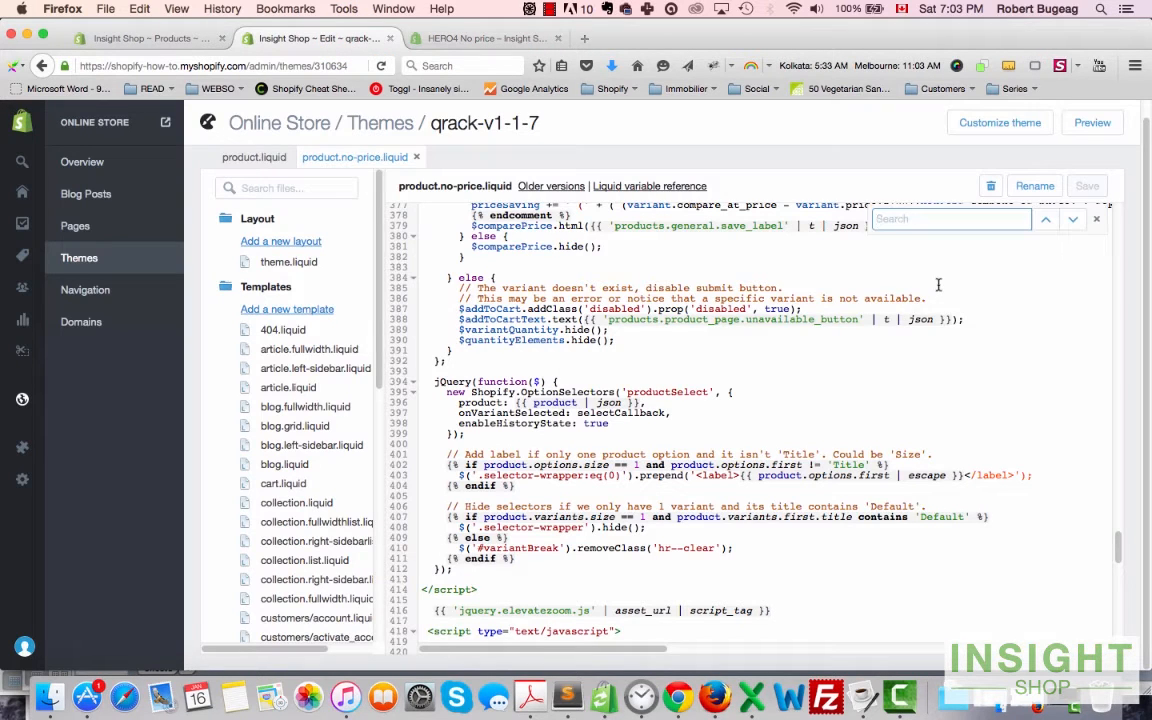
{"action": "type", "text": "productPrice"}
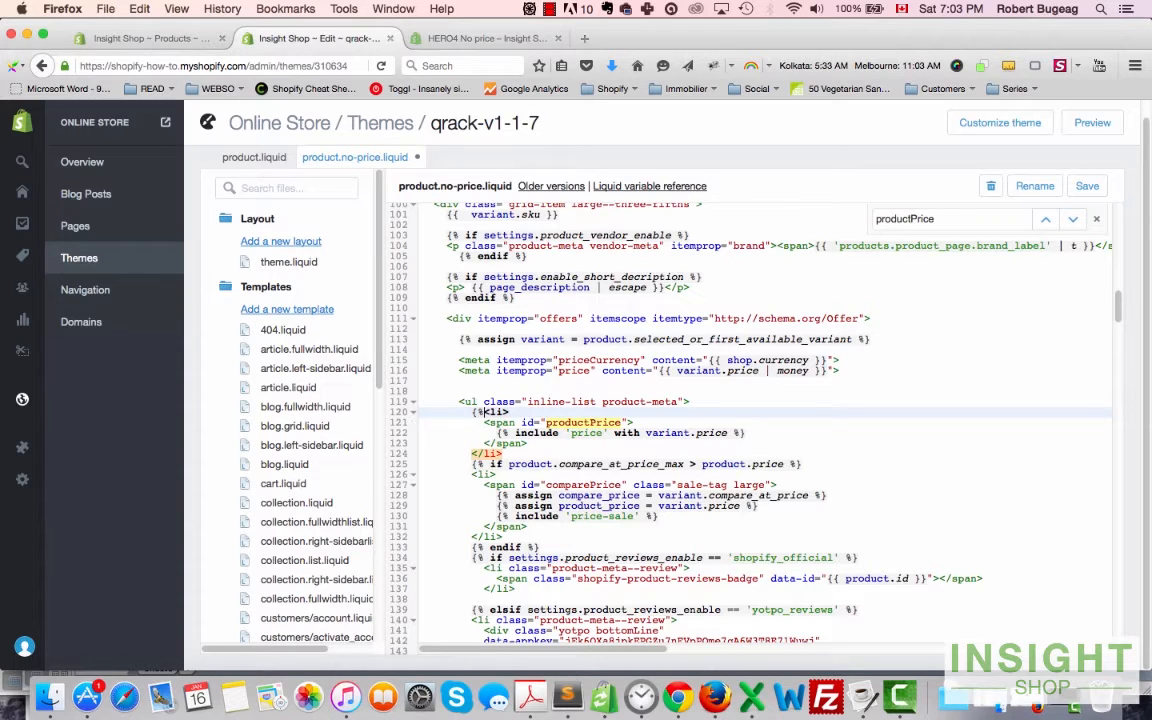
{"action": "type", "text": "comment %}"}
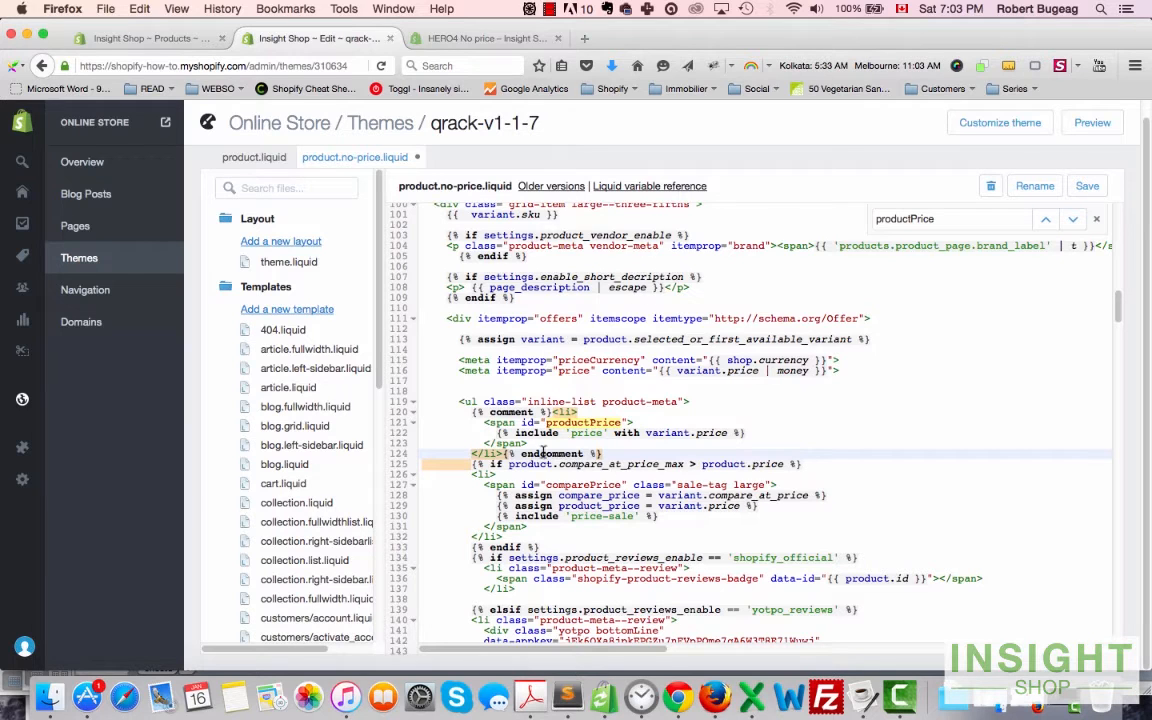
{"action": "mouse_move", "coordinate": [548, 464]}
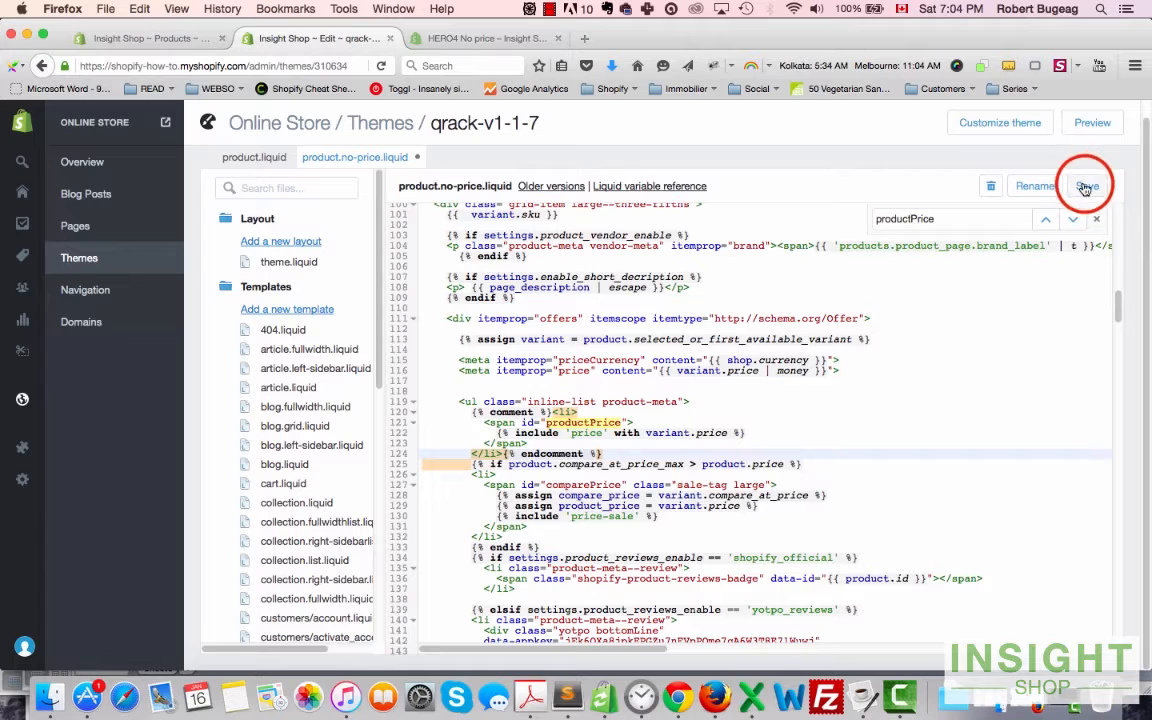
Step: Save the template, set HERO4 No price to product.no-price, save, and go to its storefront page
{"action": "left_click", "coordinate": [1088, 184]}
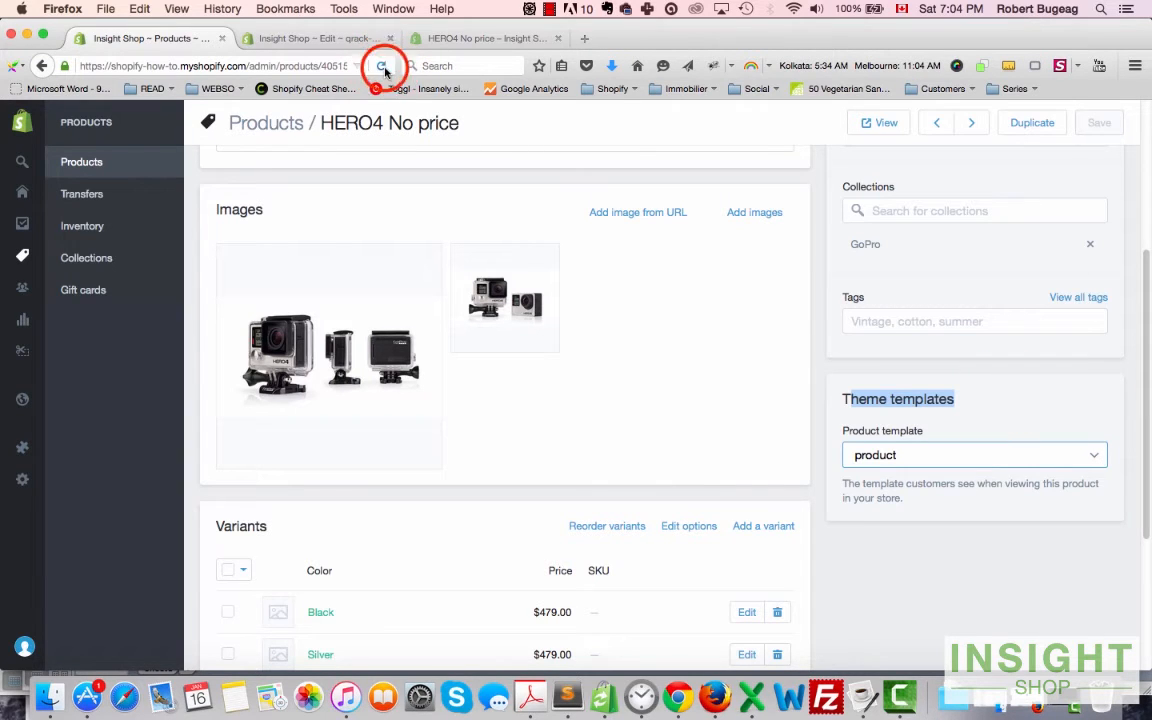
{"action": "left_click", "coordinate": [380, 66]}
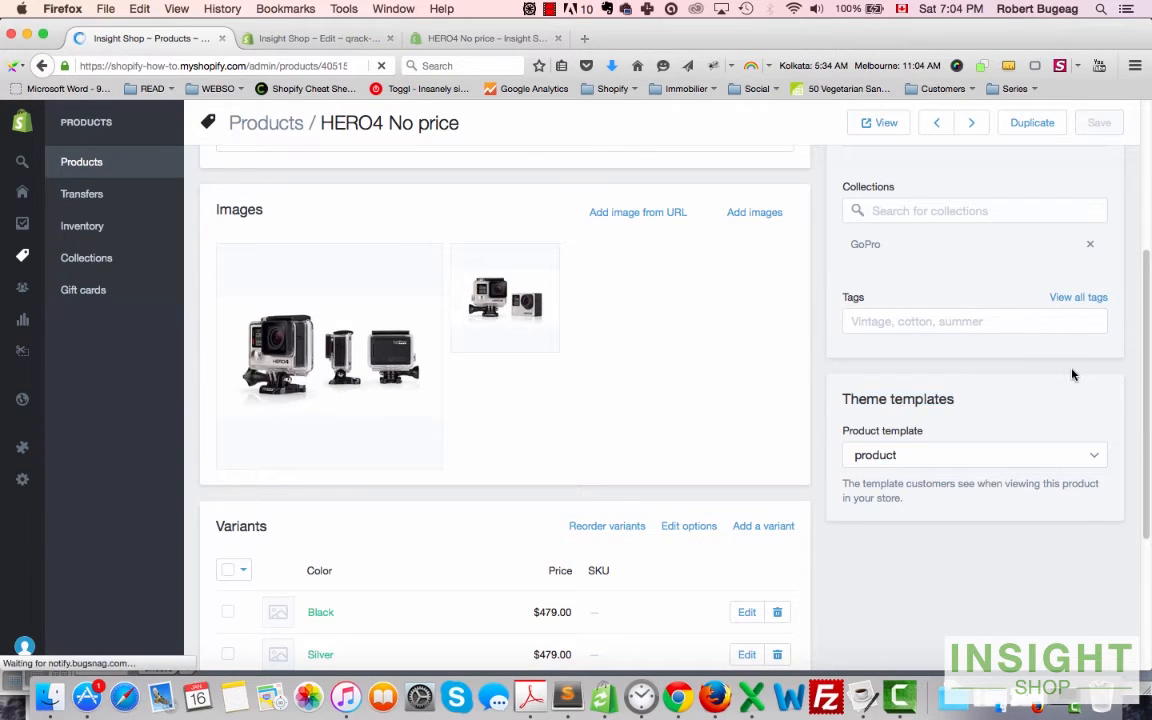
{"action": "left_click", "coordinate": [972, 456]}
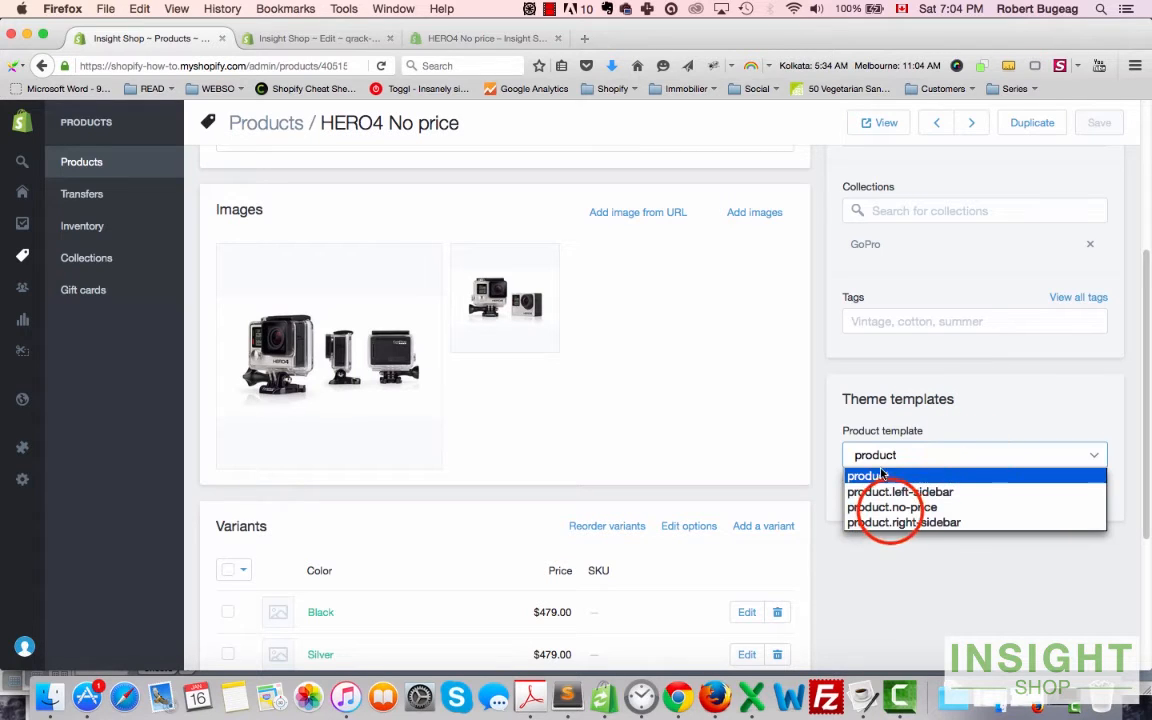
{"action": "left_click", "coordinate": [892, 508]}
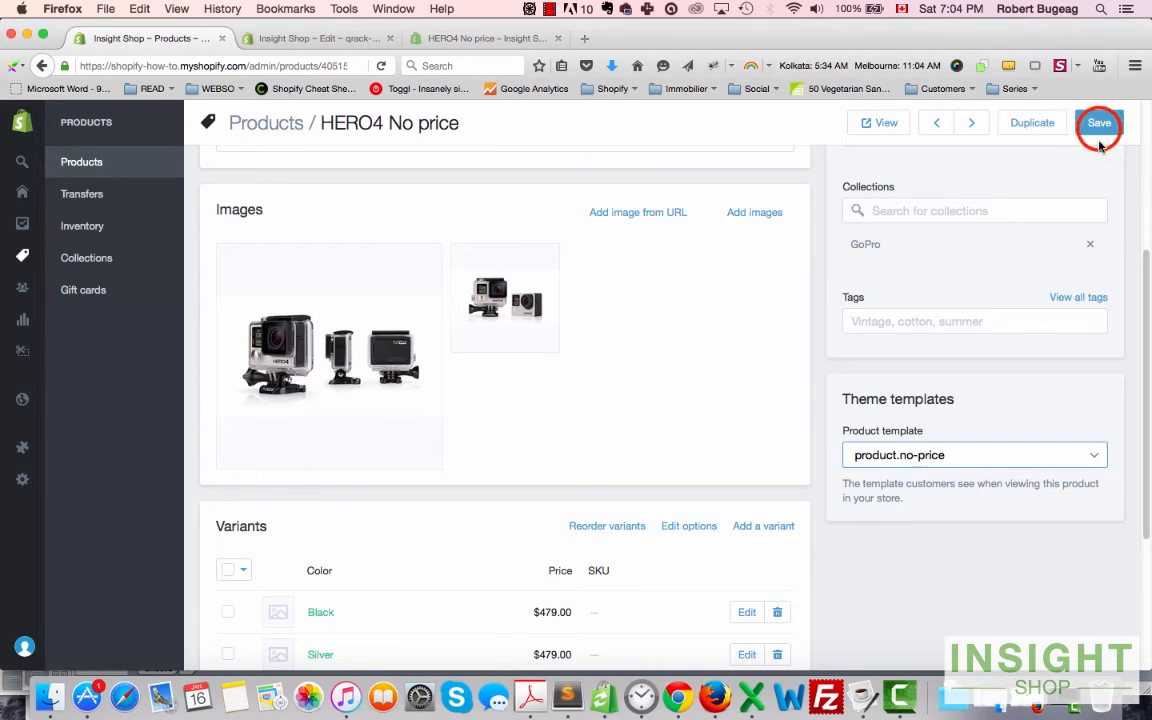
{"action": "left_click", "coordinate": [1100, 122]}
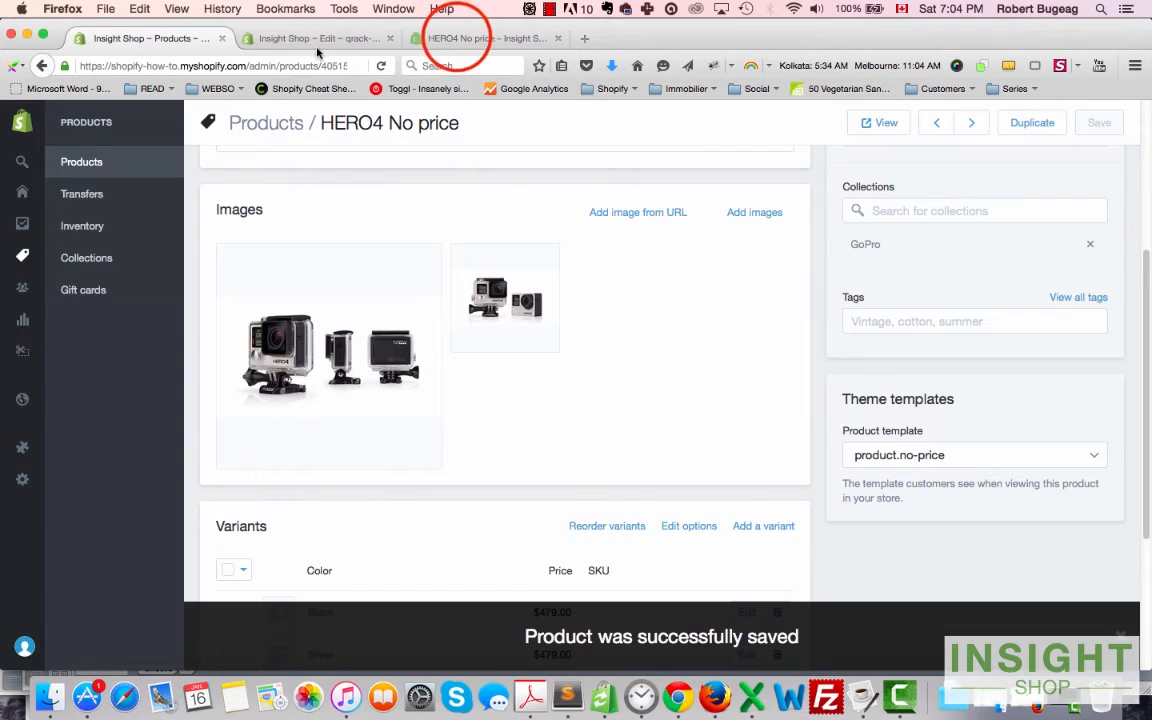
{"action": "left_click", "coordinate": [480, 38]}
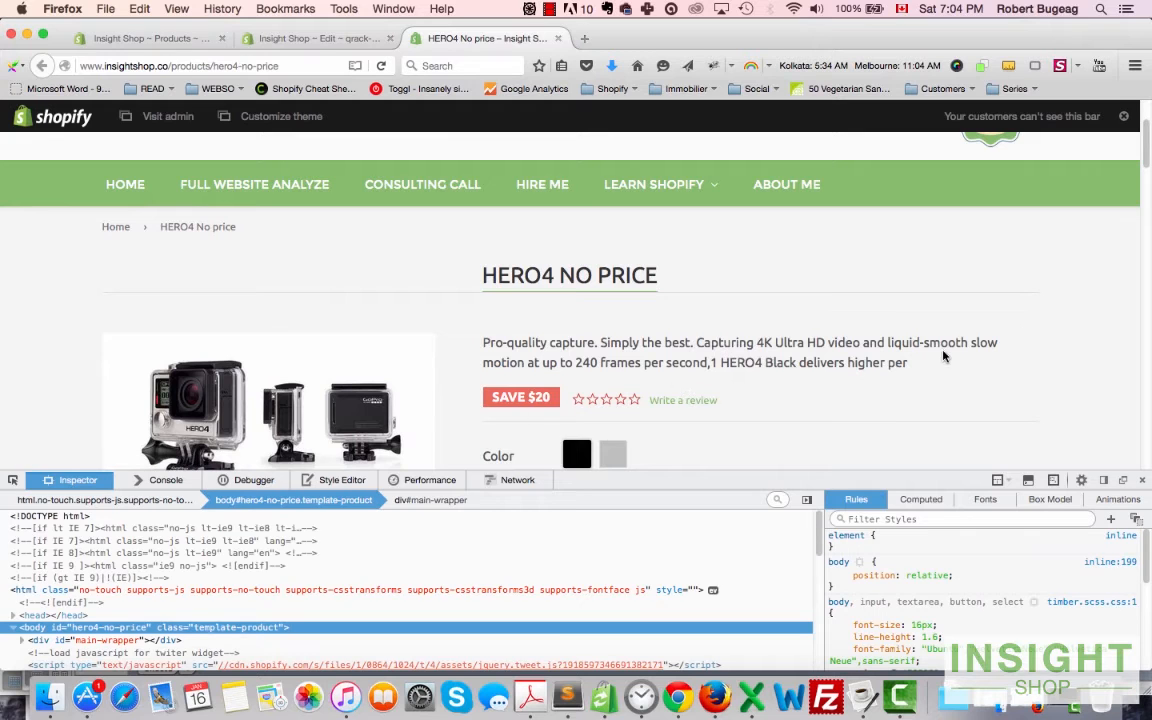
Step: Scroll the HERO4 storefront page to confirm only the Save $20 badge shows, no price
{"action": "scroll", "scroll_direction": "down", "scroll_amount": 3}
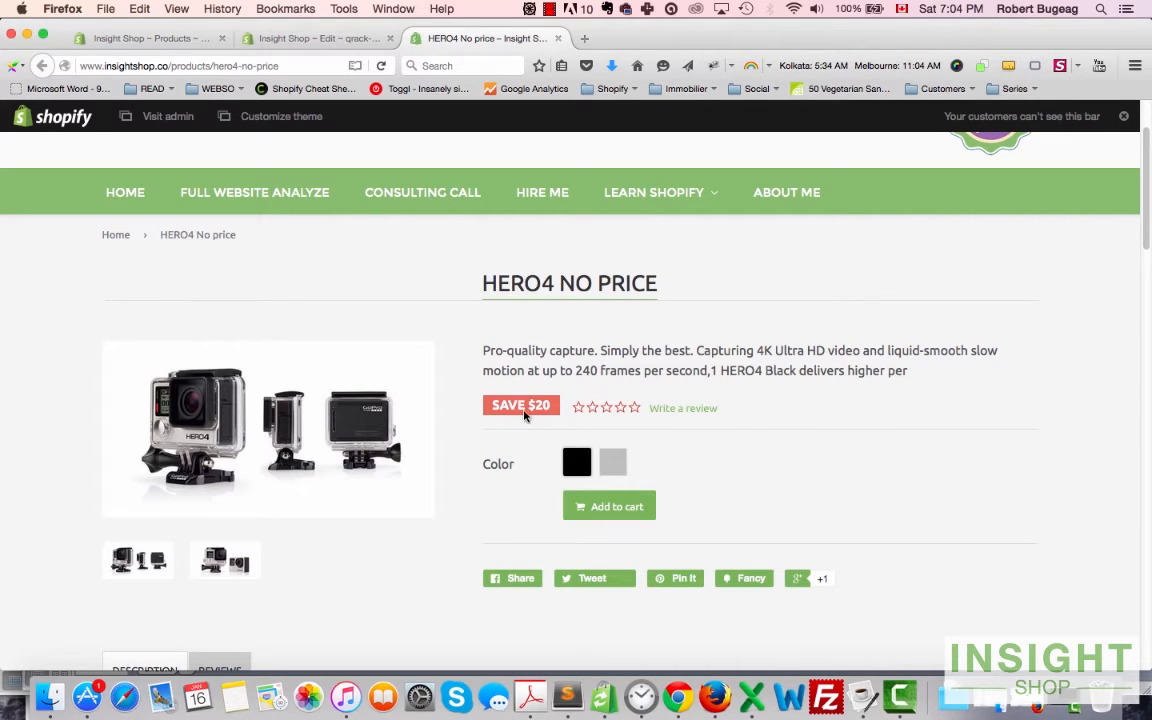
{"action": "scroll", "scroll_direction": "down", "scroll_amount": 3}
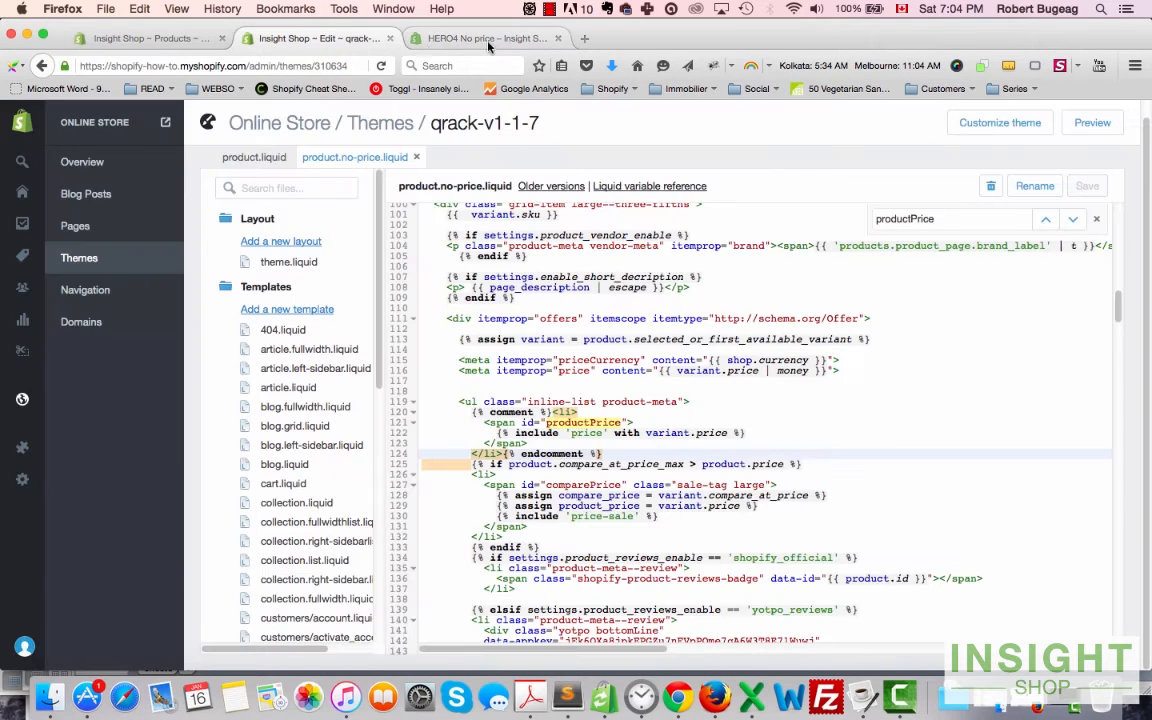
{"action": "left_click", "coordinate": [632, 422]}
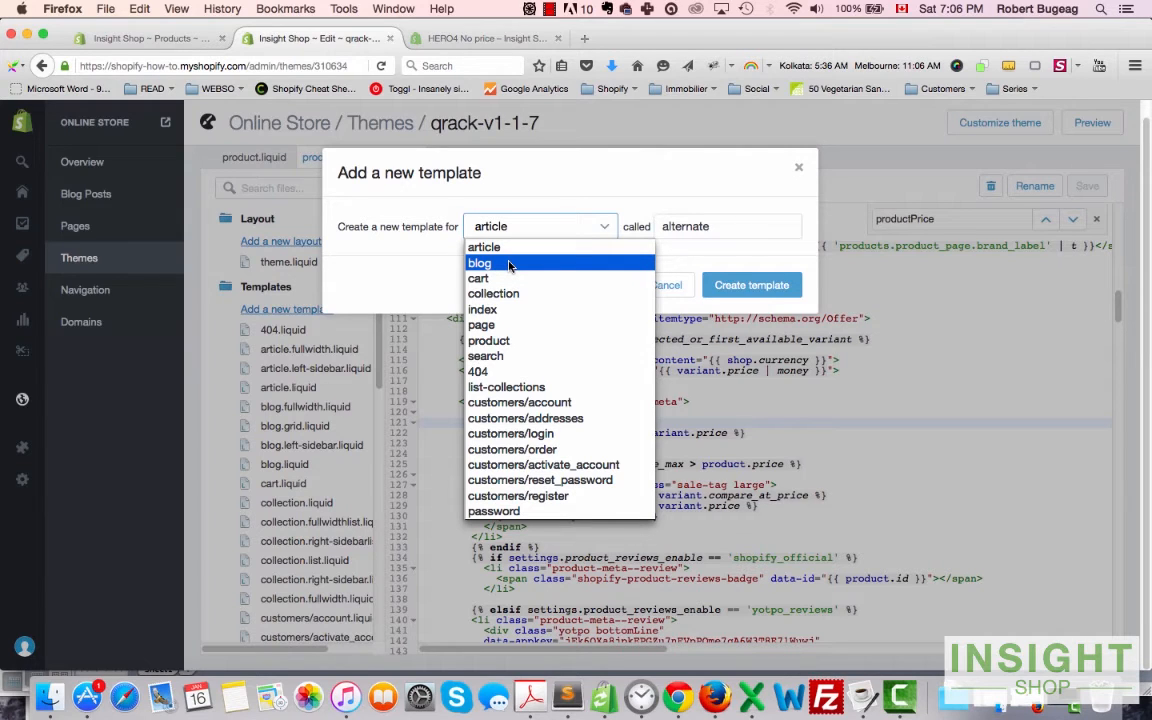
{"action": "mouse_move", "coordinate": [480, 324]}
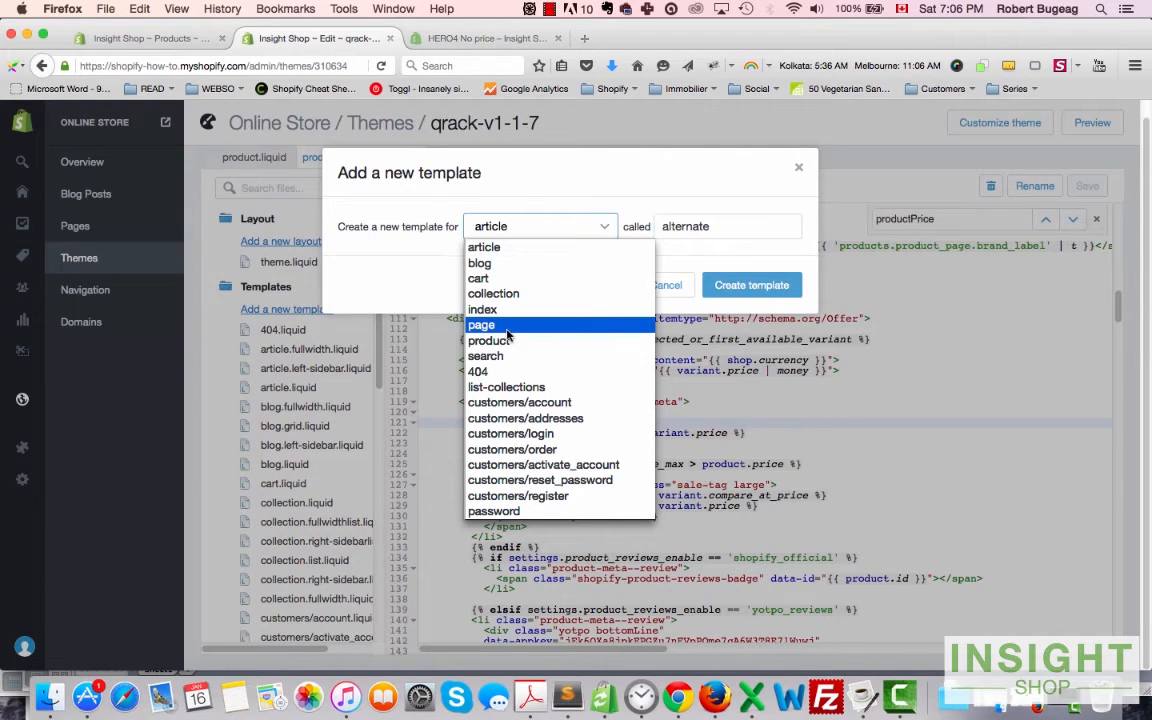
{"action": "mouse_move", "coordinate": [506, 388]}
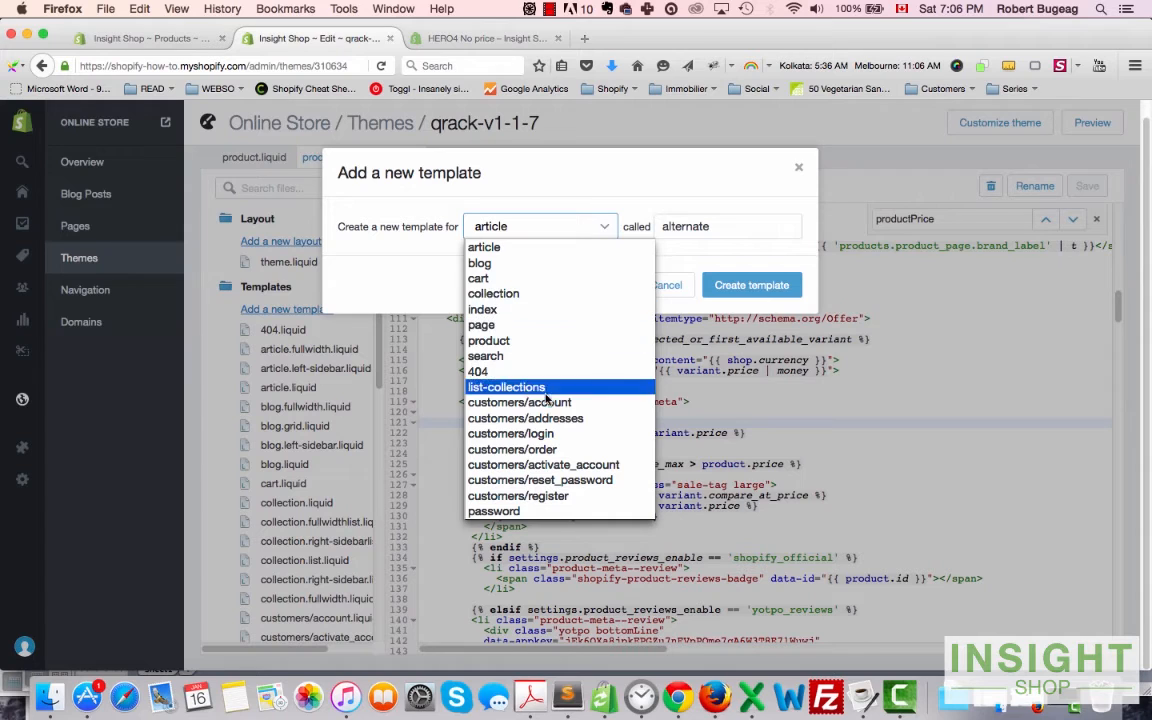
{"action": "mouse_move", "coordinate": [484, 308]}
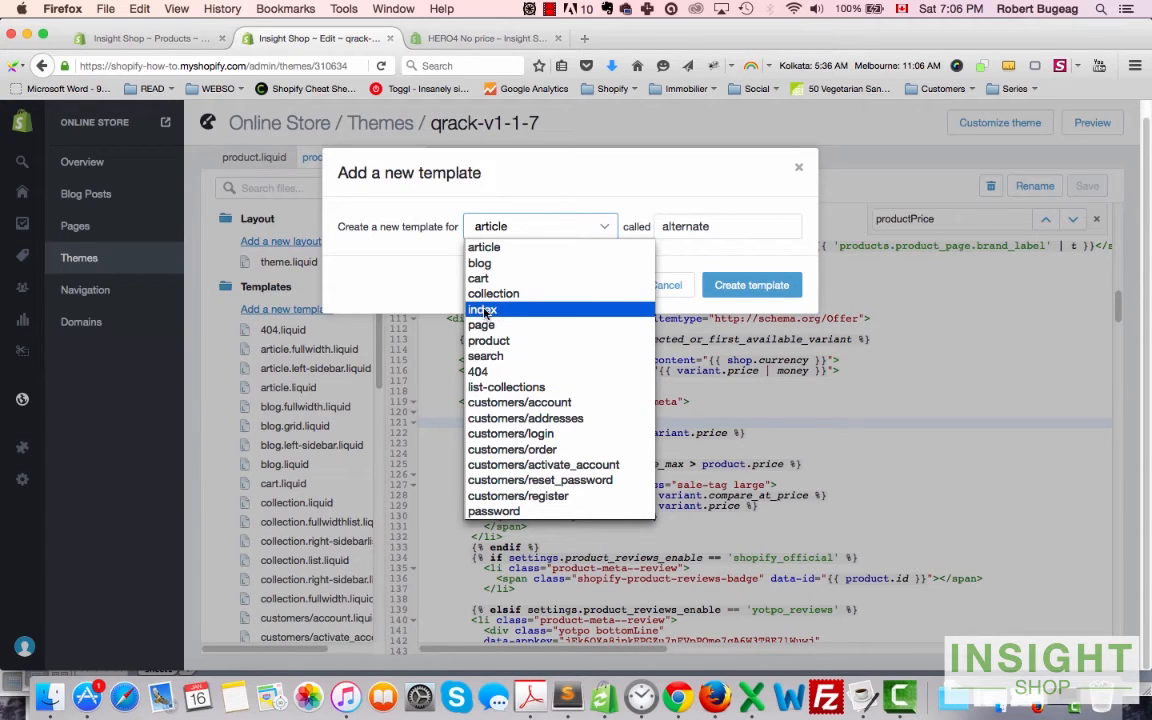
{"action": "mouse_move", "coordinate": [500, 312]}
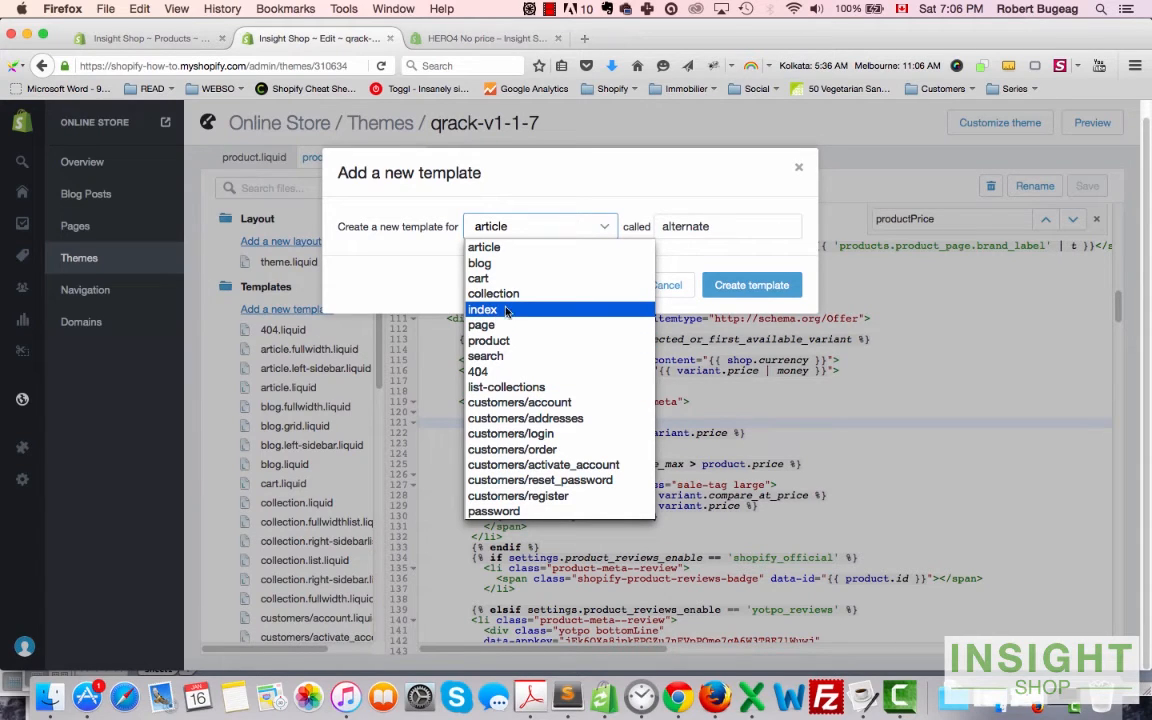
{"action": "mouse_move", "coordinate": [492, 292]}
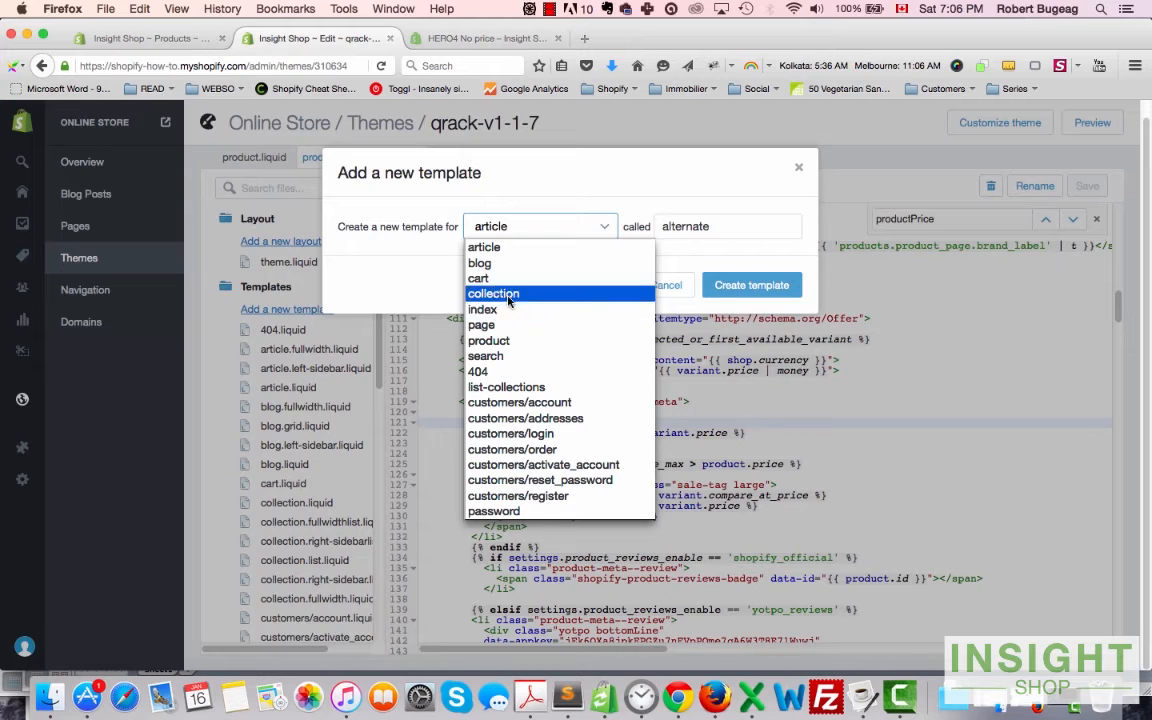
{"action": "mouse_move", "coordinate": [484, 248]}
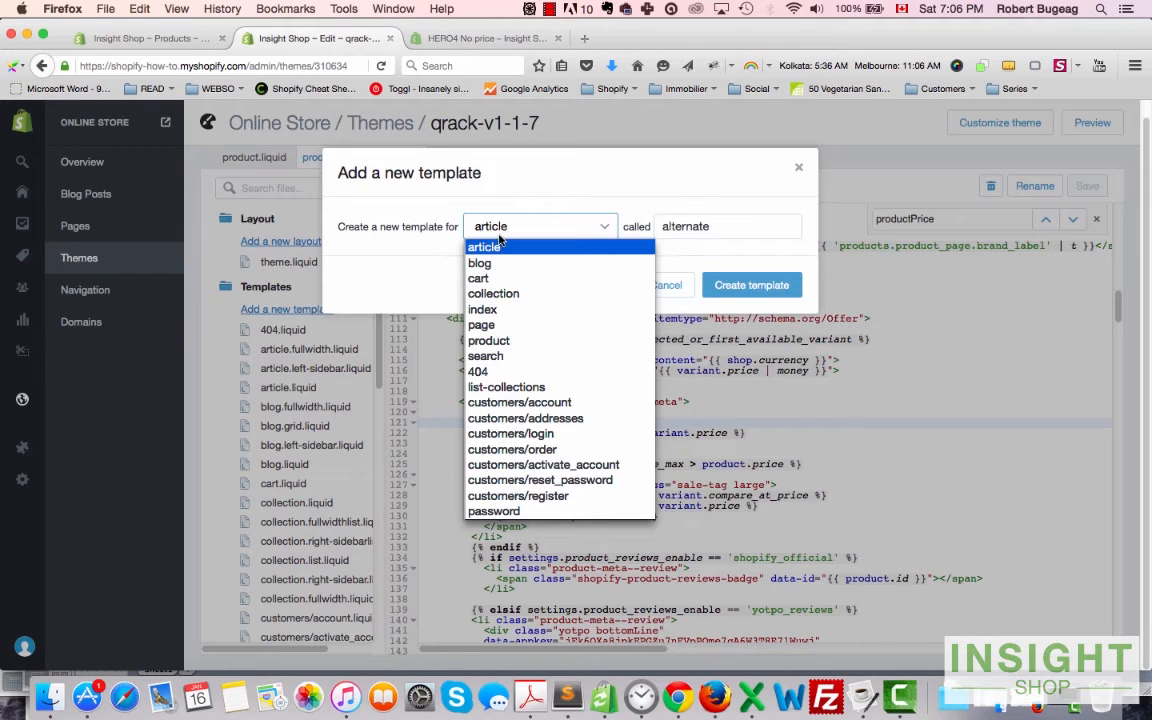
{"action": "mouse_move", "coordinate": [520, 356]}
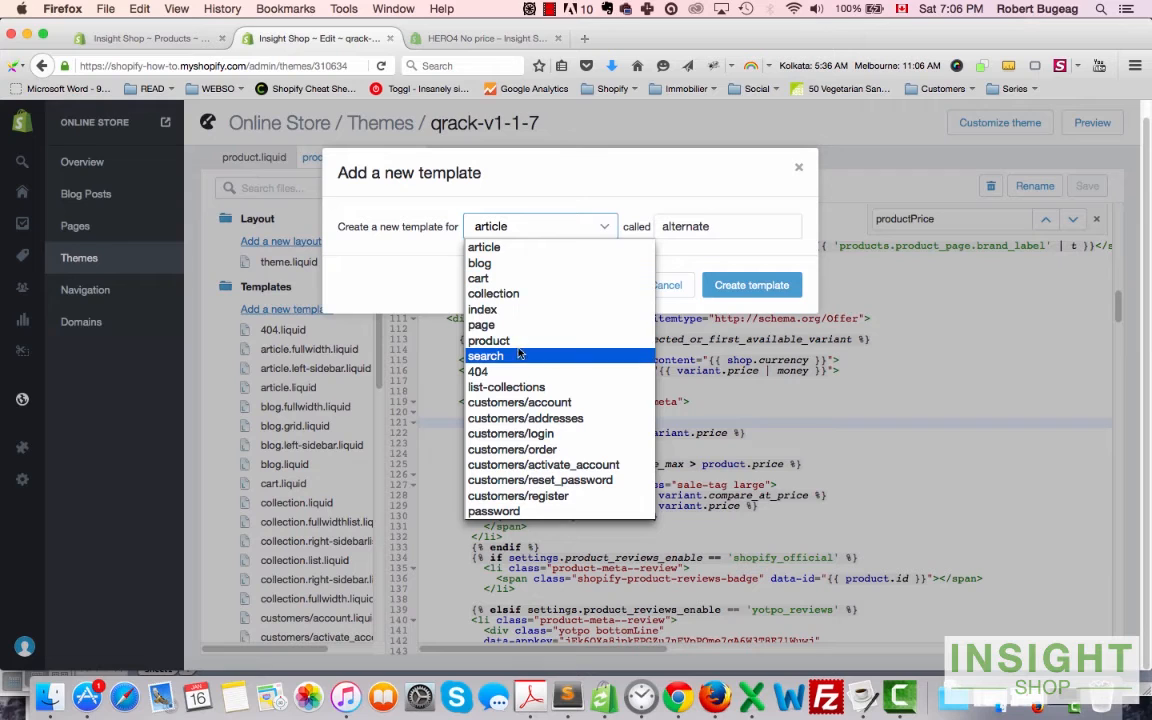
{"action": "mouse_move", "coordinate": [500, 264]}
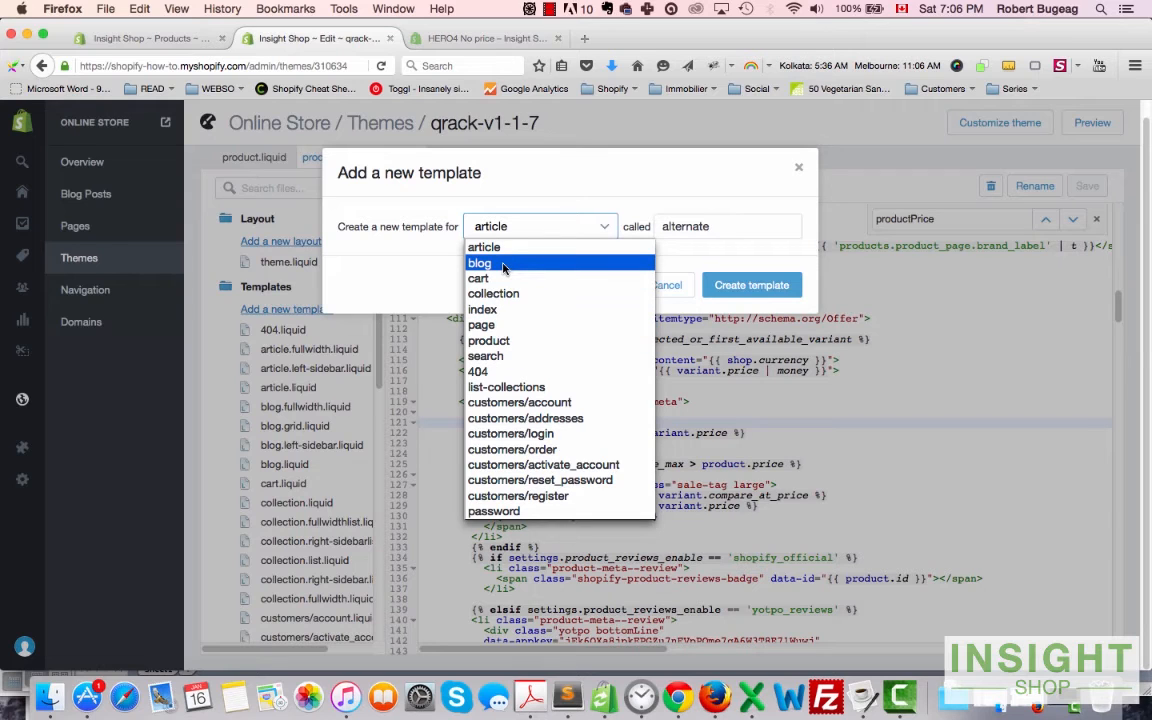
{"action": "mouse_move", "coordinate": [484, 248]}
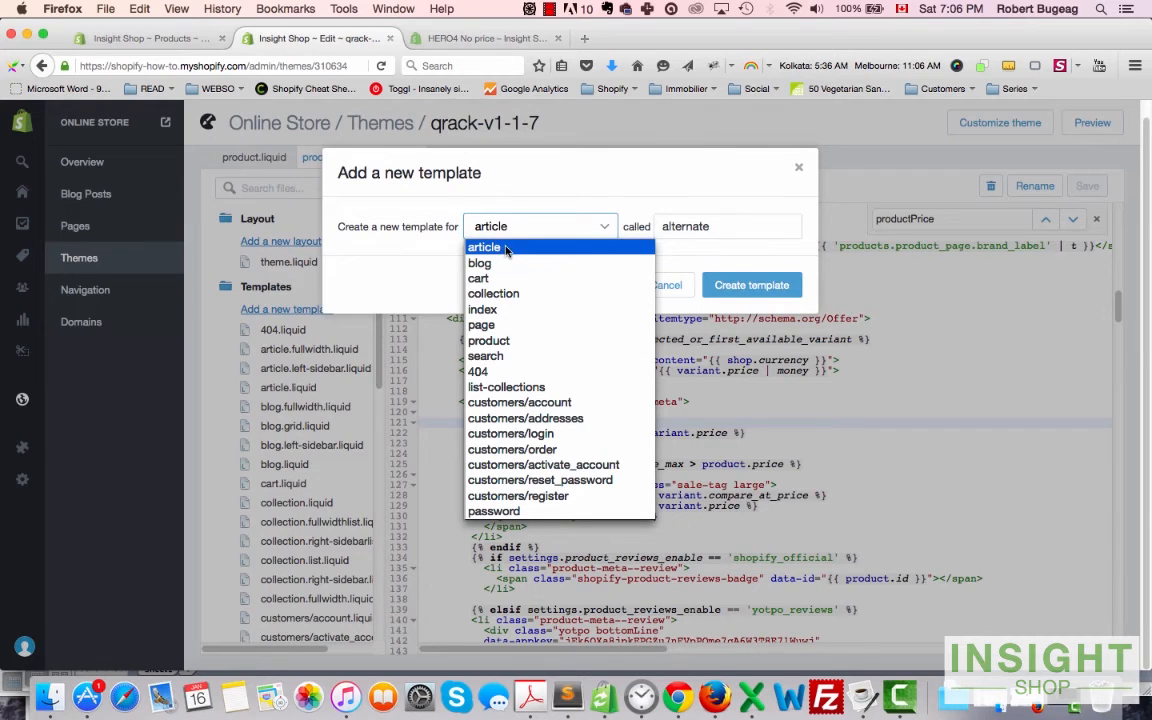
{"action": "left_click", "coordinate": [484, 248]}
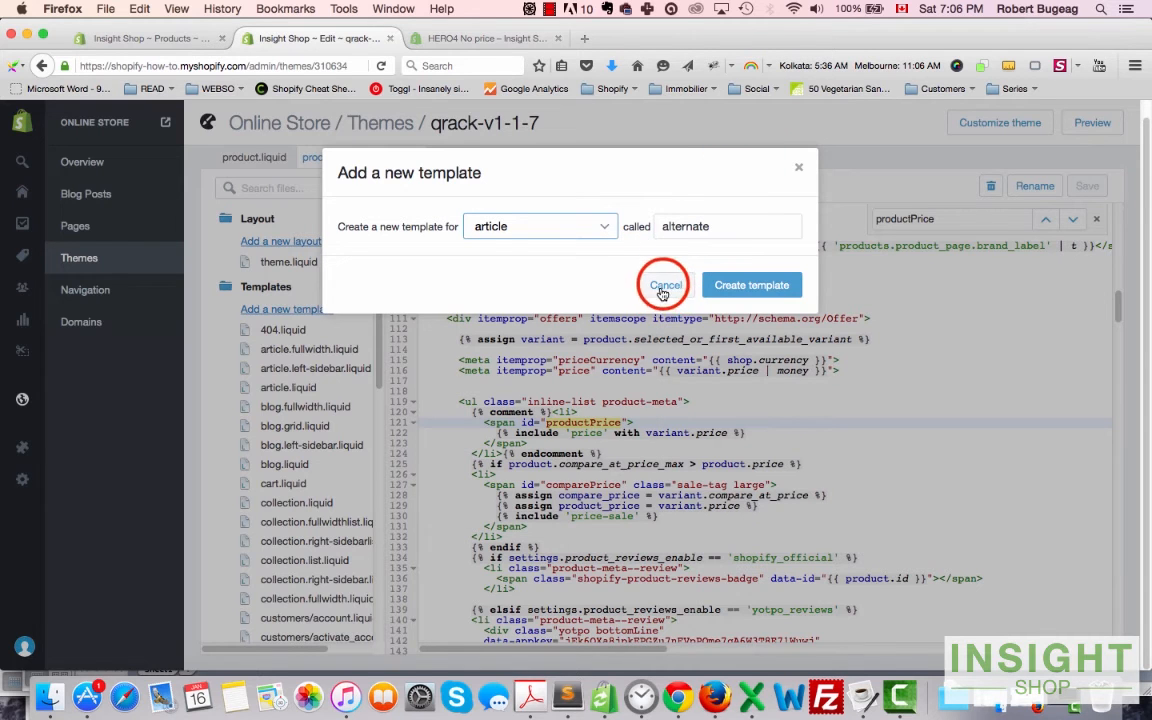
{"action": "left_click", "coordinate": [664, 284]}
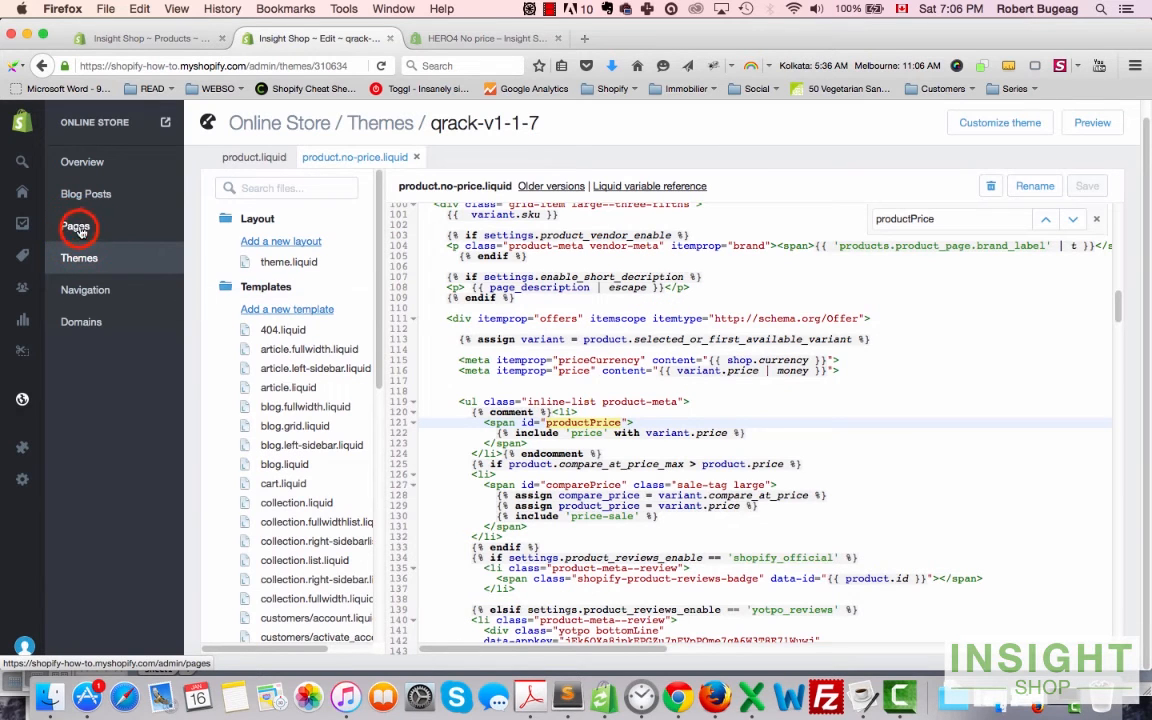
Step: View the About Us page's template settings under Pages
{"action": "left_click", "coordinate": [76, 224]}
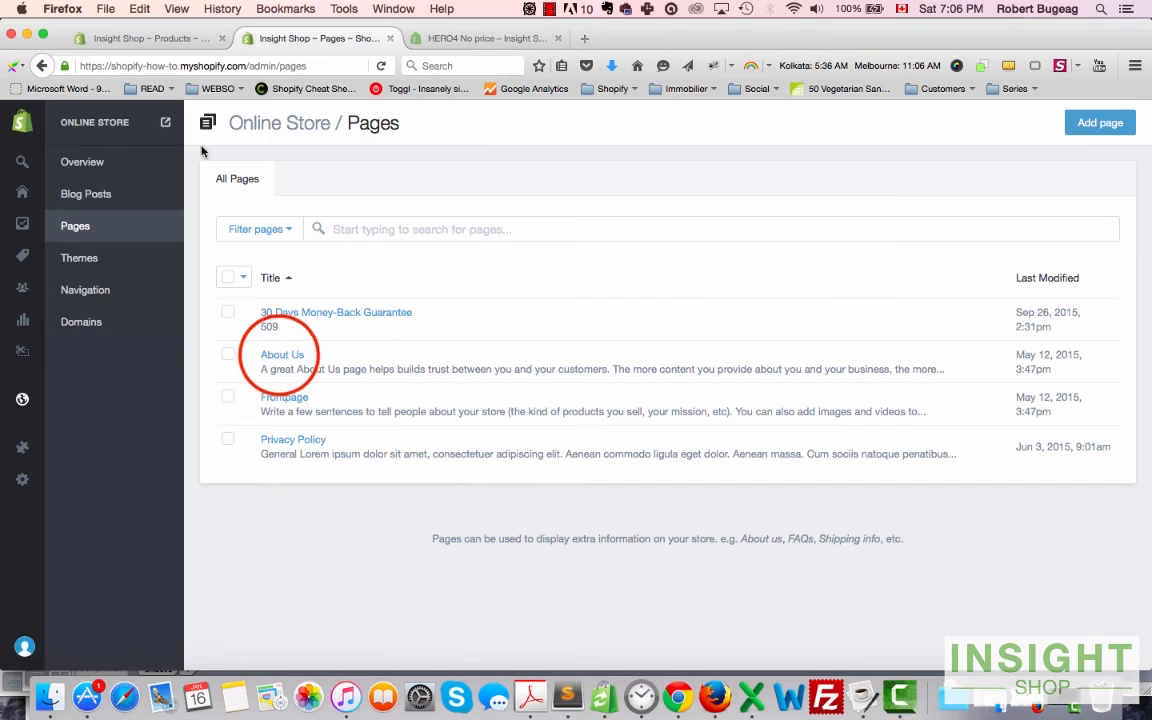
{"action": "left_click", "coordinate": [280, 354]}
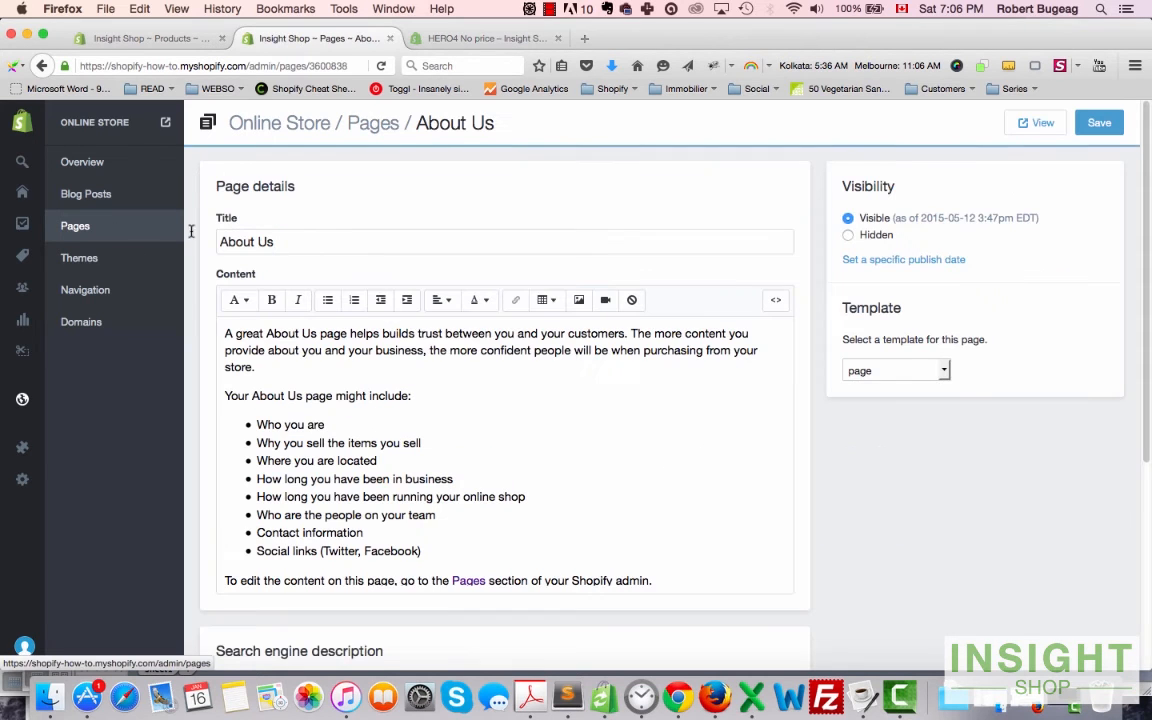
{"action": "left_click", "coordinate": [896, 370]}
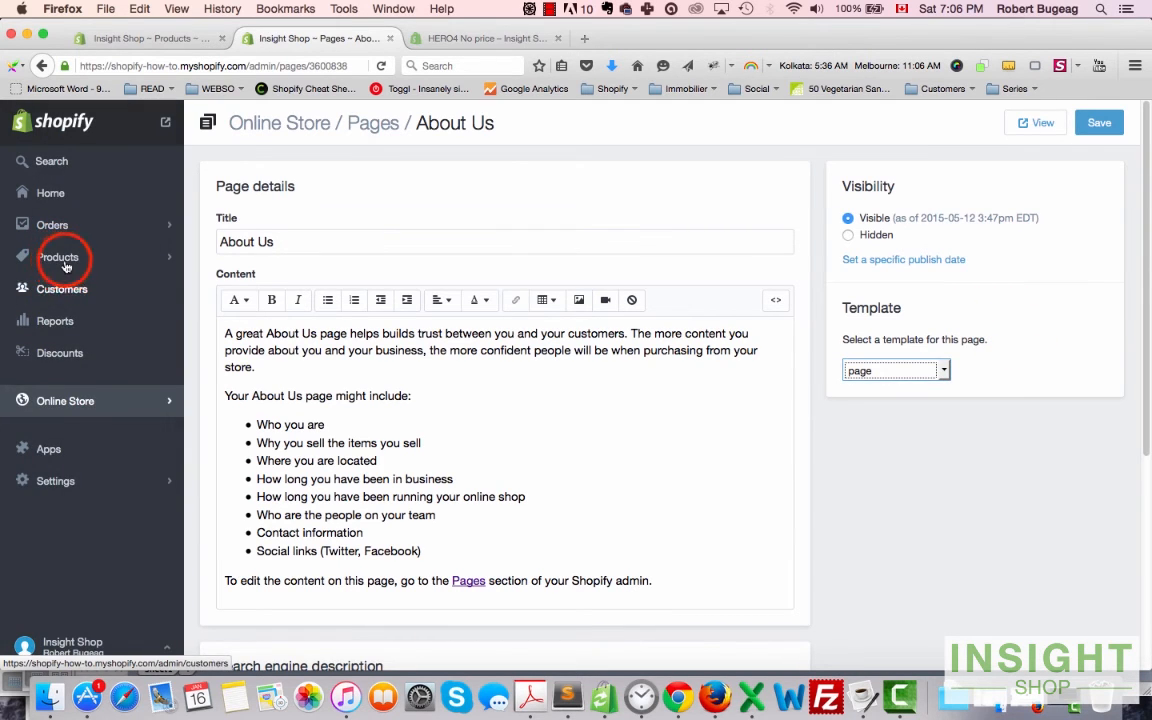
Step: View the GoPro collection's template choices, then go to Online Store > Blog Posts
{"action": "left_click", "coordinate": [64, 256]}
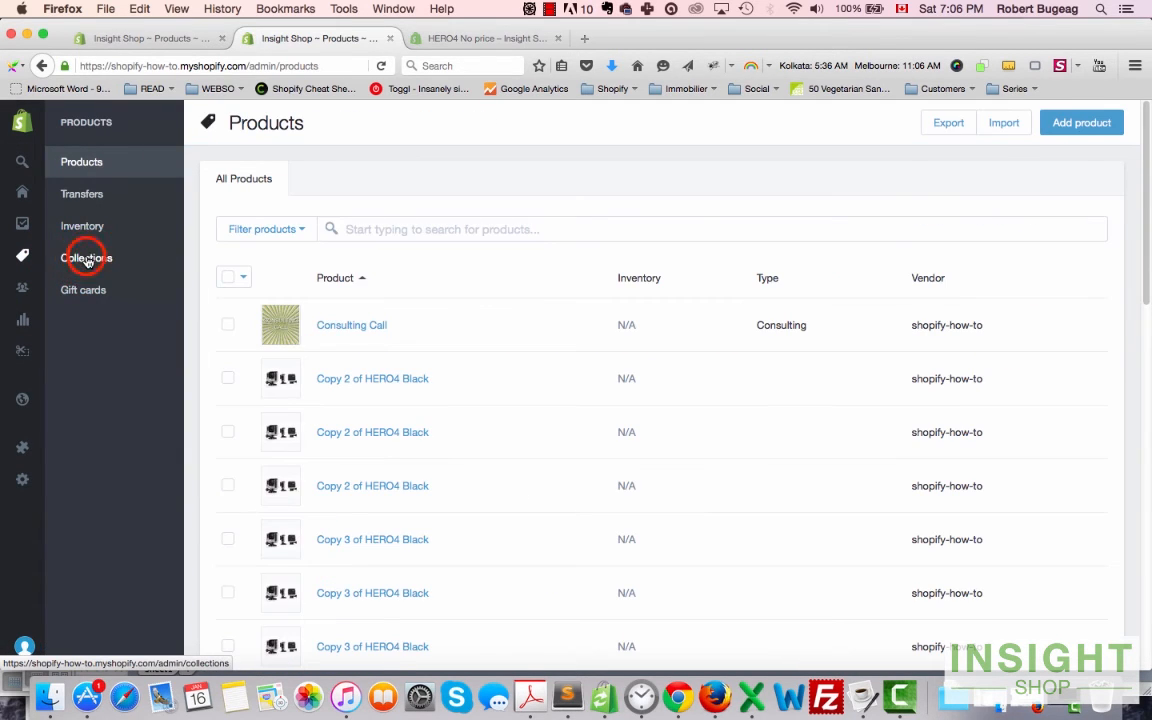
{"action": "left_click", "coordinate": [86, 256]}
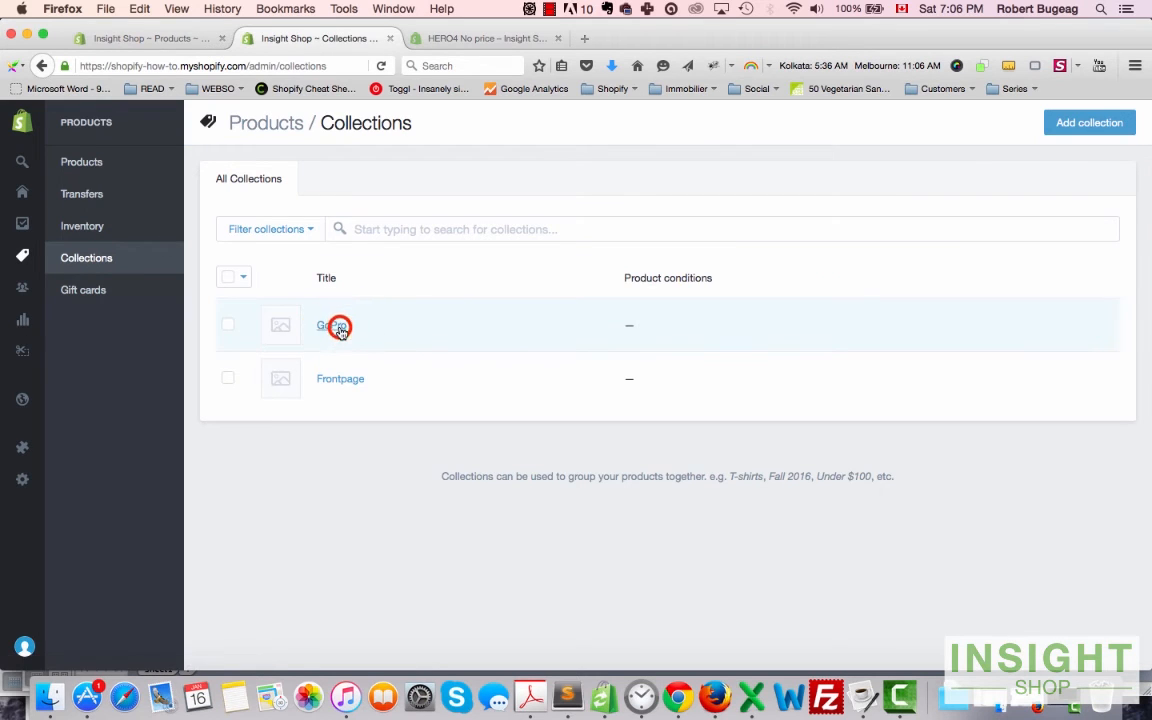
{"action": "left_click", "coordinate": [330, 324]}
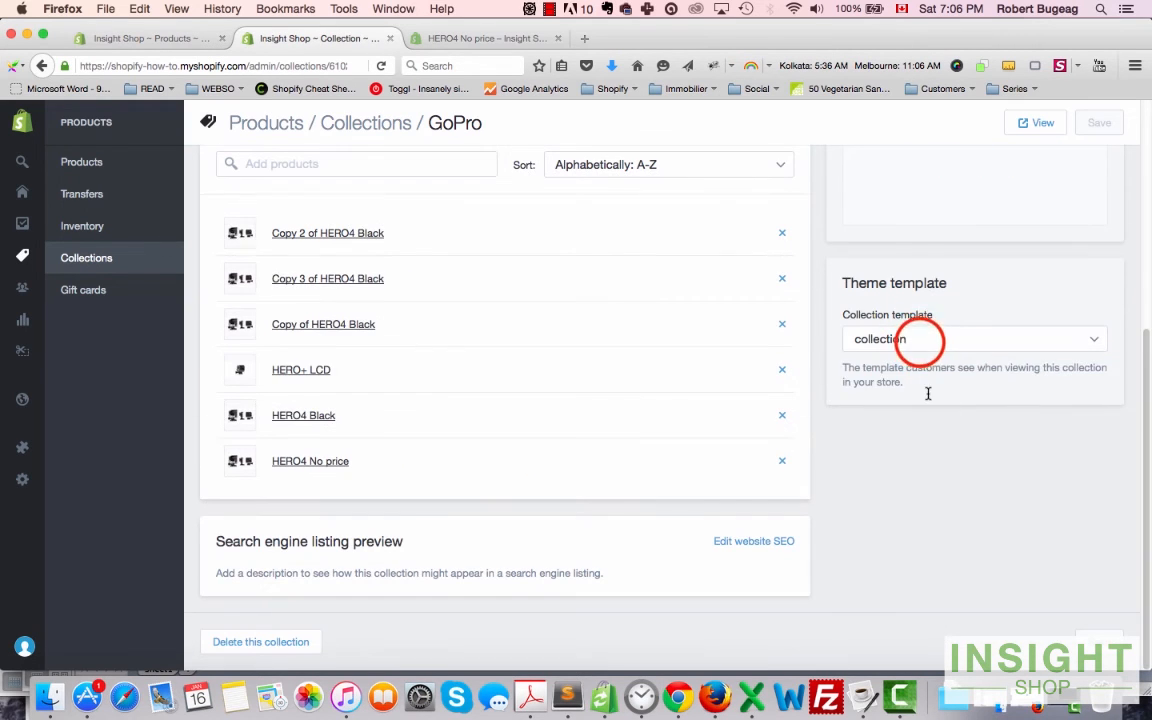
{"action": "left_click", "coordinate": [972, 338]}
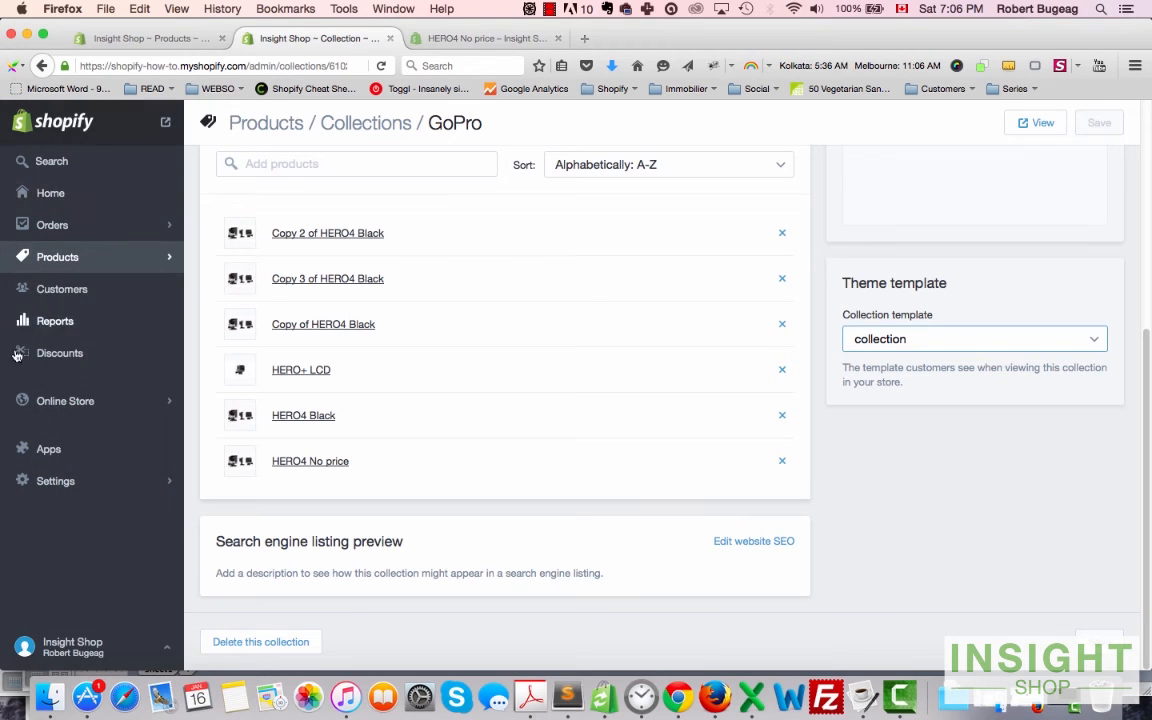
{"action": "left_click", "coordinate": [66, 400]}
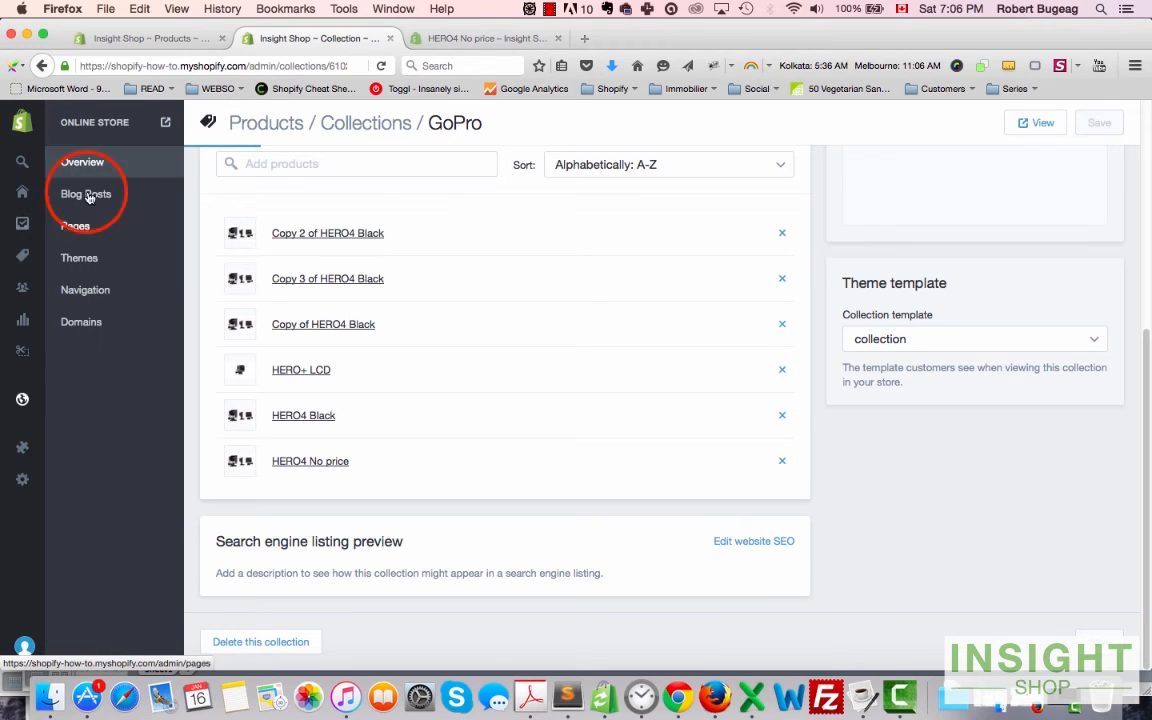
{"action": "left_click", "coordinate": [84, 192]}
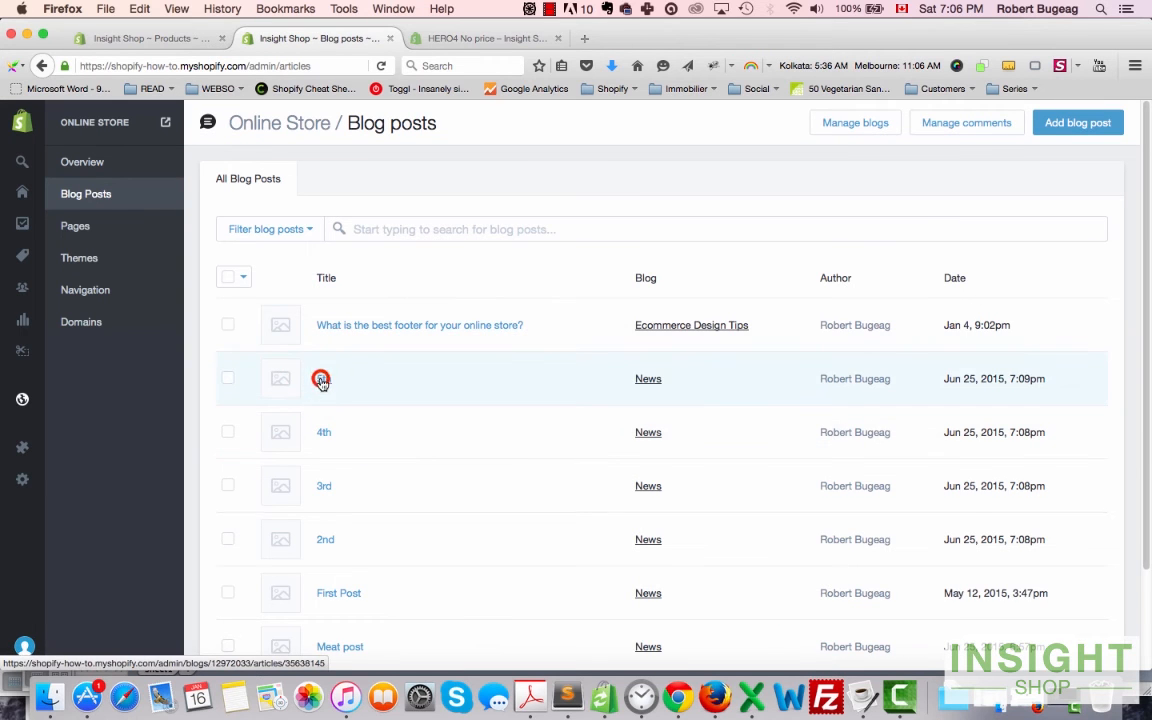
Step: Check the 5th blog post keeps the article template, then open Ecommerce Design Tips via Manage blogs
{"action": "left_click", "coordinate": [322, 380]}
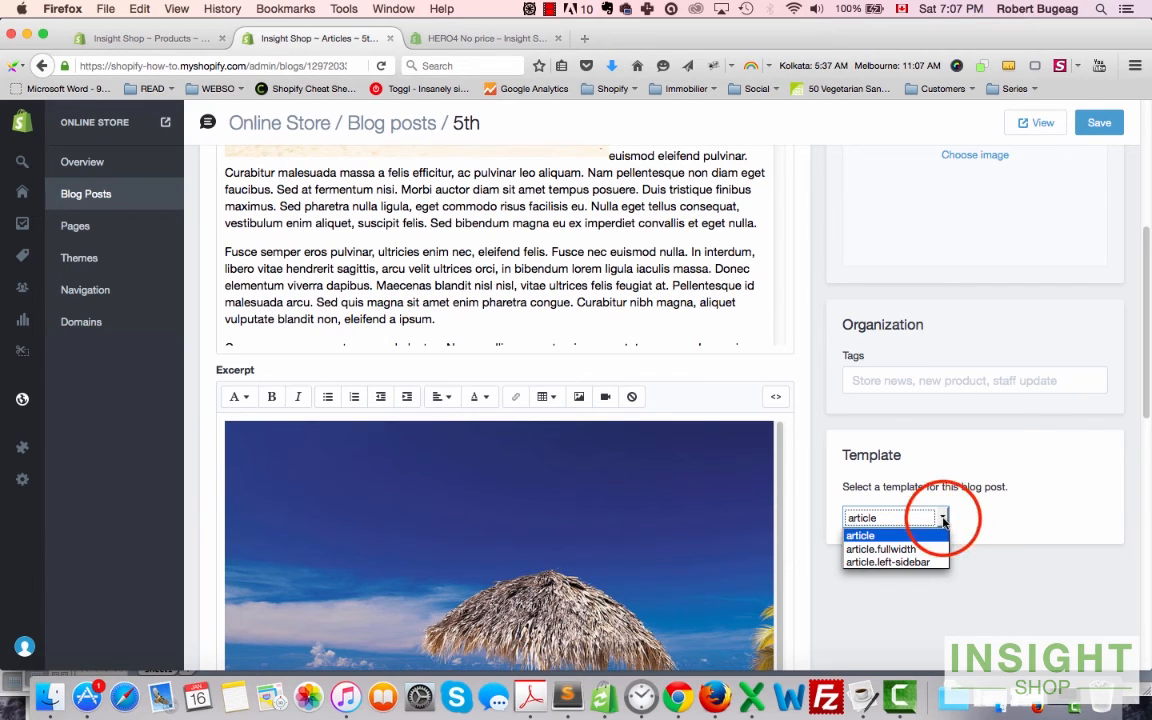
{"action": "left_click", "coordinate": [858, 536]}
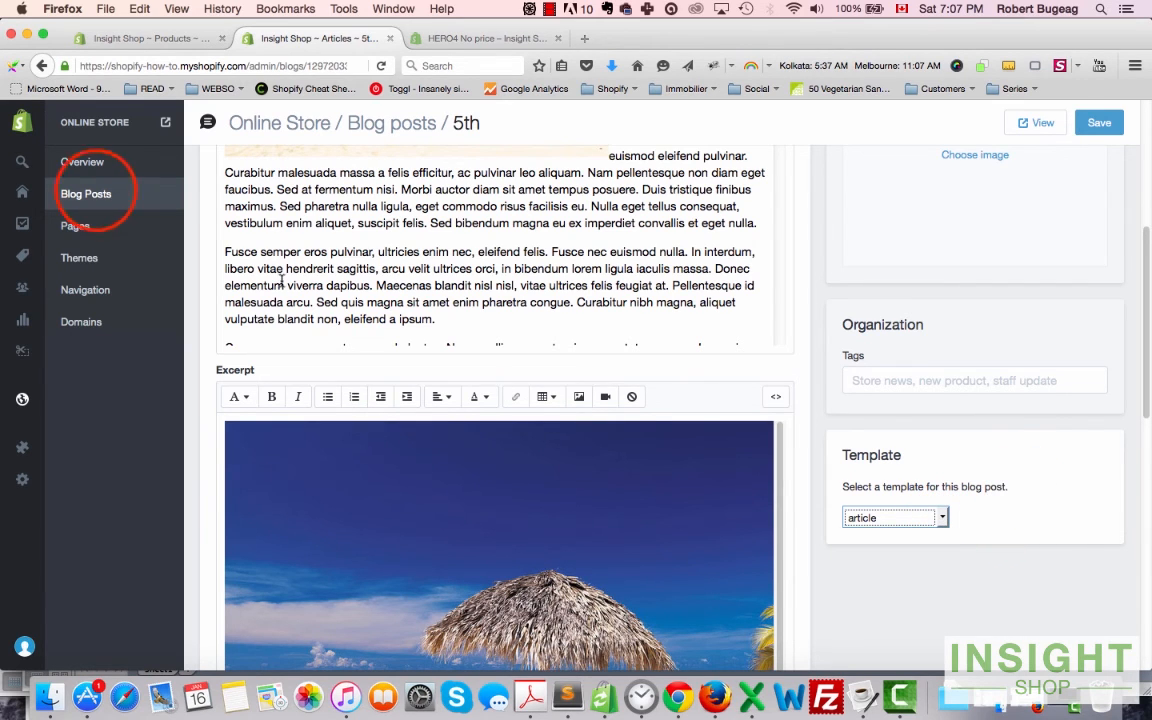
{"action": "left_click", "coordinate": [84, 192]}
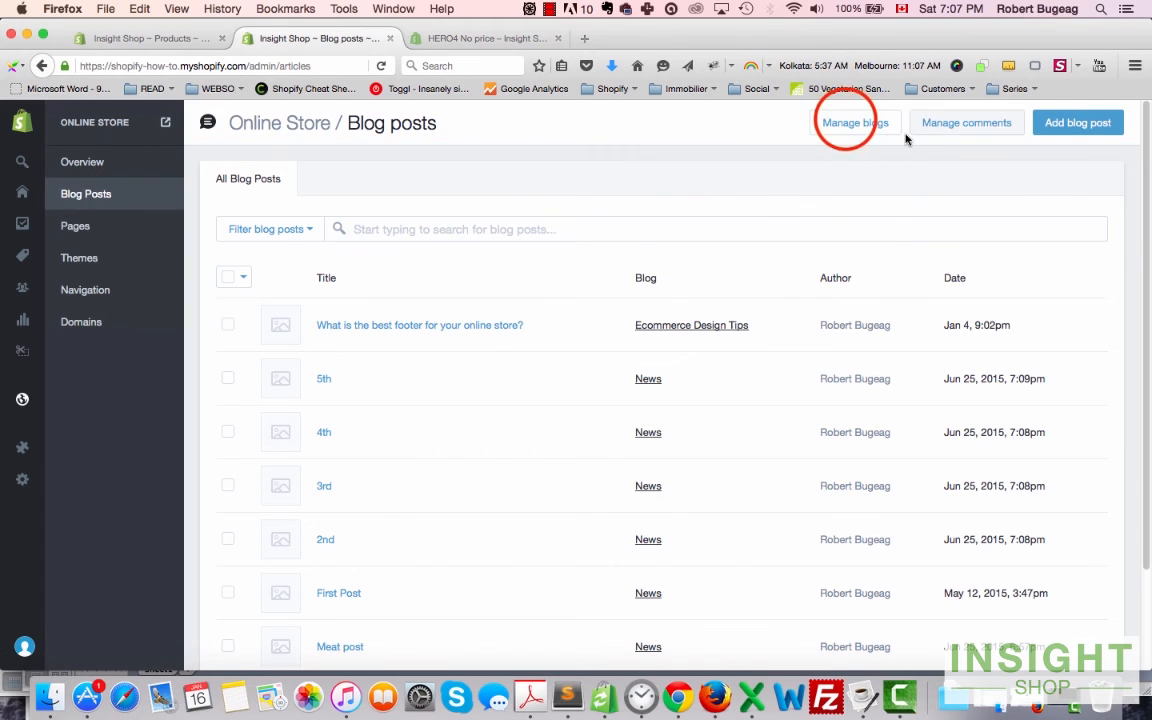
{"action": "left_click", "coordinate": [856, 122]}
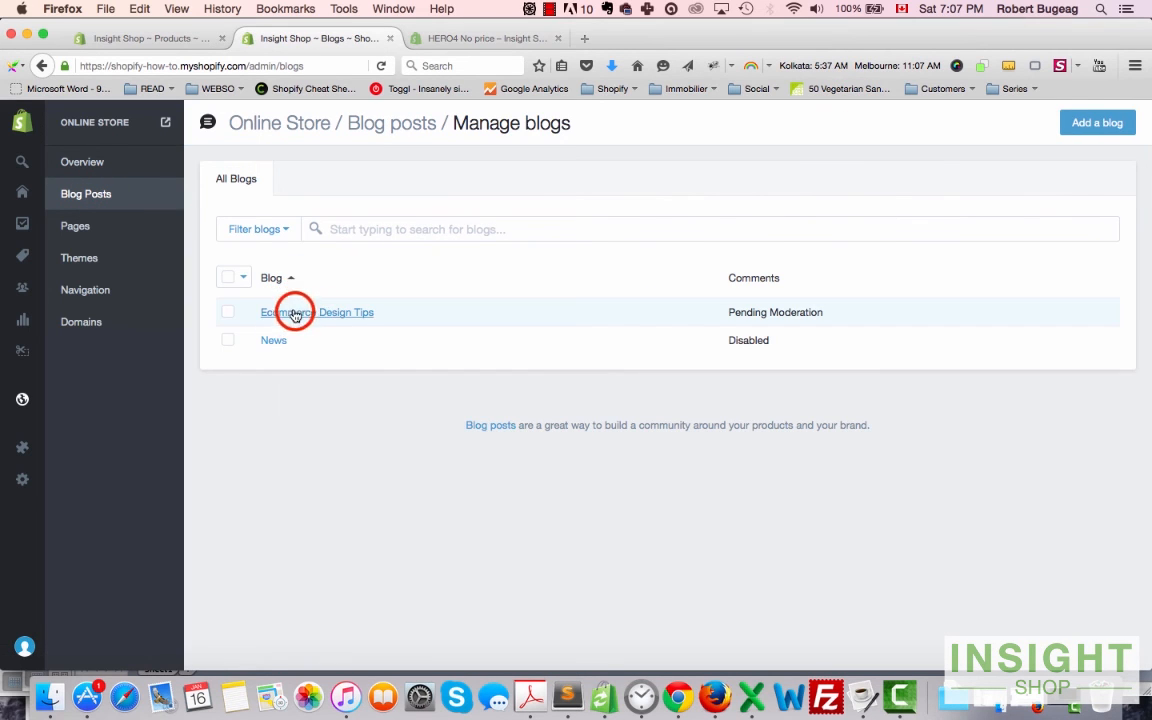
{"action": "left_click", "coordinate": [292, 312]}
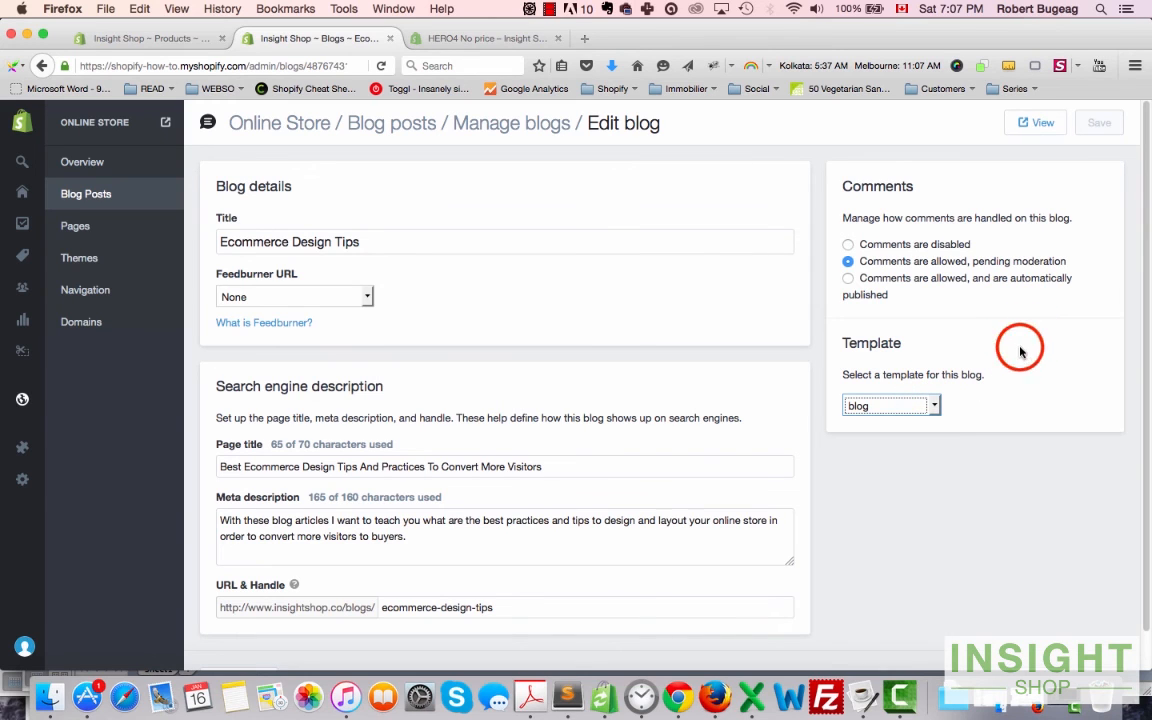
{"action": "mouse_move", "coordinate": [700, 376]}
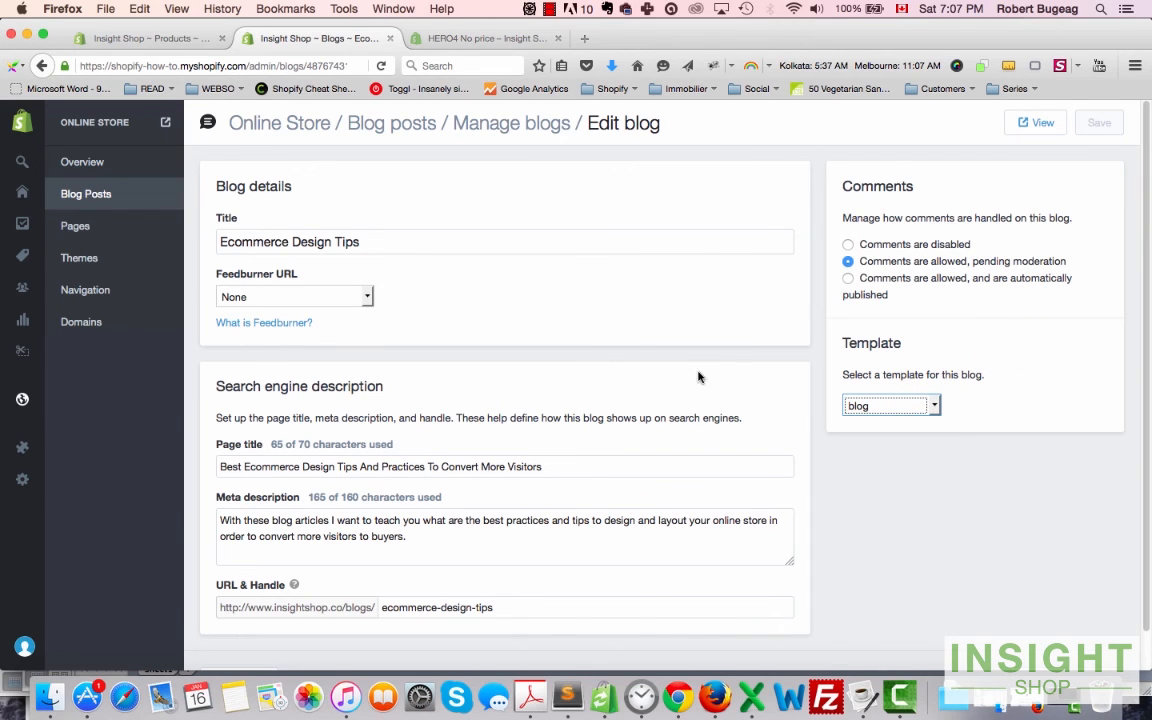
{"action": "mouse_move", "coordinate": [664, 372]}
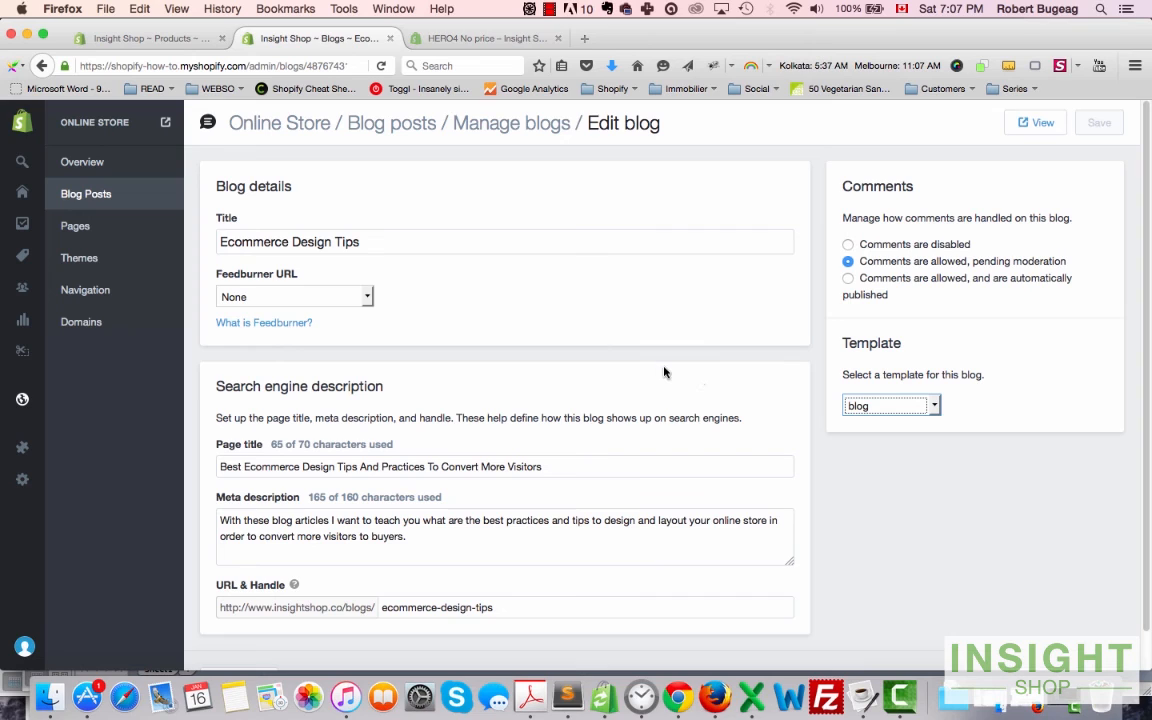
{"action": "mouse_move", "coordinate": [790, 364]}
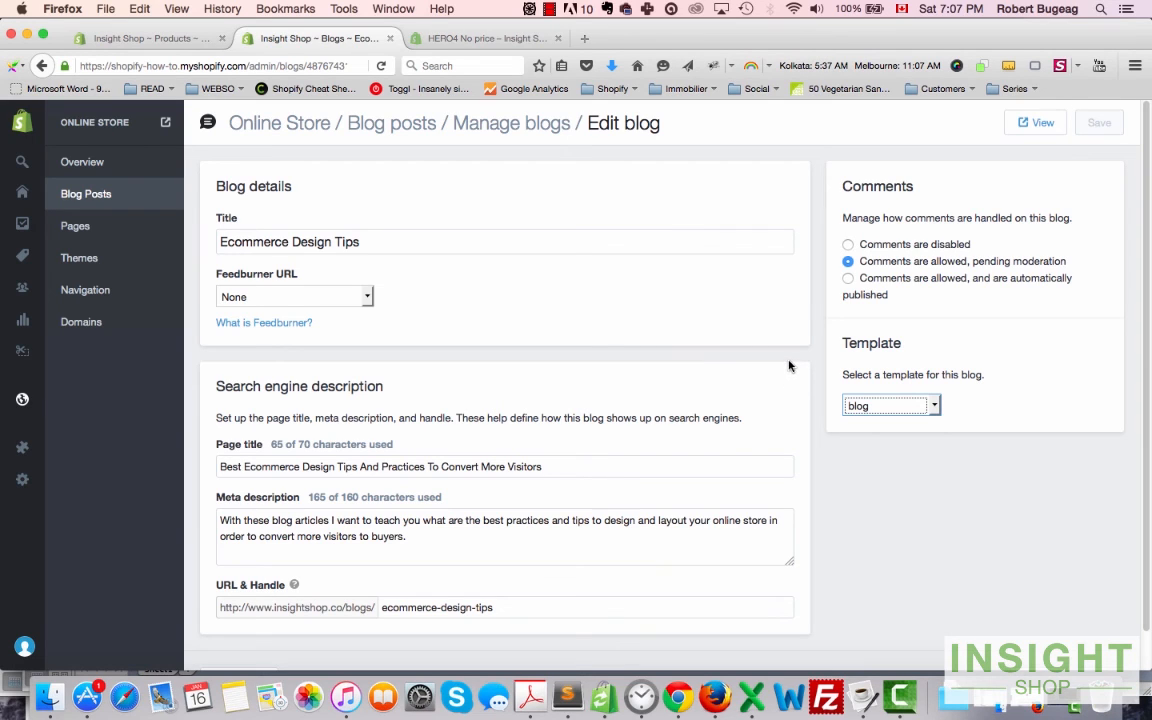
{"action": "mouse_move", "coordinate": [820, 172]}
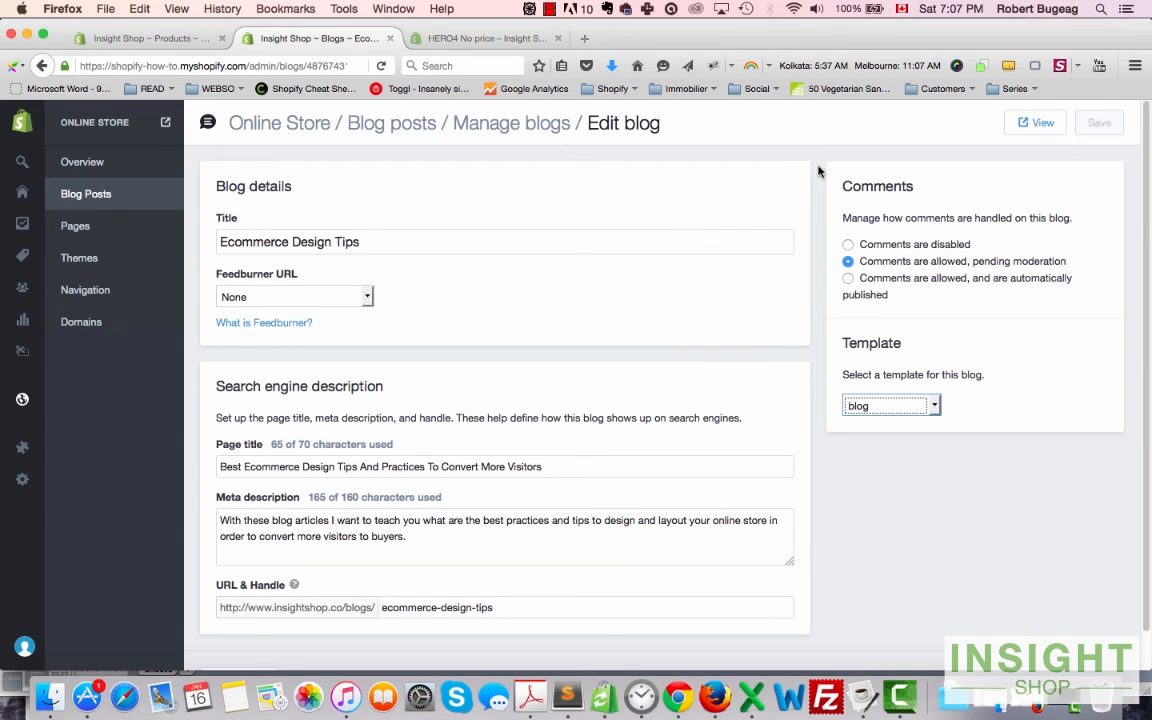
{"action": "mouse_move", "coordinate": [822, 248]}
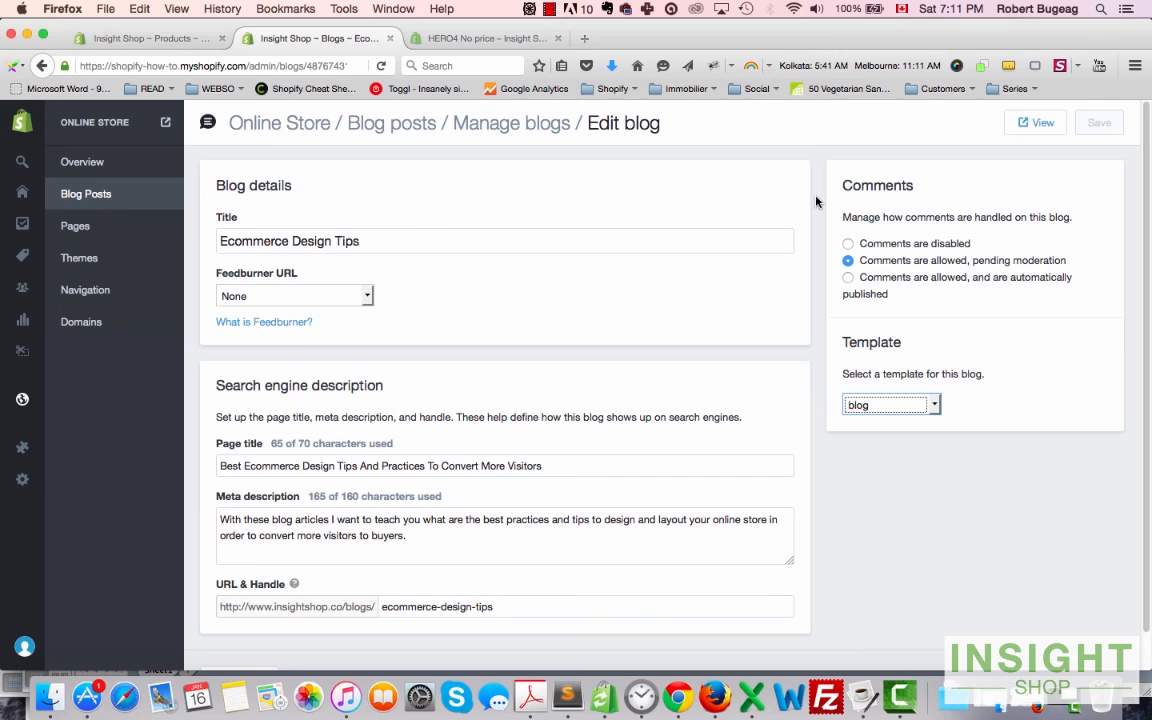
{"action": "mouse_move", "coordinate": [816, 172]}
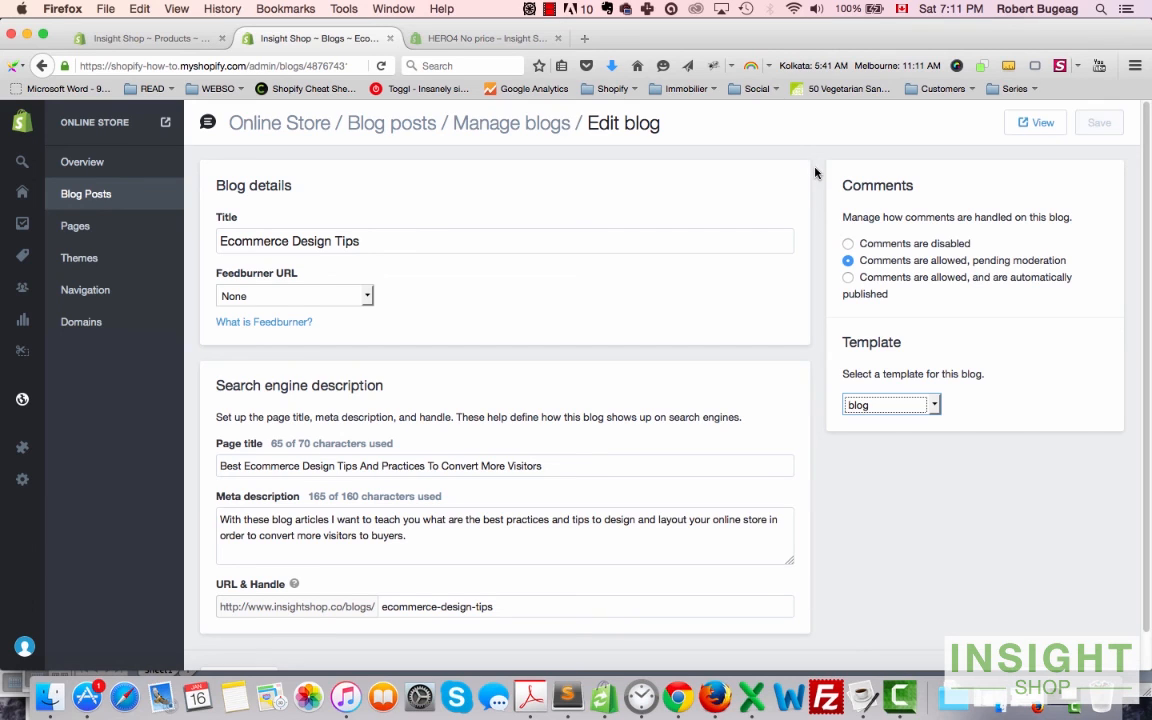
{"action": "mouse_move", "coordinate": [820, 190]}
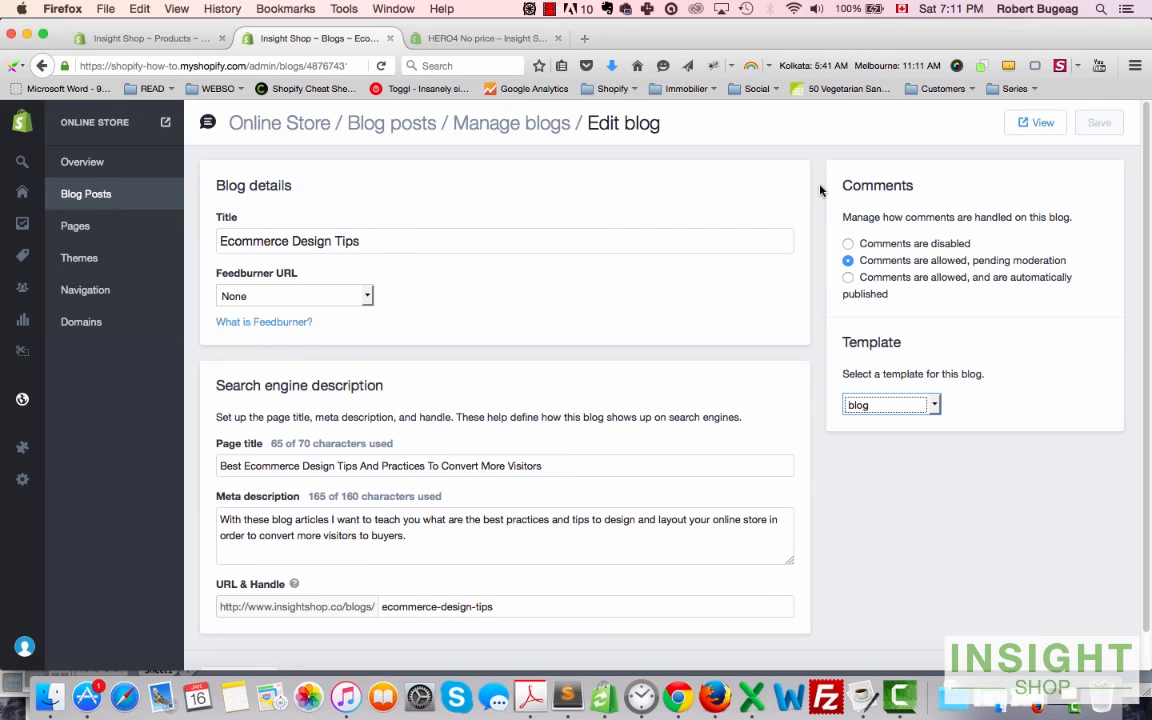